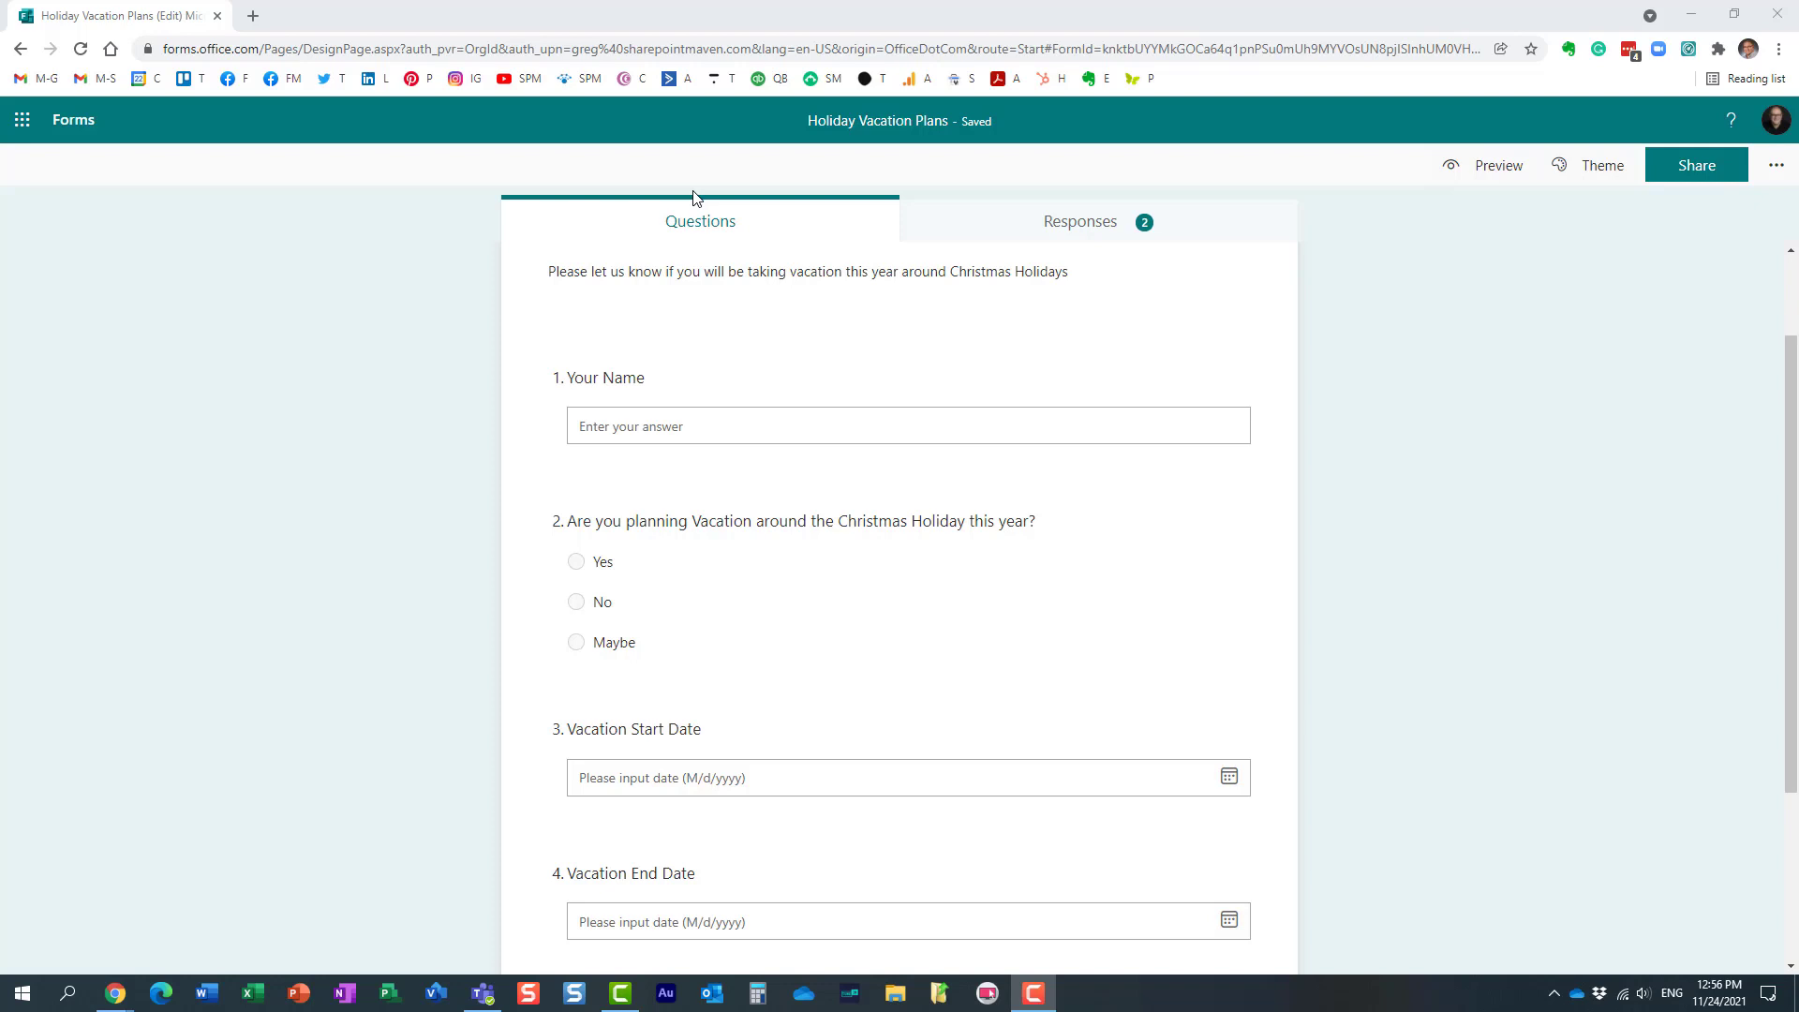
{"action": "mouse_move", "coordinate": [380, 340]}
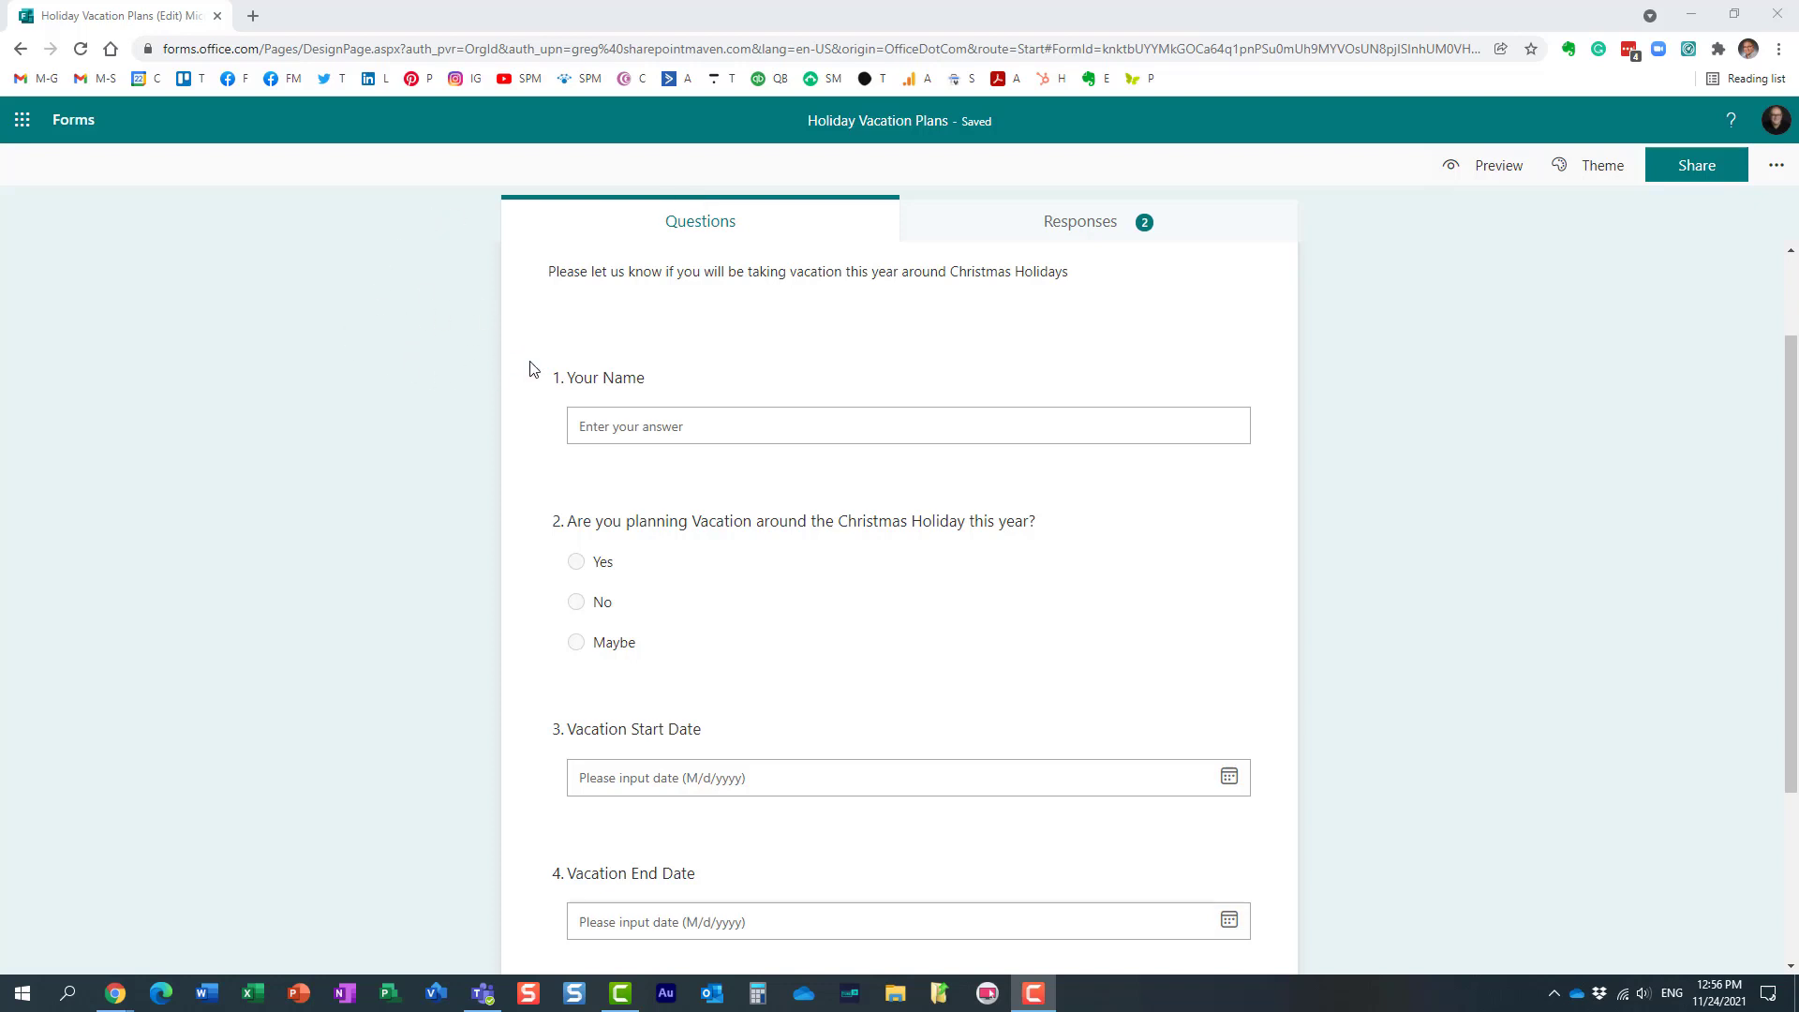
{"action": "mouse_move", "coordinate": [420, 422]}
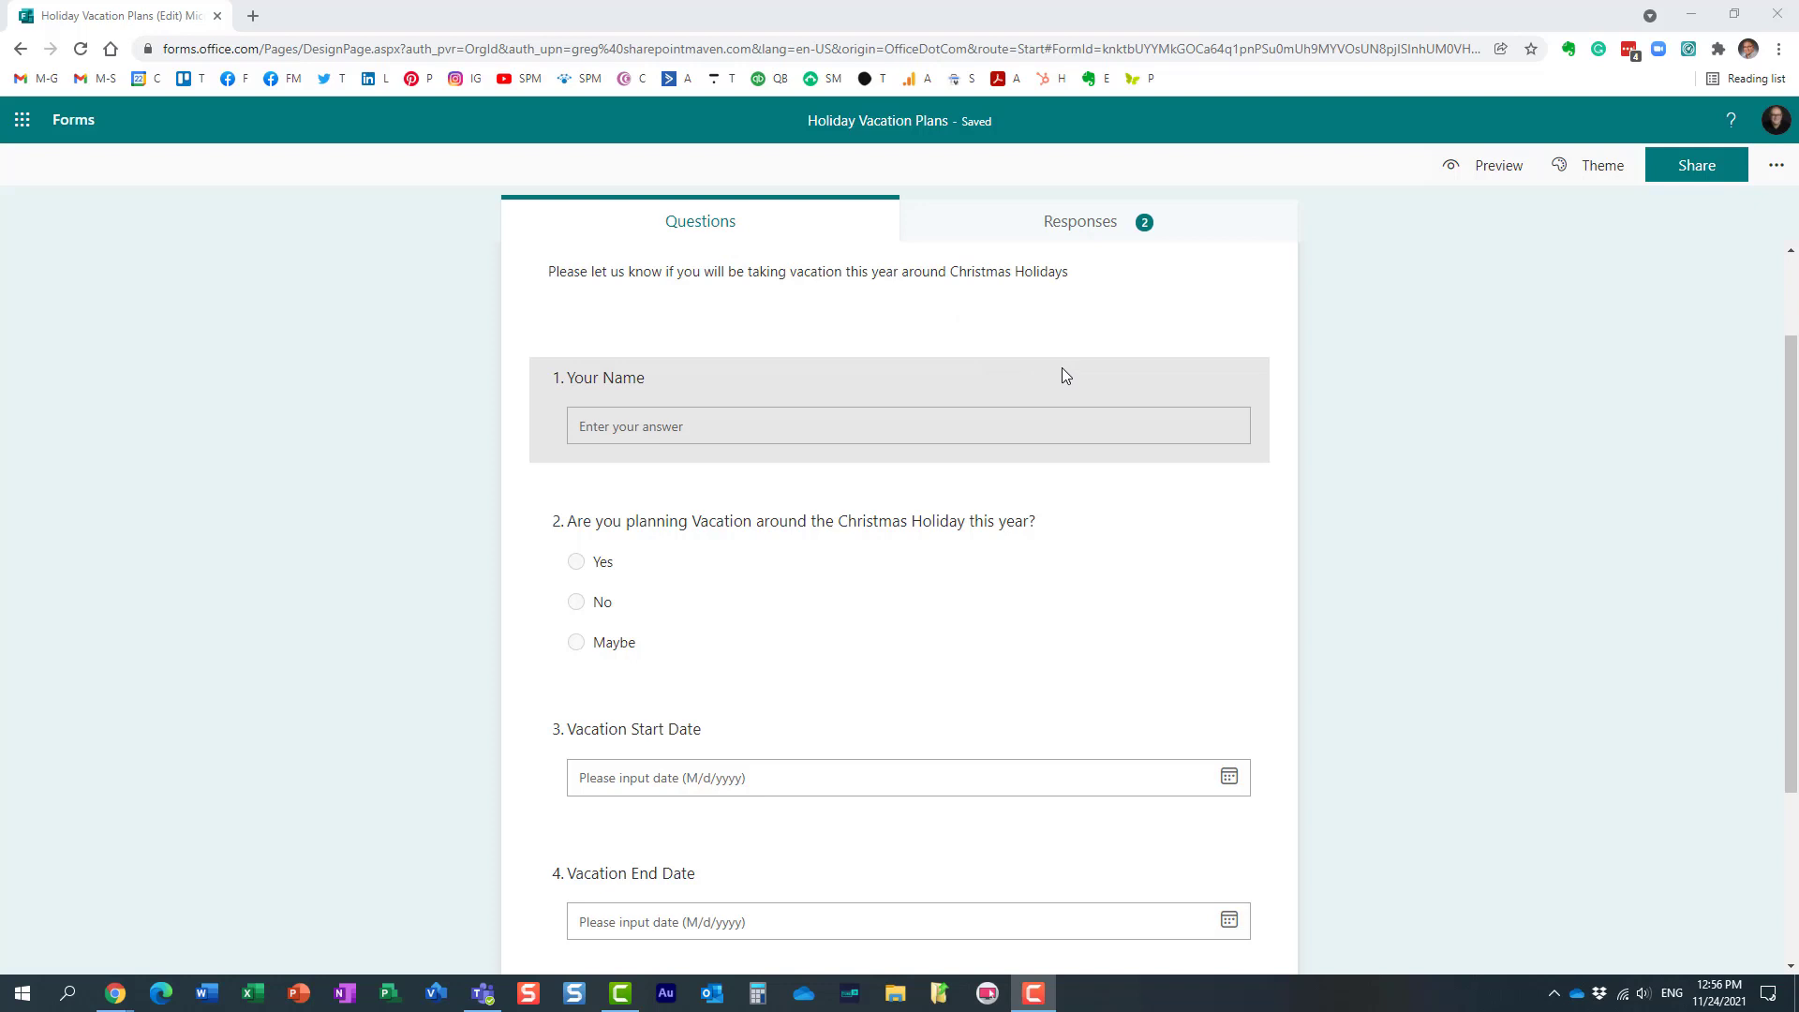
Answer No to the vacation question in the live survey and review the remaining questions.
{"action": "scroll", "scroll_direction": "down", "scroll_amount": 3}
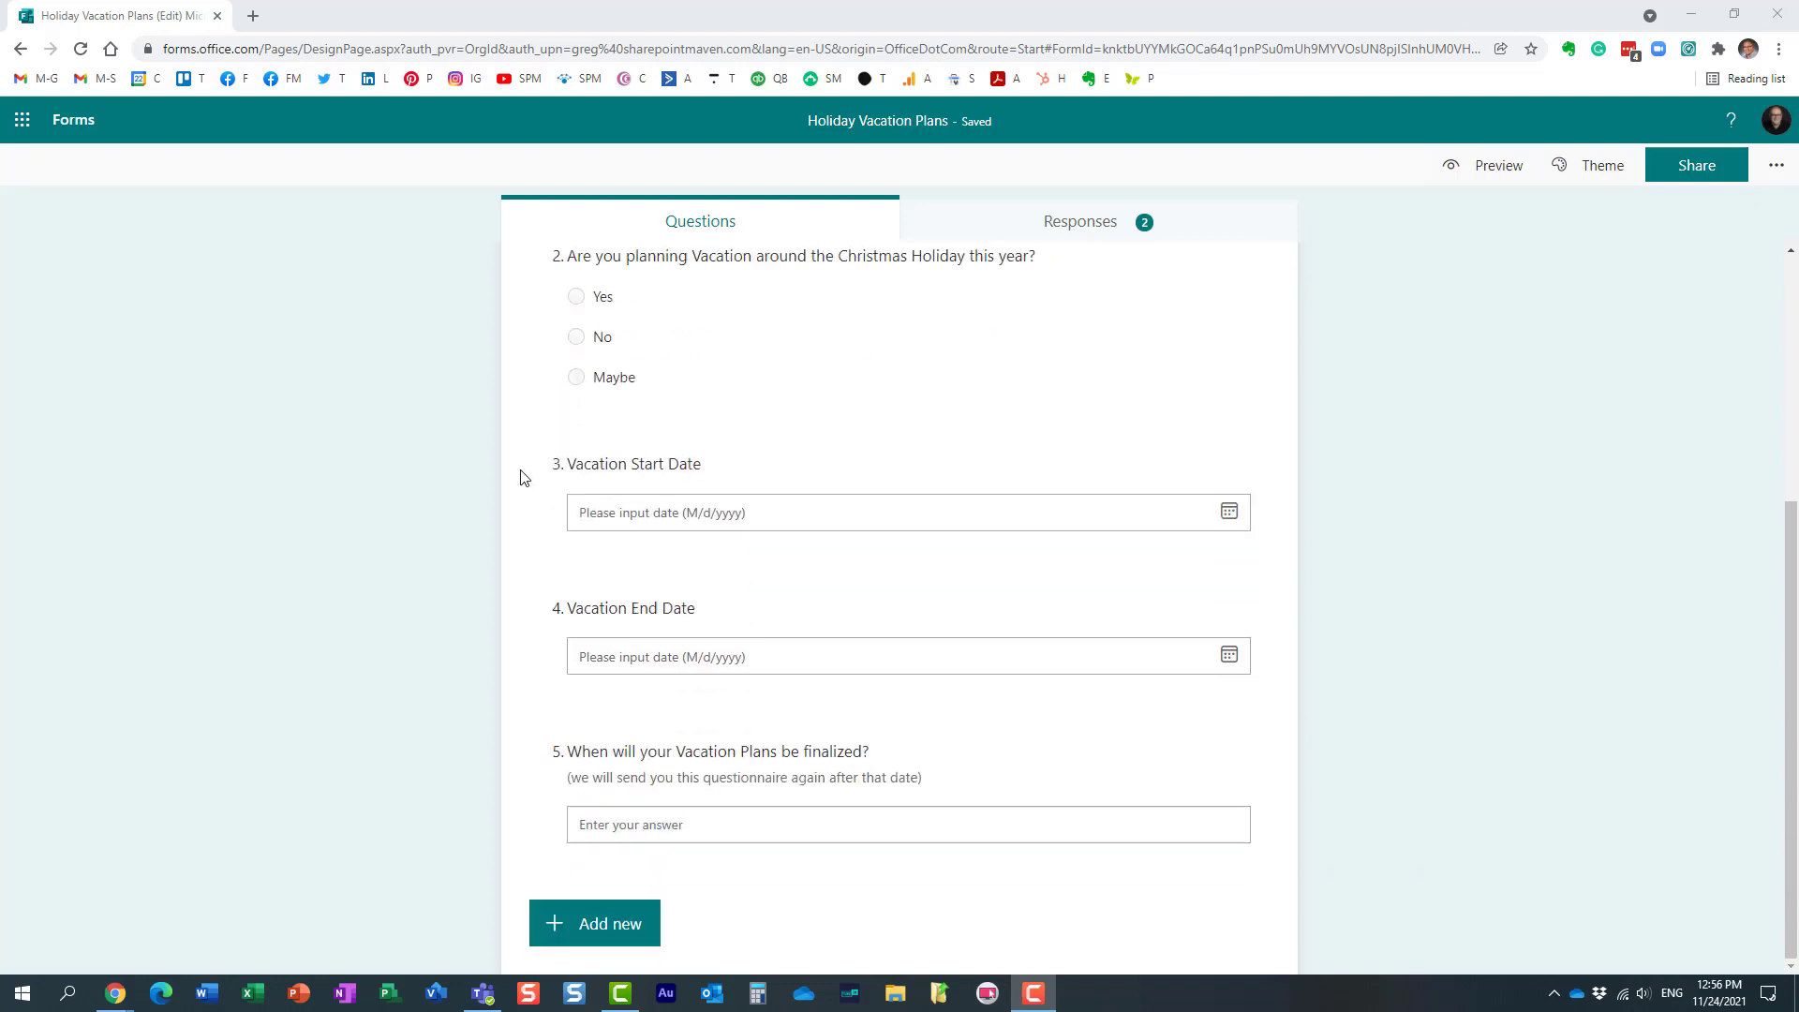
{"action": "scroll", "scroll_direction": "up", "scroll_amount": 3}
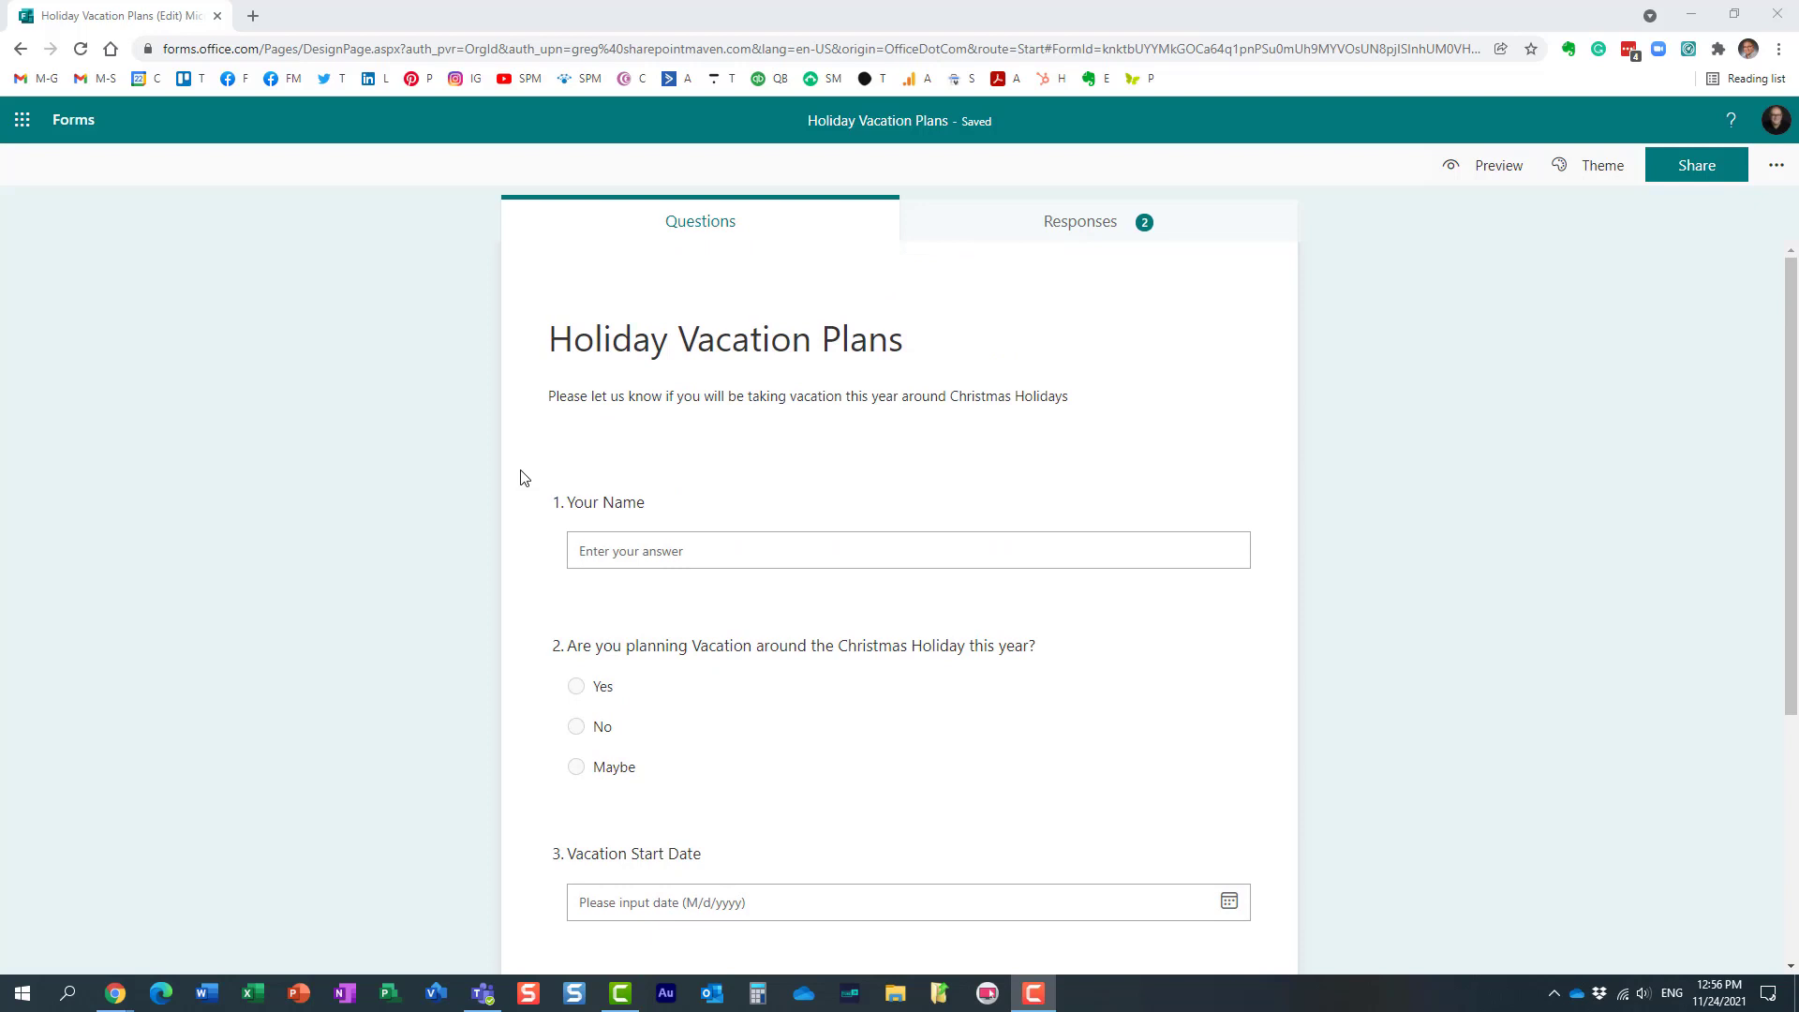
{"action": "mouse_move", "coordinate": [305, 614]}
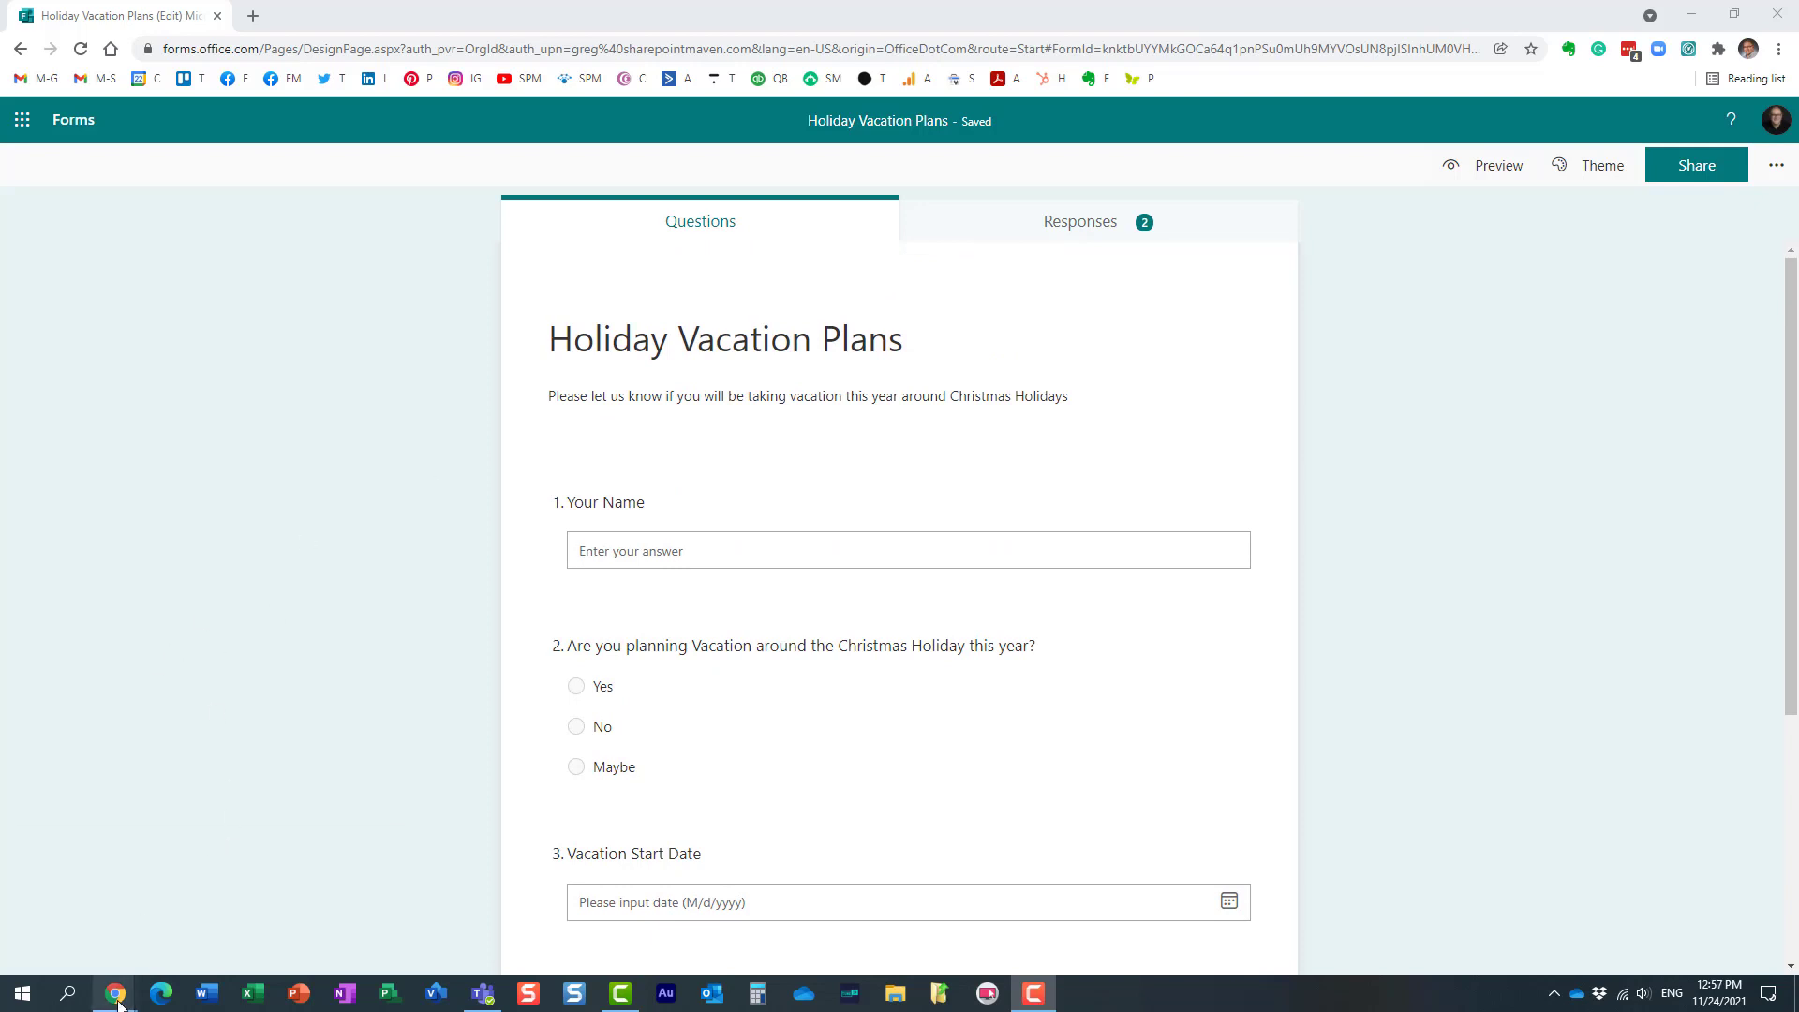
{"action": "left_click", "coordinate": [1495, 165]}
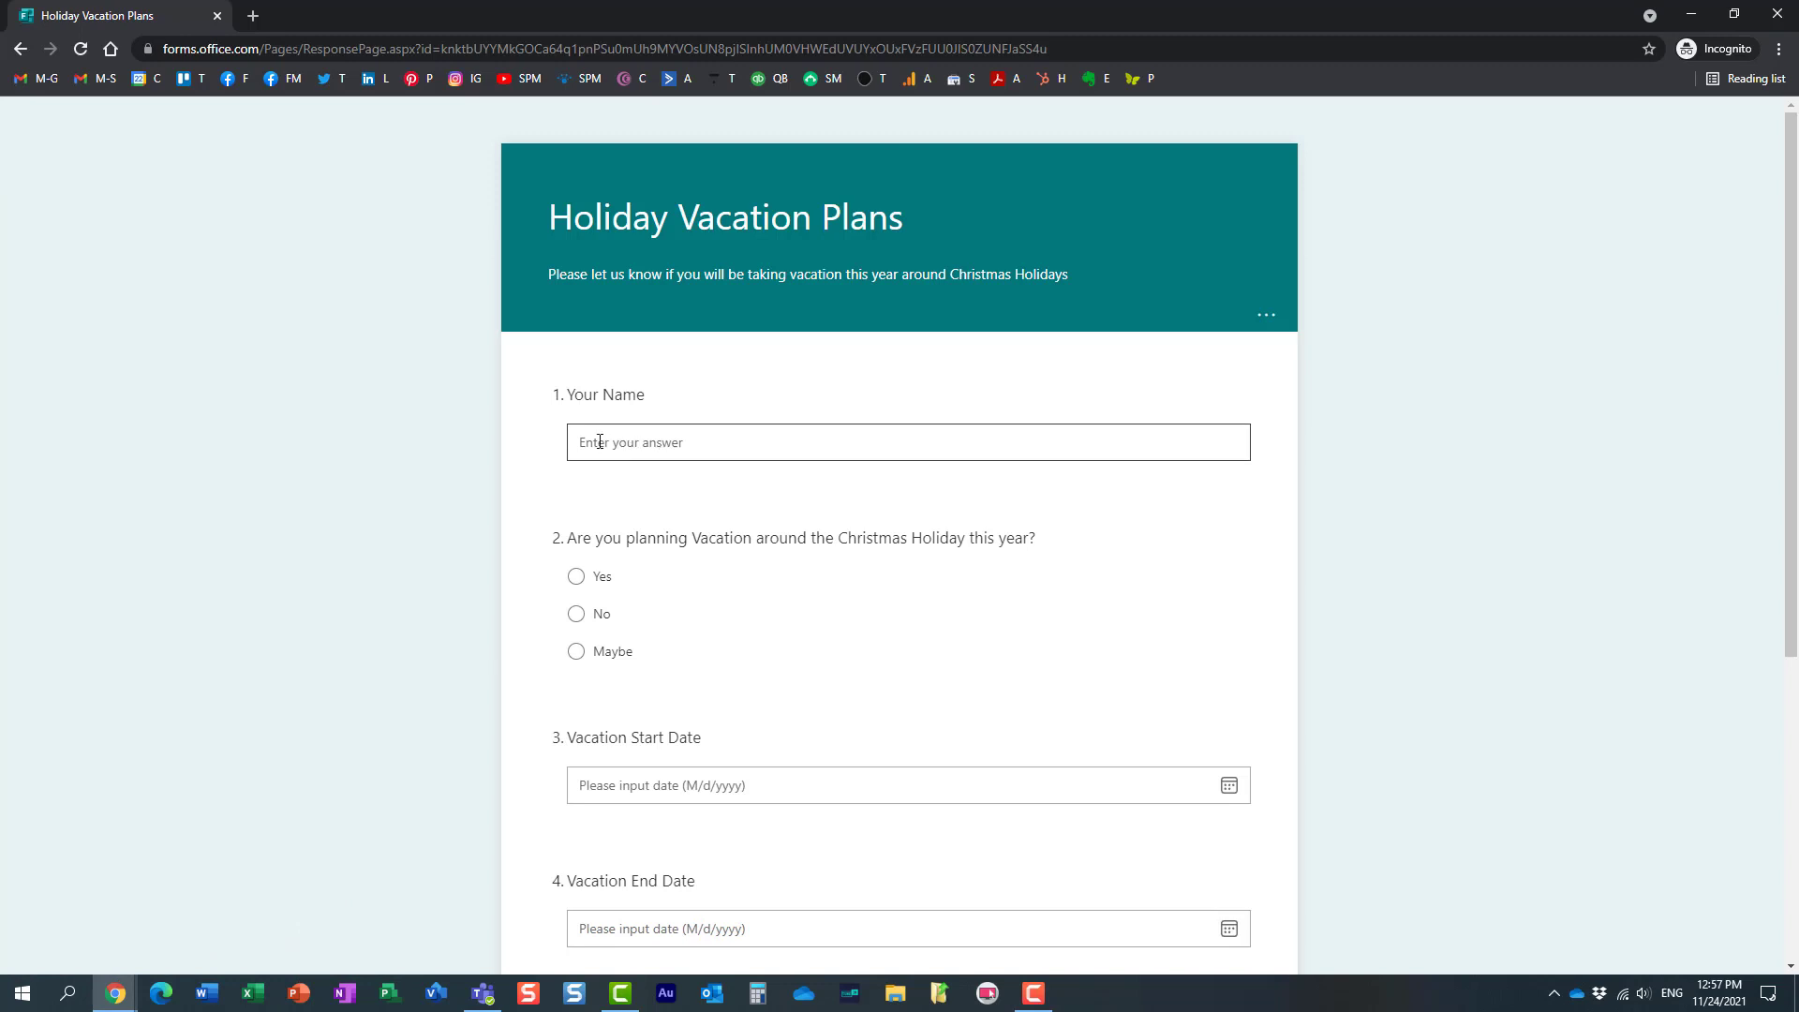
{"action": "mouse_move", "coordinate": [620, 579]}
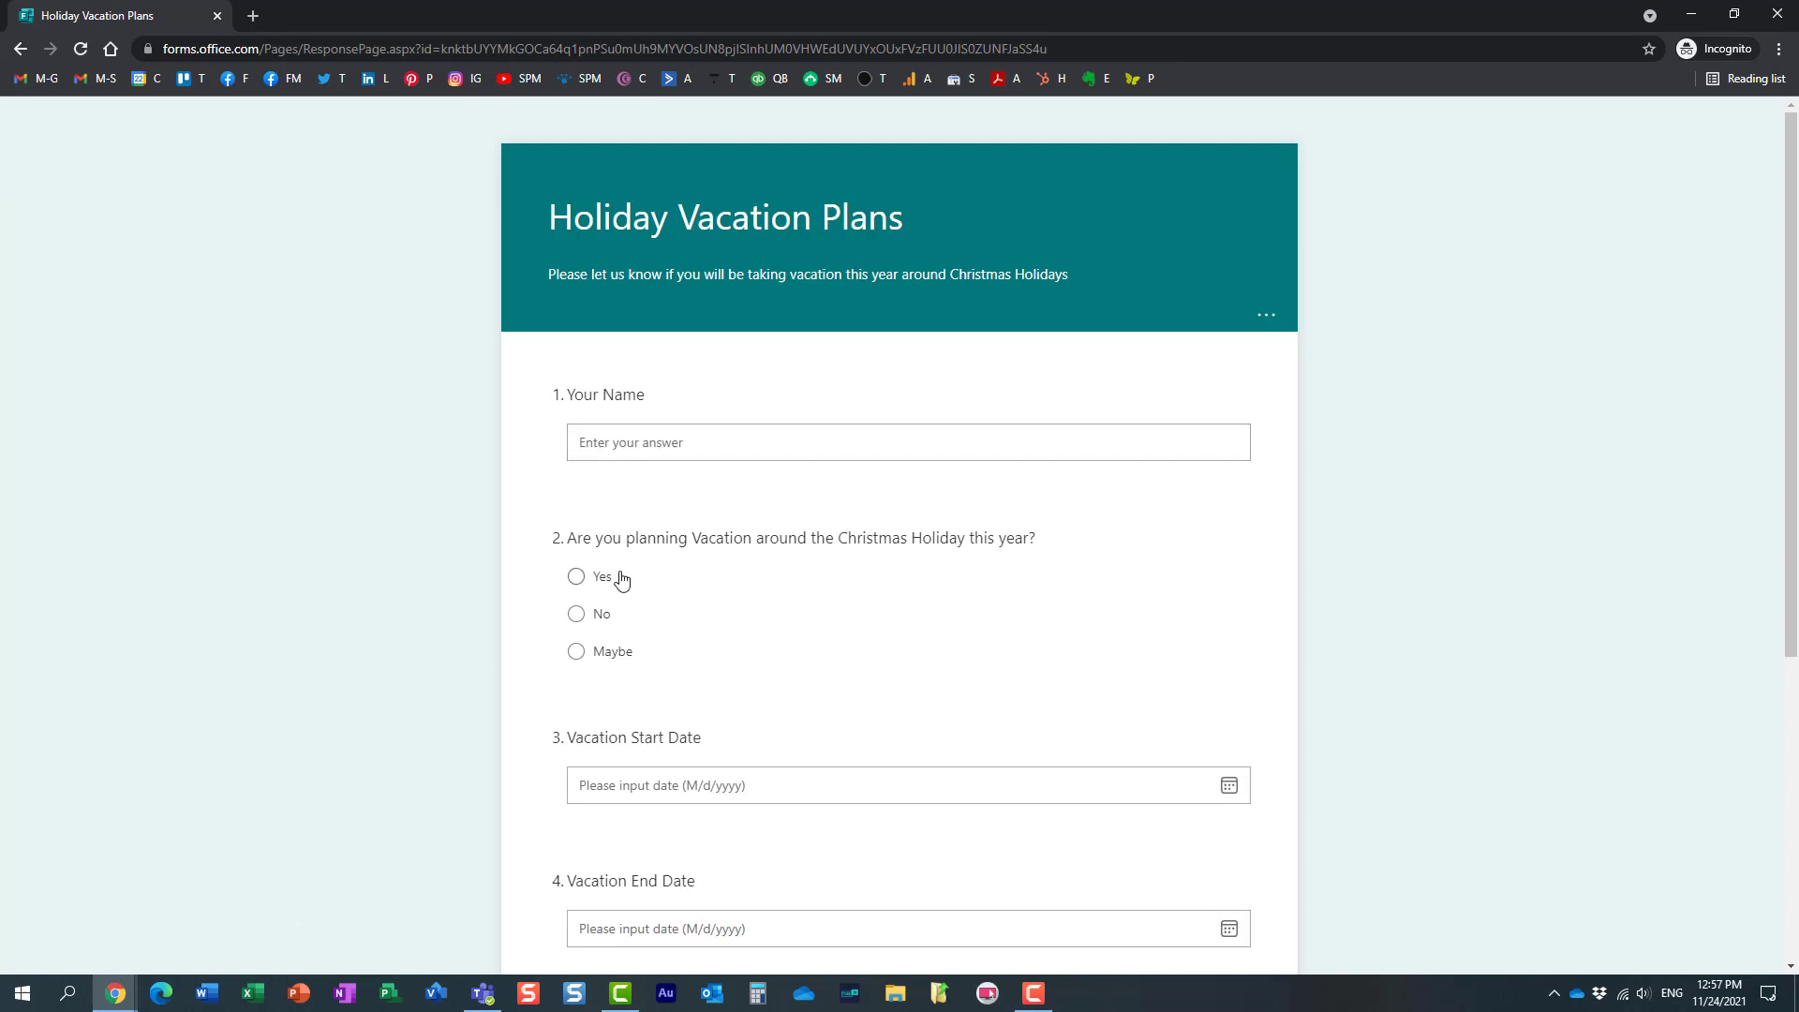
{"action": "mouse_move", "coordinate": [647, 594]}
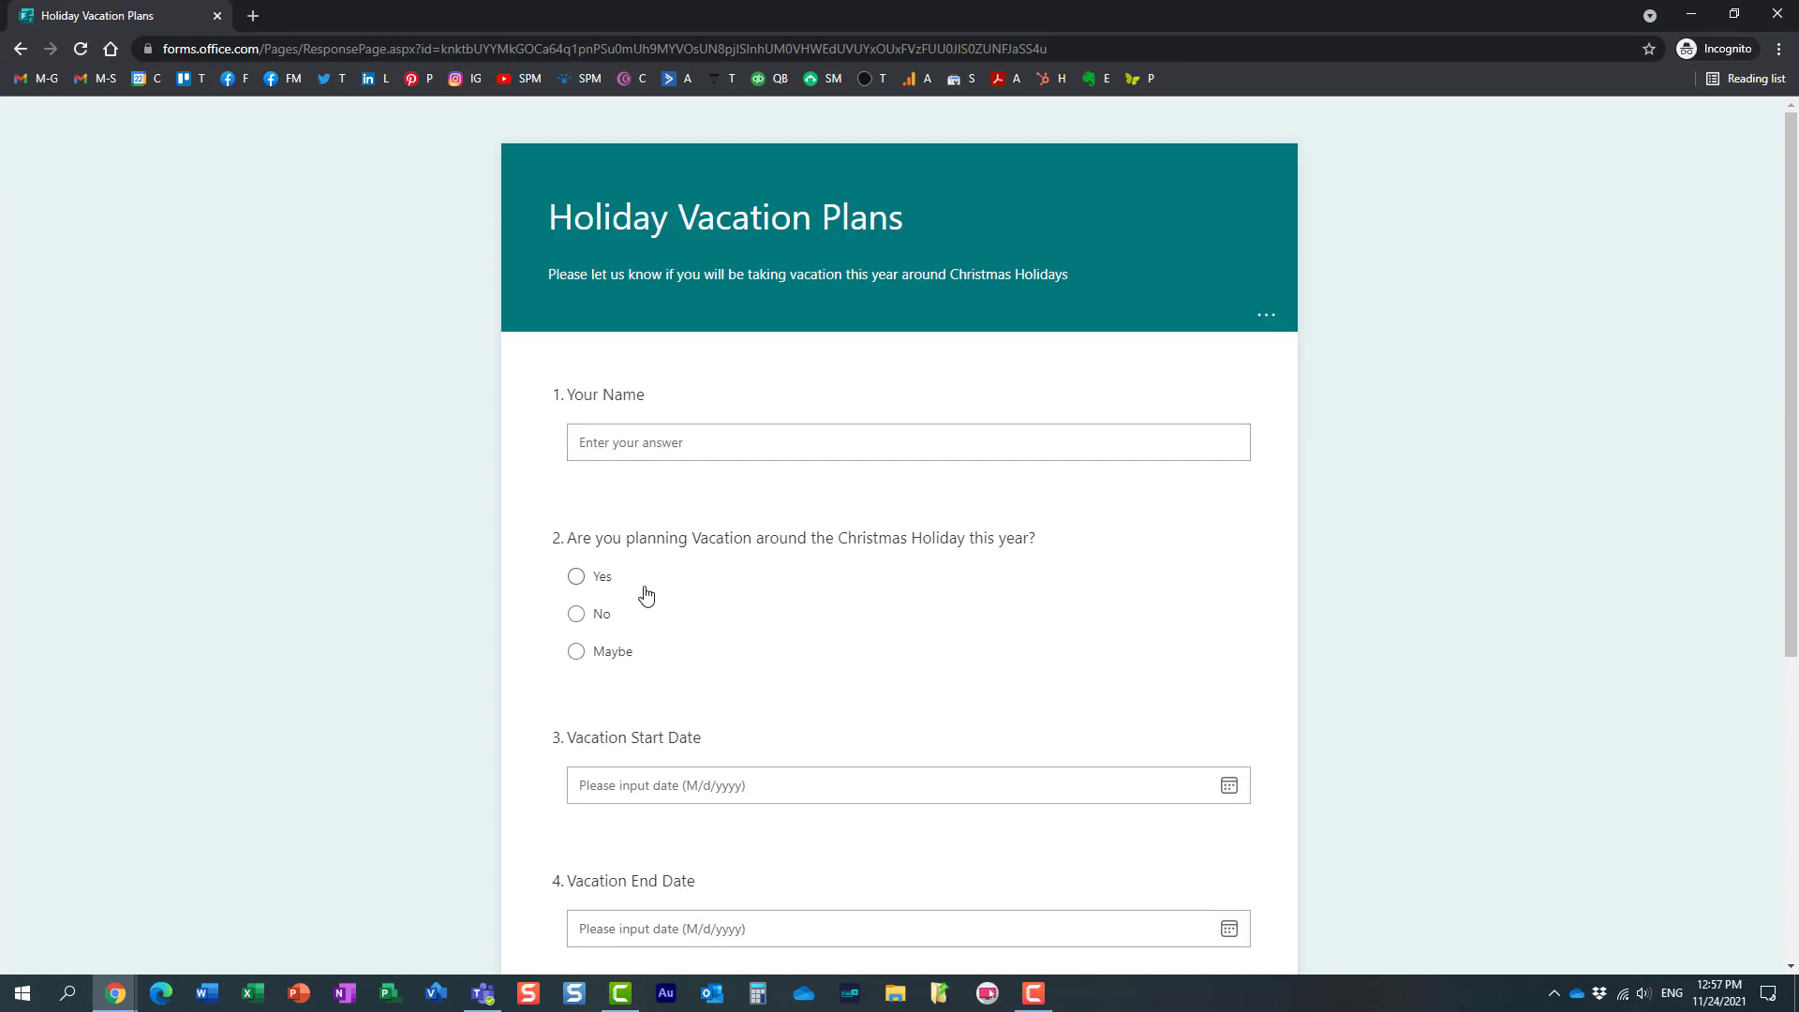
{"action": "left_click", "coordinate": [575, 614]}
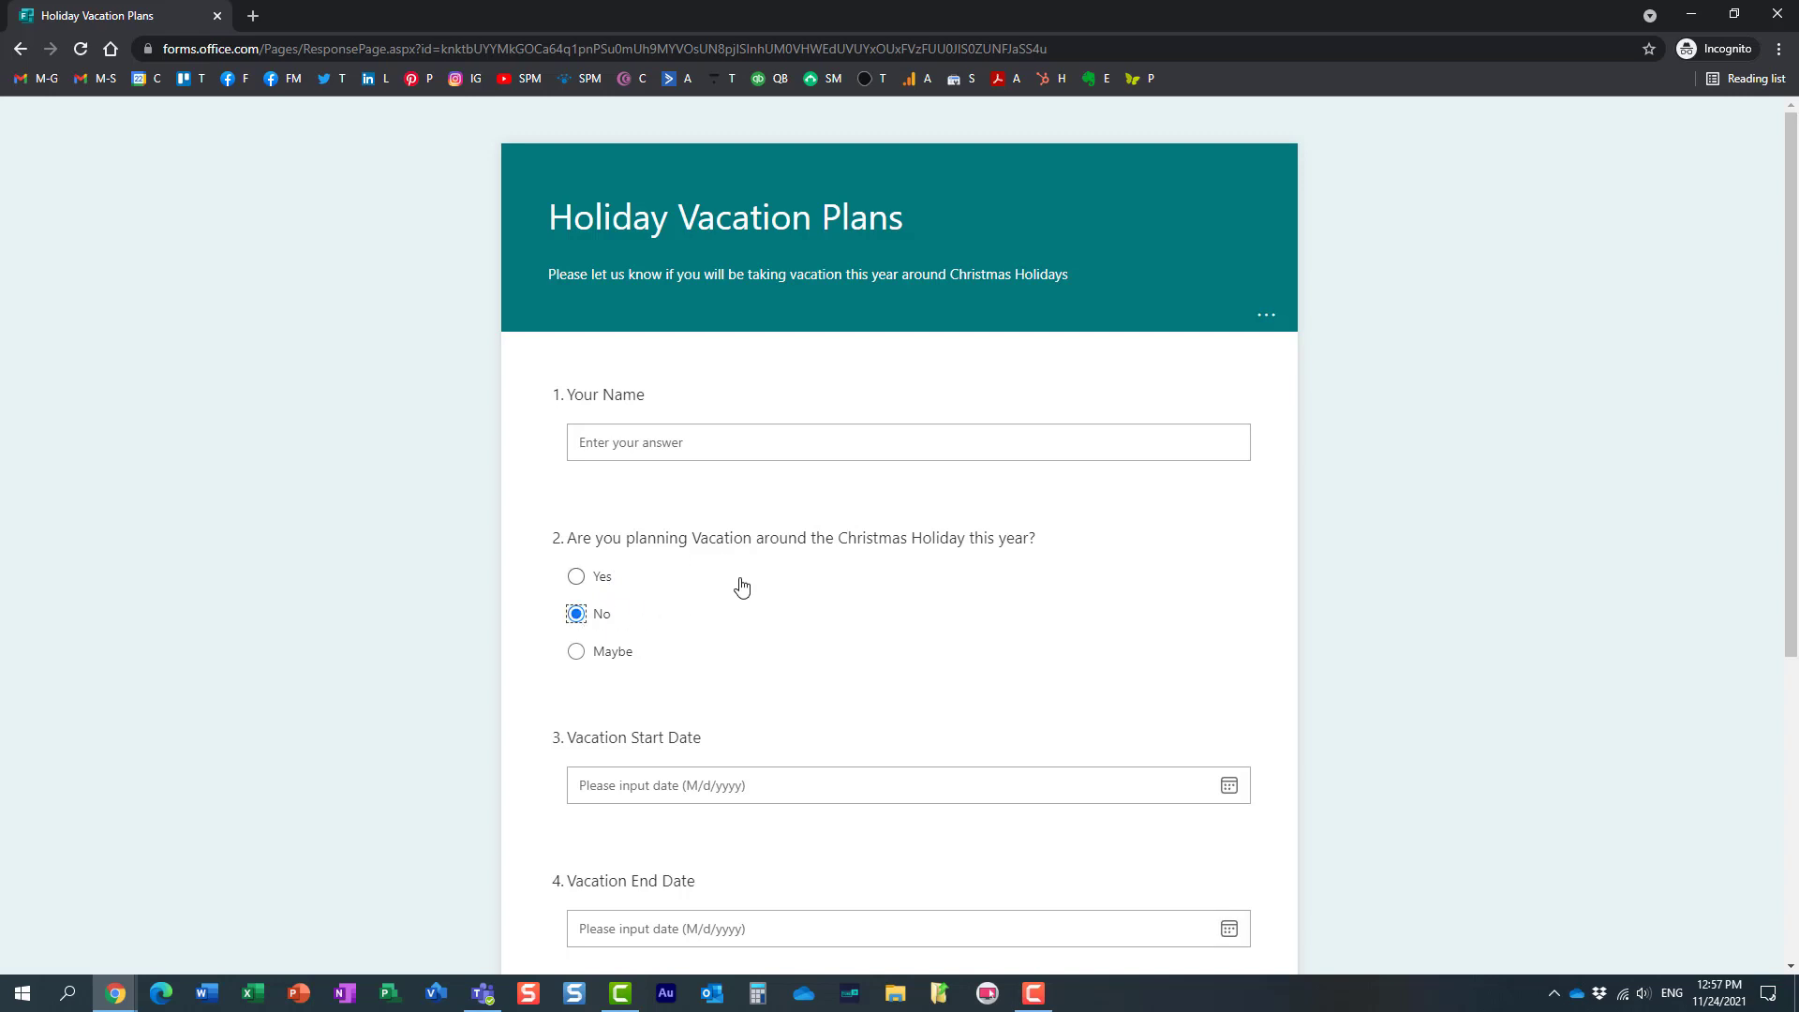
{"action": "scroll", "scroll_direction": "down", "scroll_amount": 3}
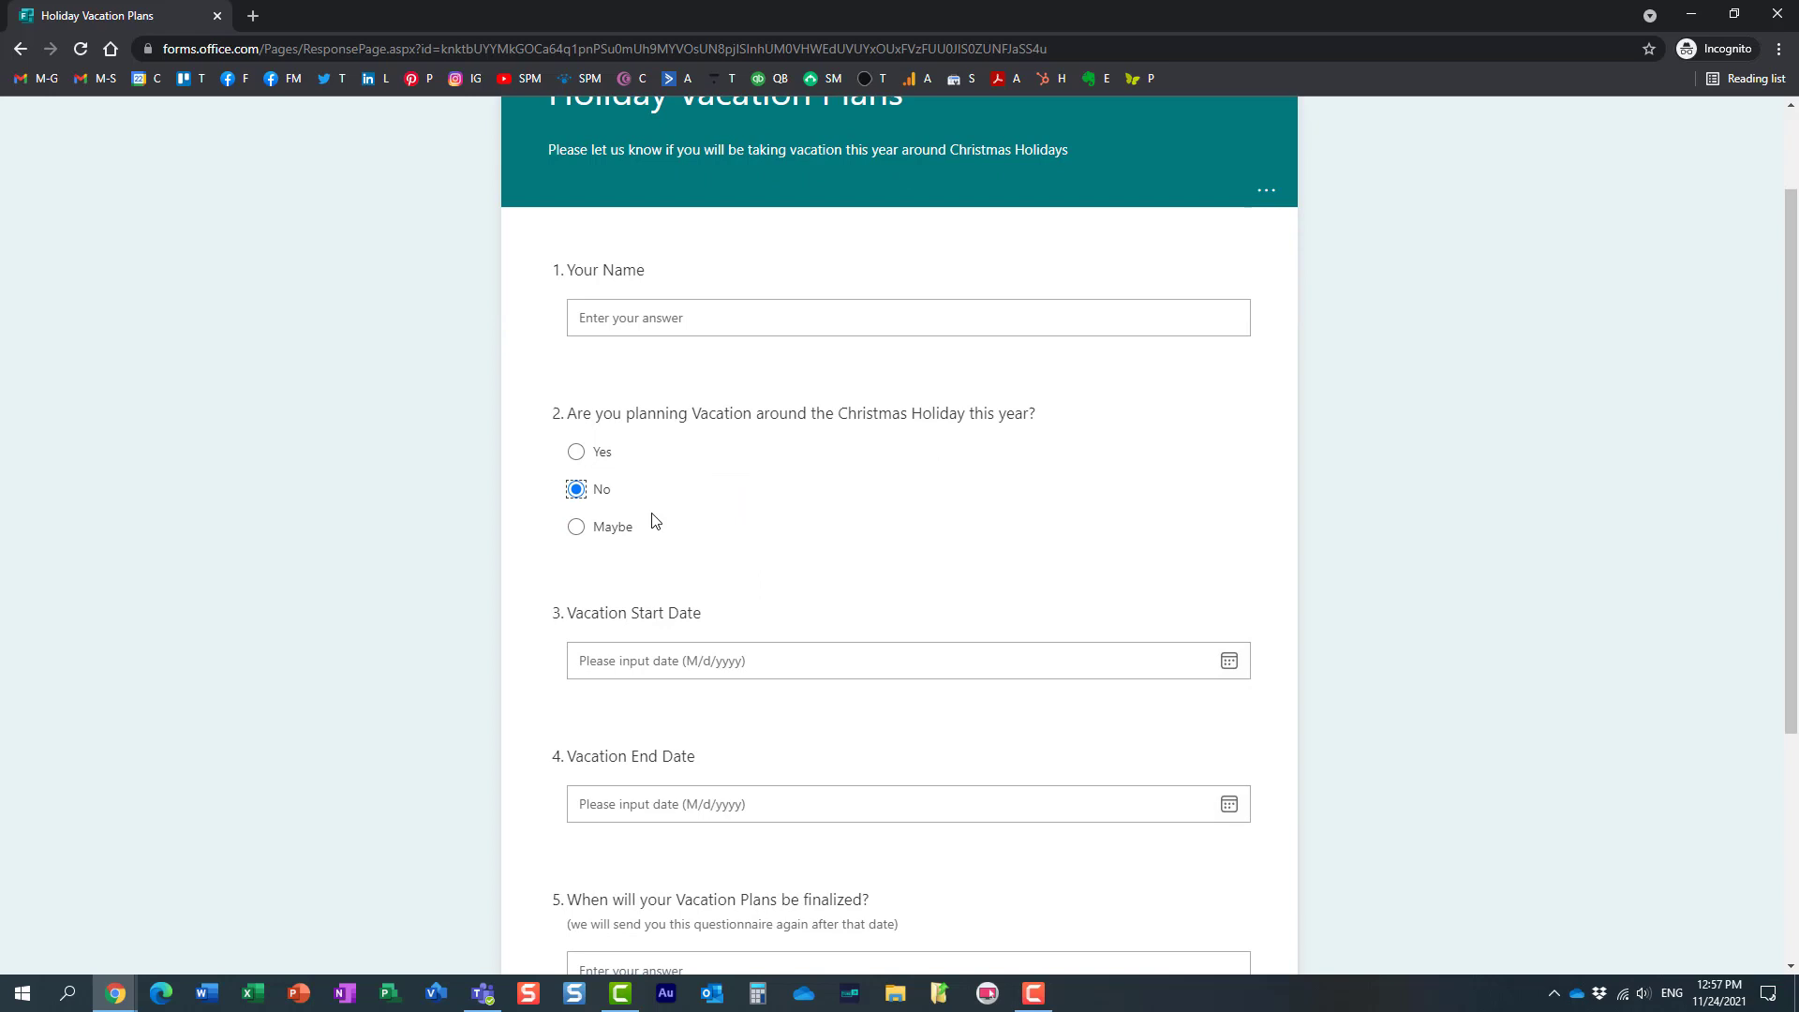
{"action": "scroll", "scroll_direction": "down", "scroll_amount": 3}
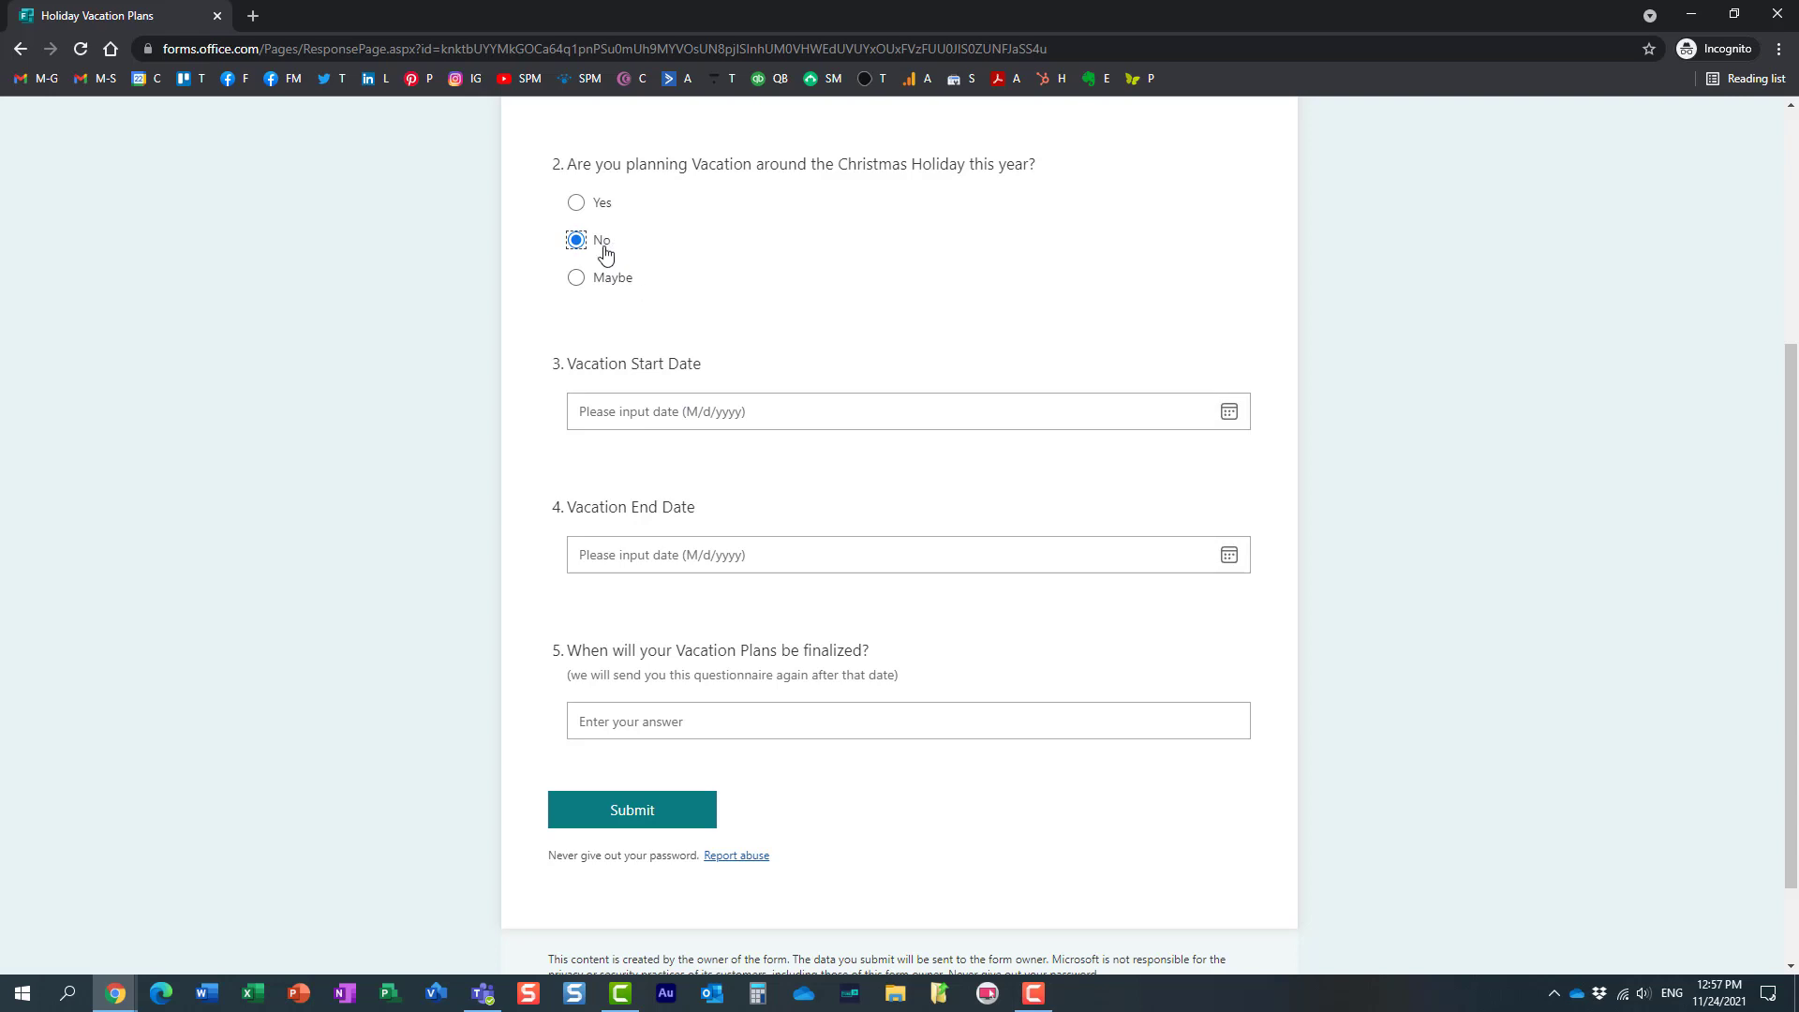
{"action": "mouse_move", "coordinate": [645, 268]}
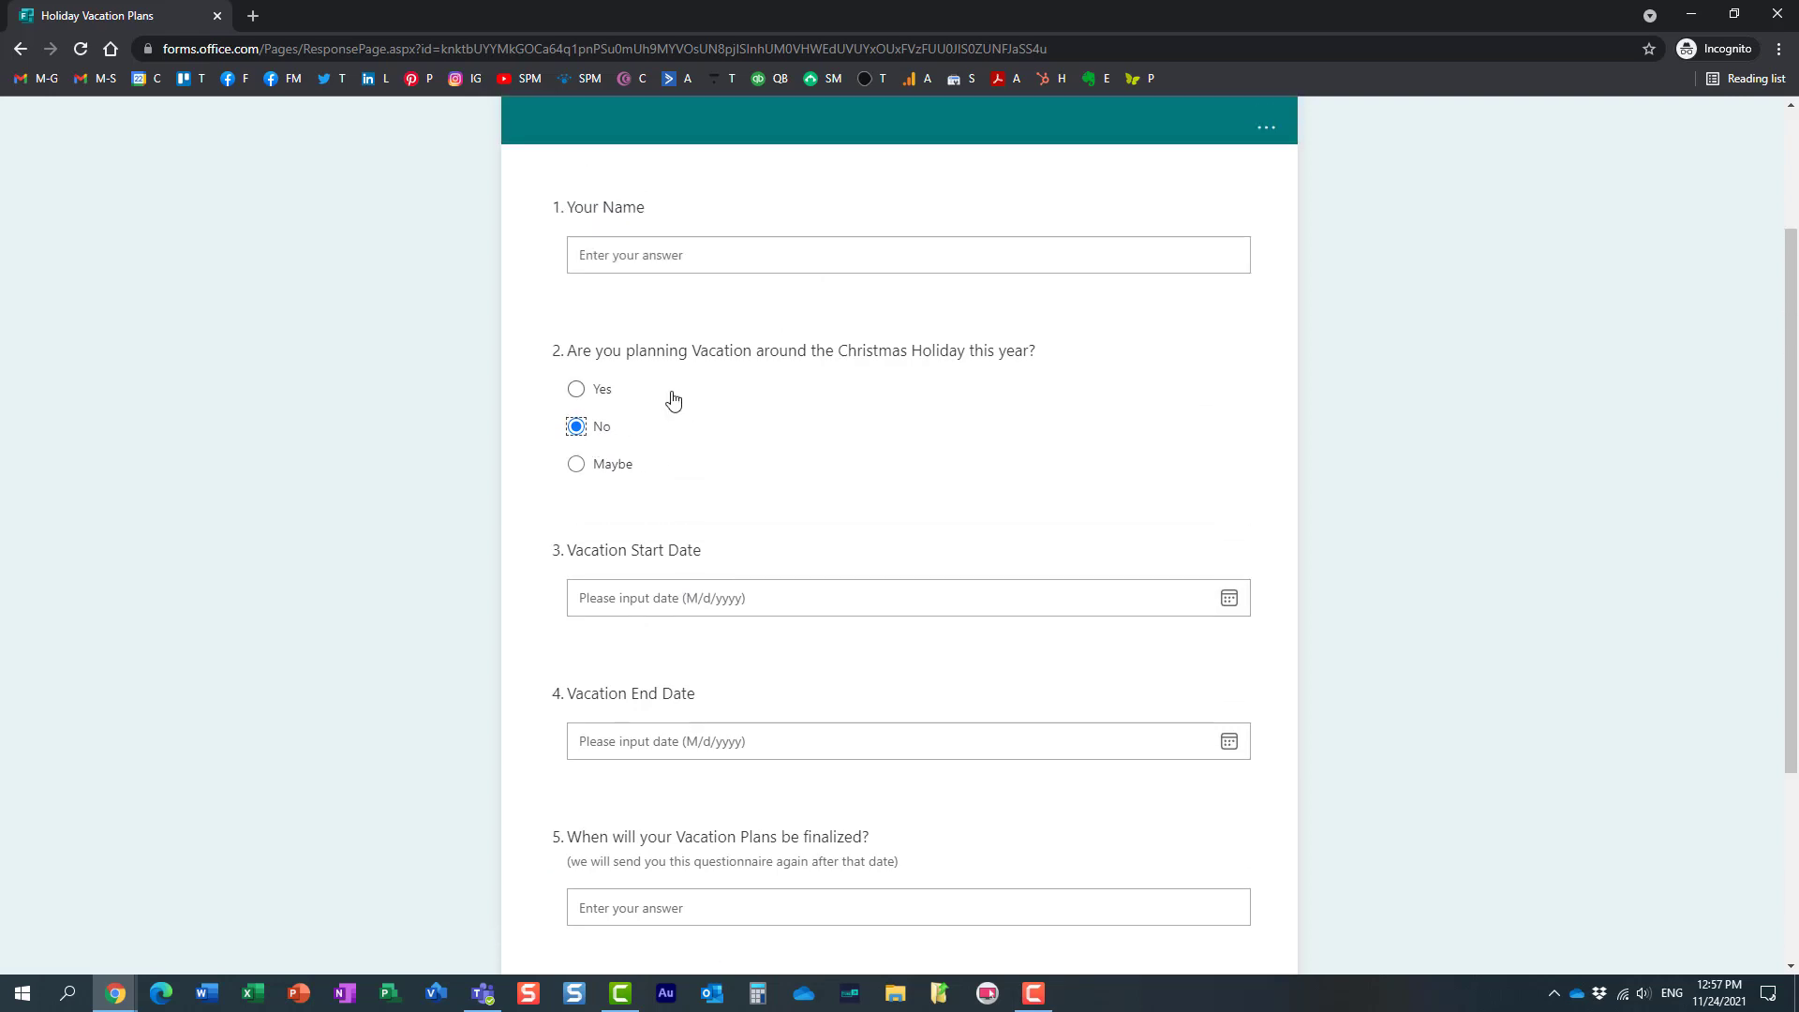
{"action": "scroll", "scroll_direction": "up", "scroll_amount": 3}
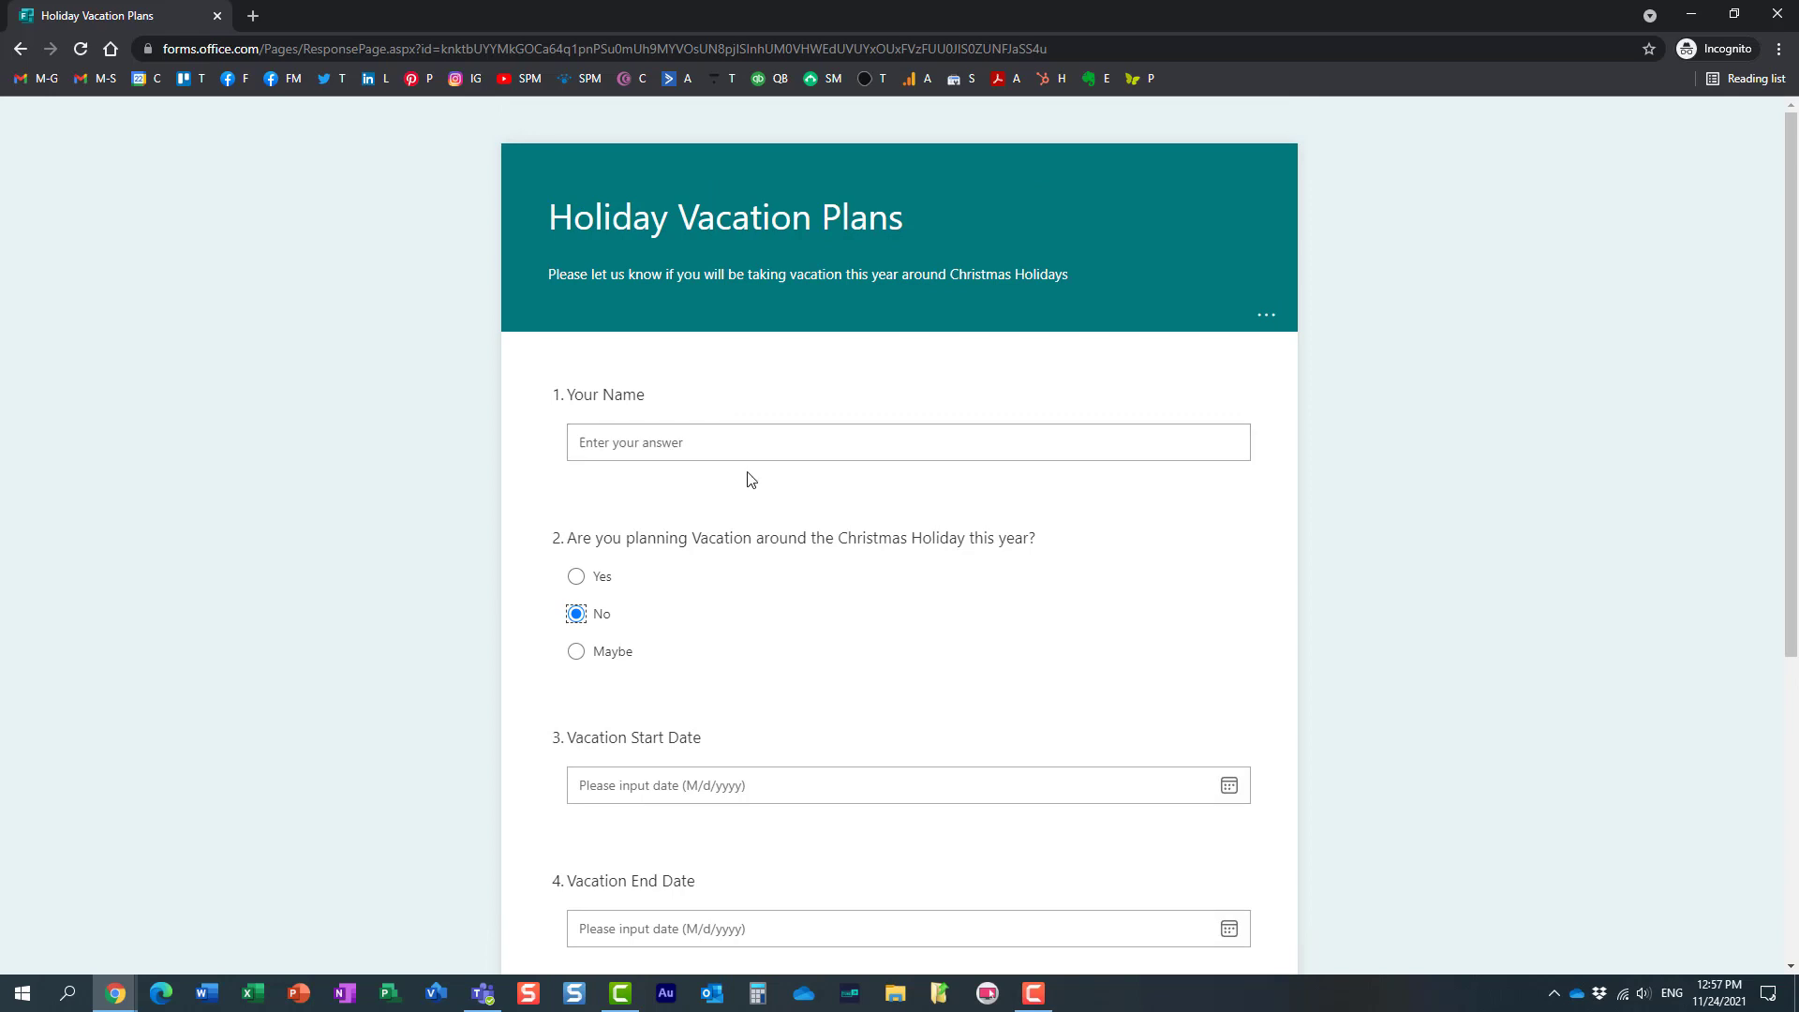
{"action": "mouse_move", "coordinate": [755, 484]}
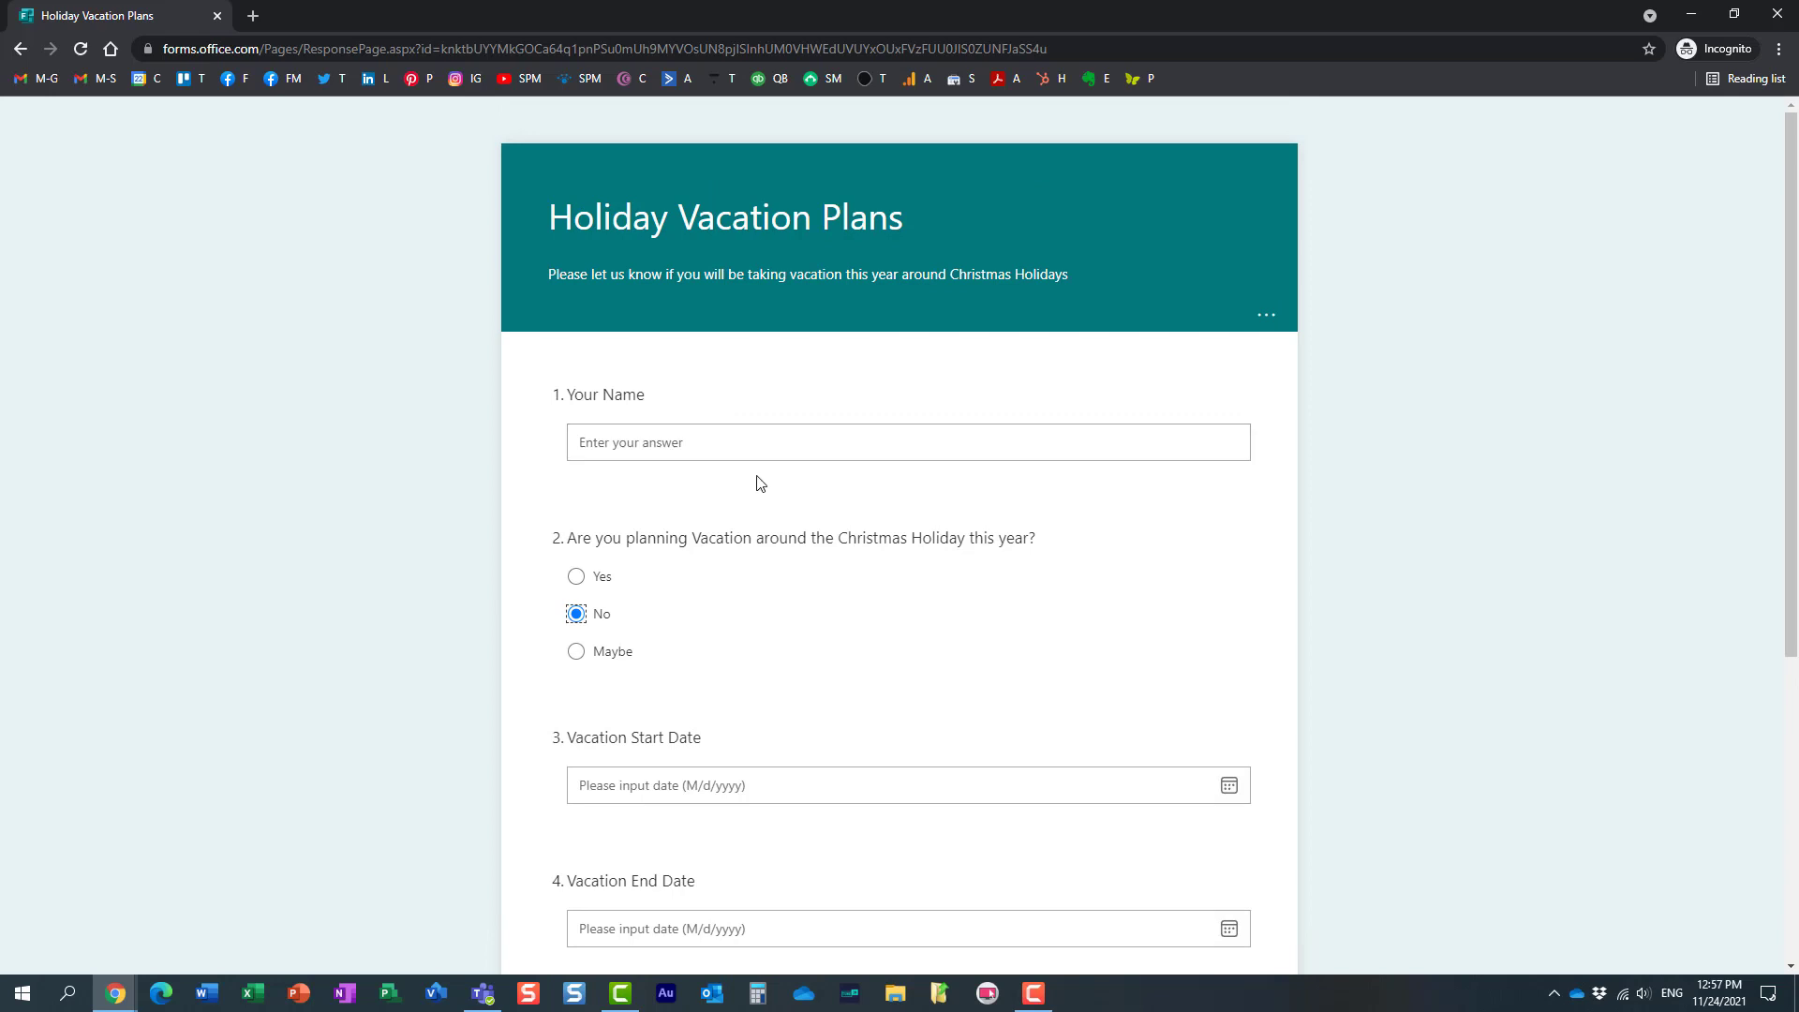
{"action": "mouse_move", "coordinate": [684, 579]}
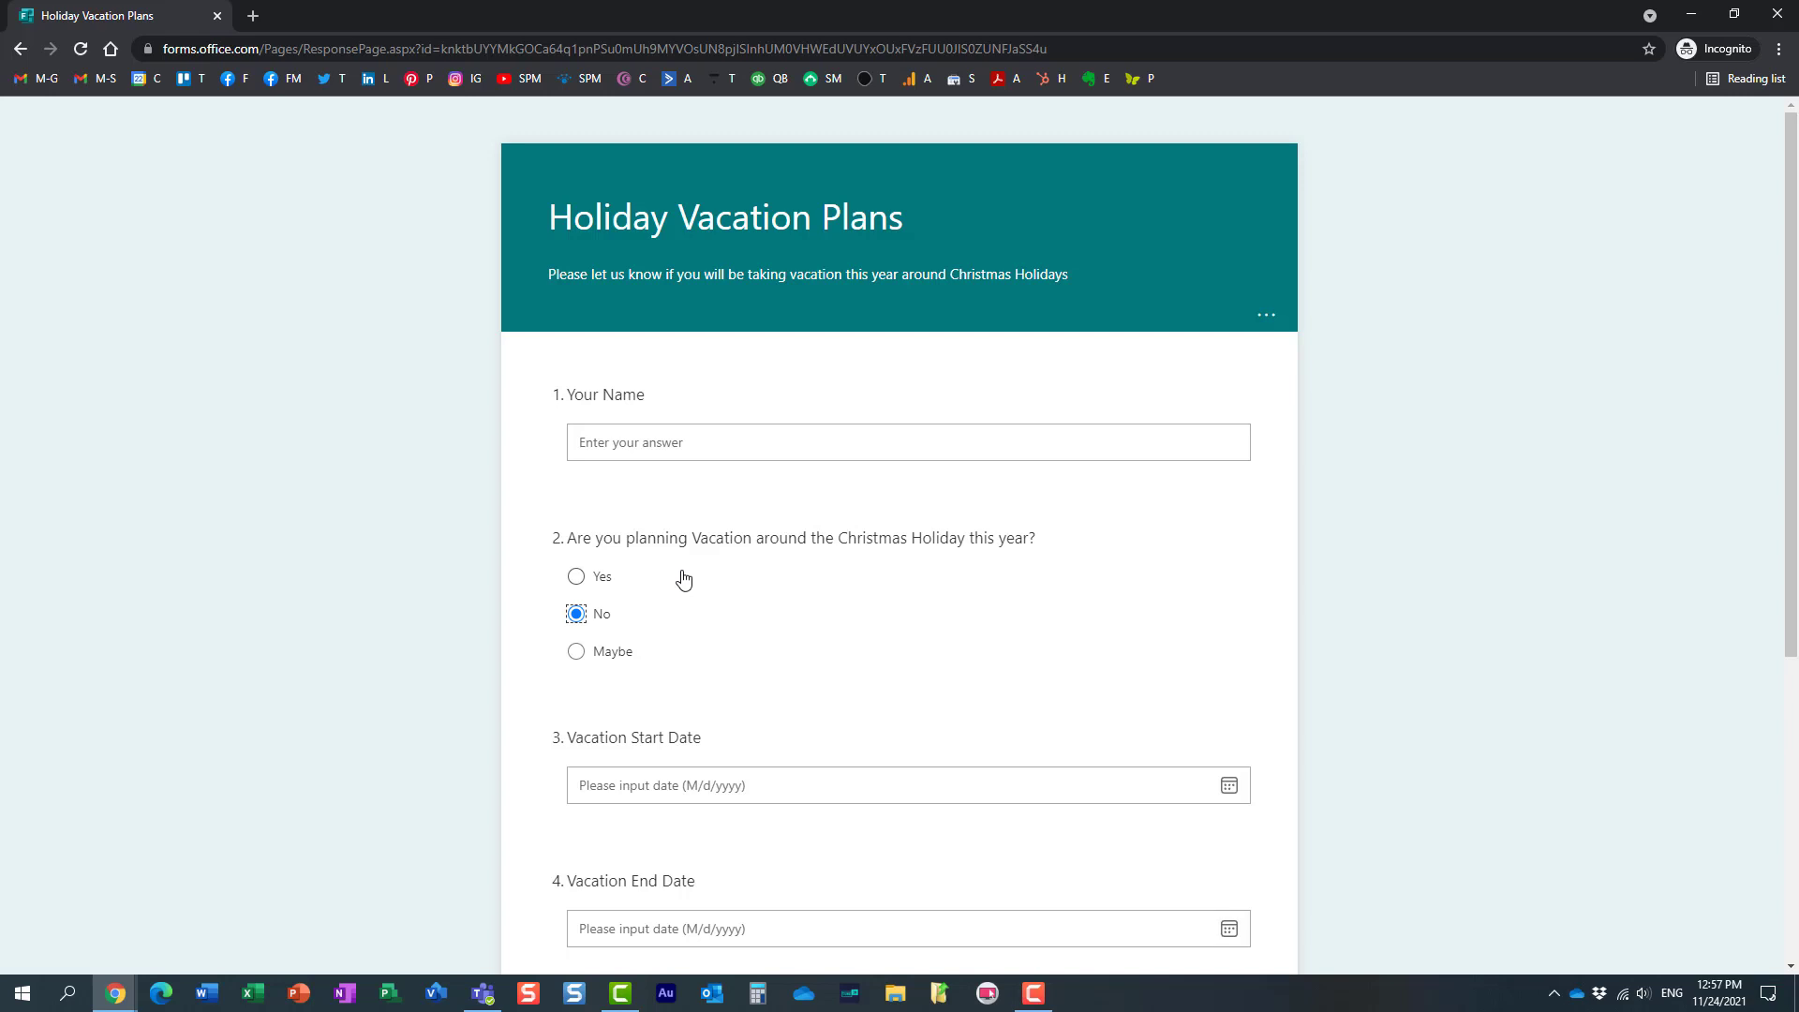
{"action": "mouse_move", "coordinate": [641, 590]}
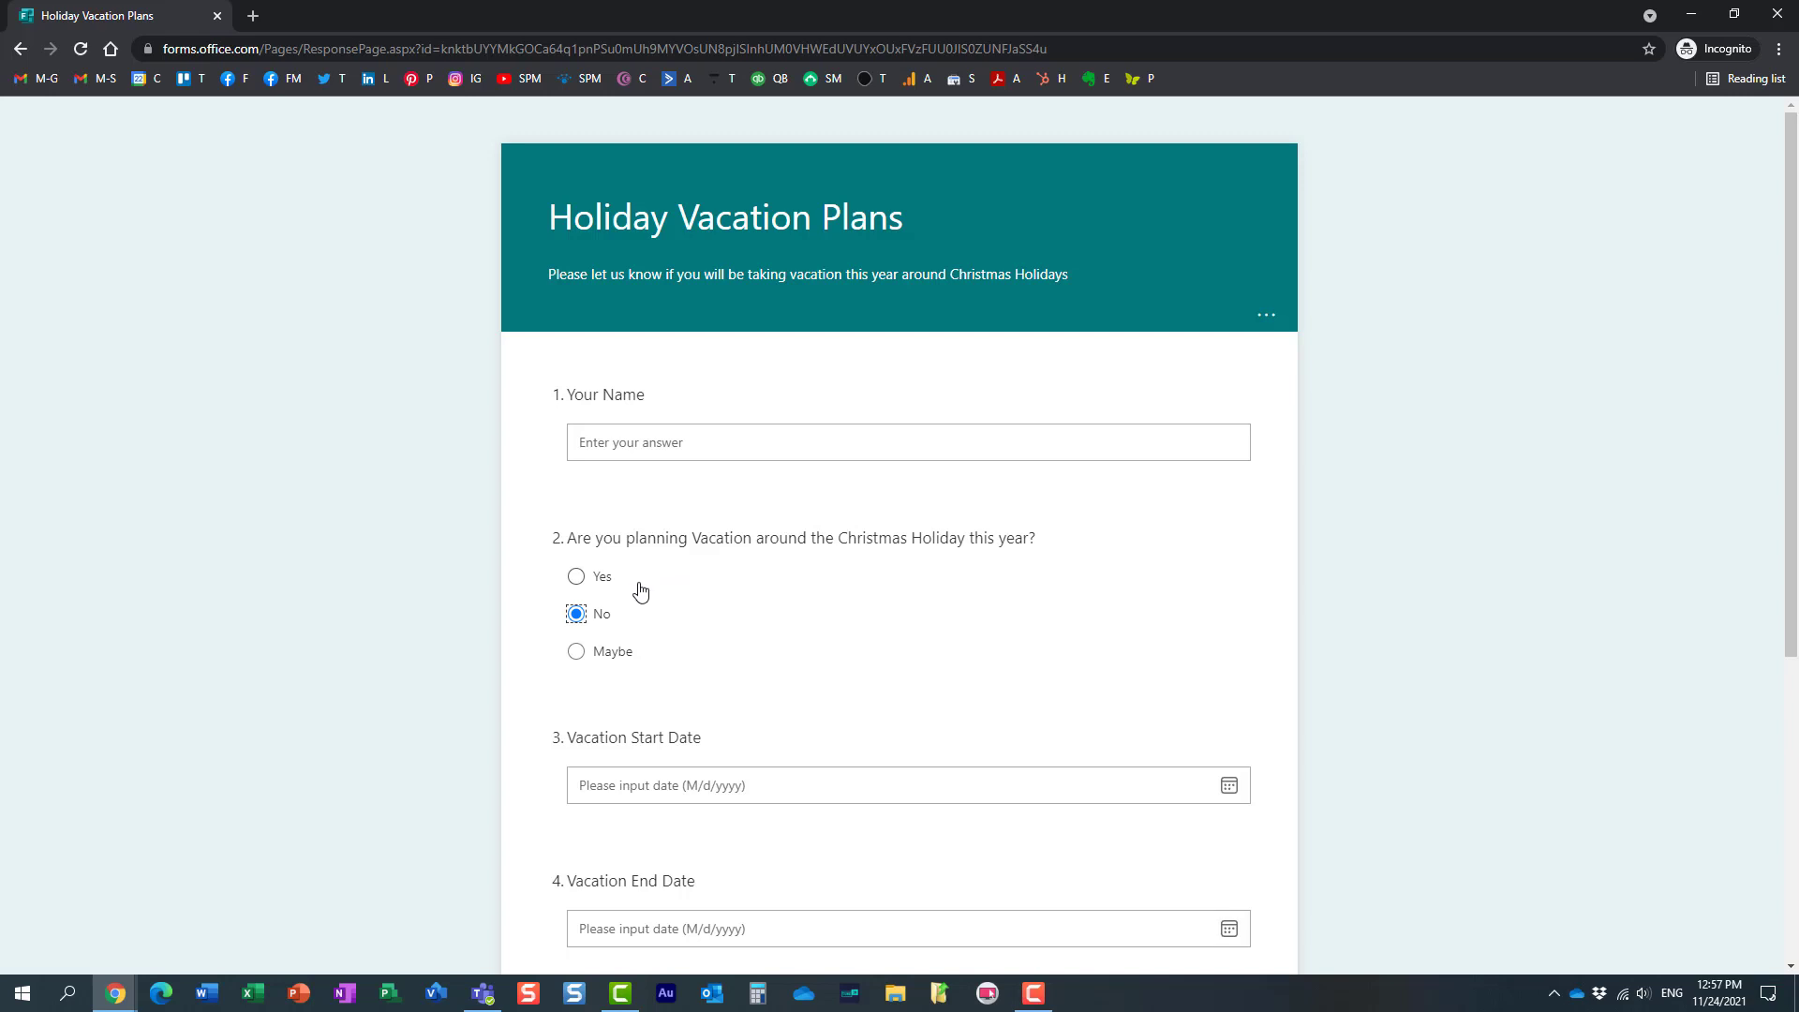
{"action": "mouse_move", "coordinate": [581, 587]}
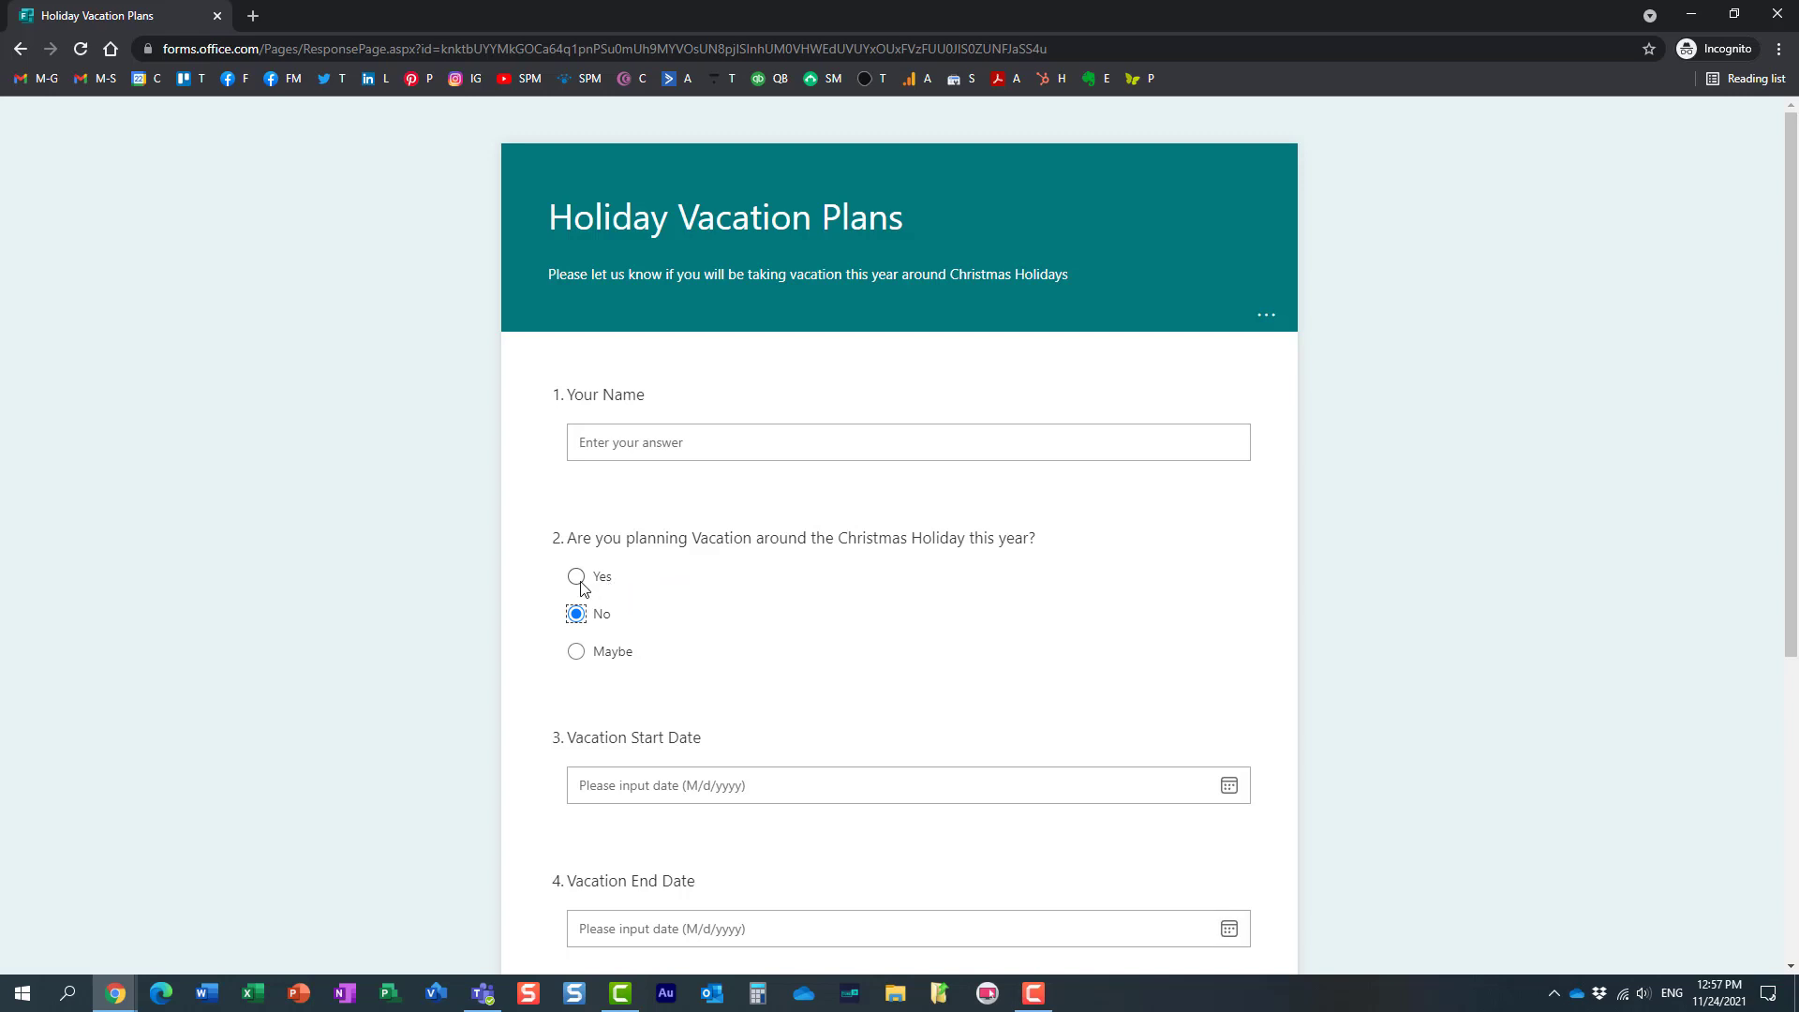
{"action": "mouse_move", "coordinate": [606, 588]}
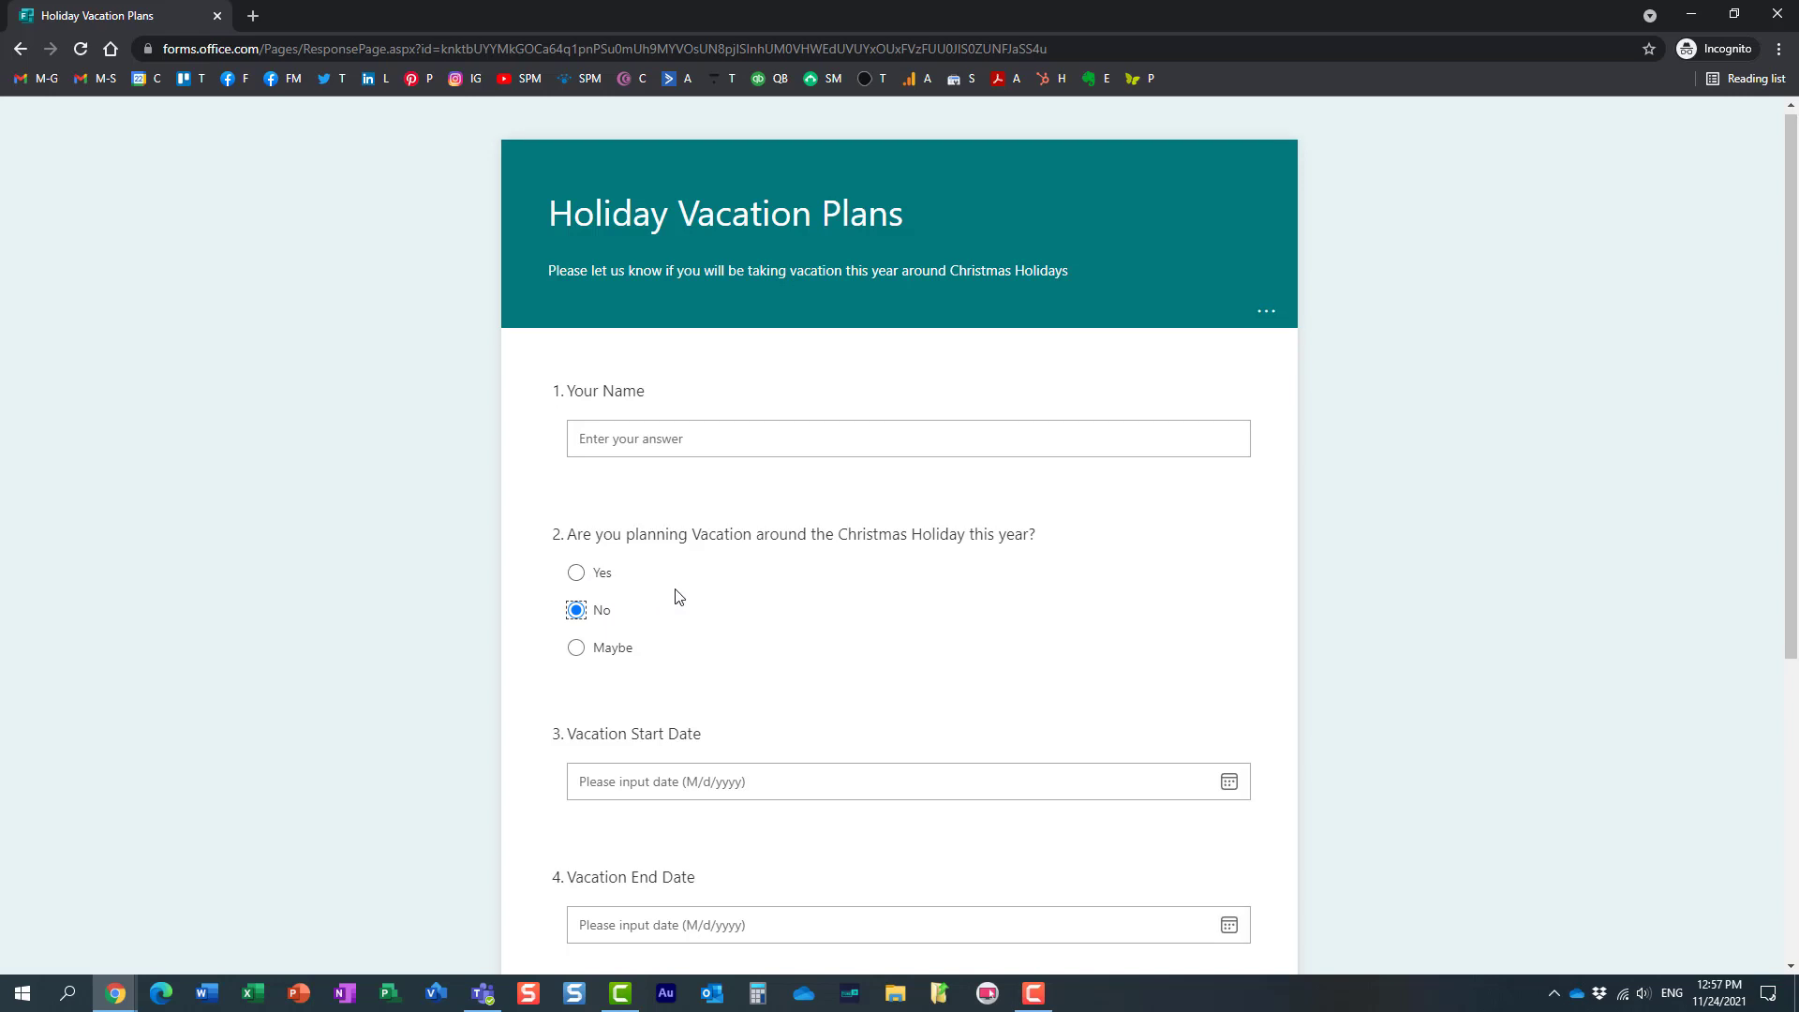
Return to the Forms editor and select question 2 for editing.
{"action": "scroll", "scroll_direction": "down", "scroll_amount": 3}
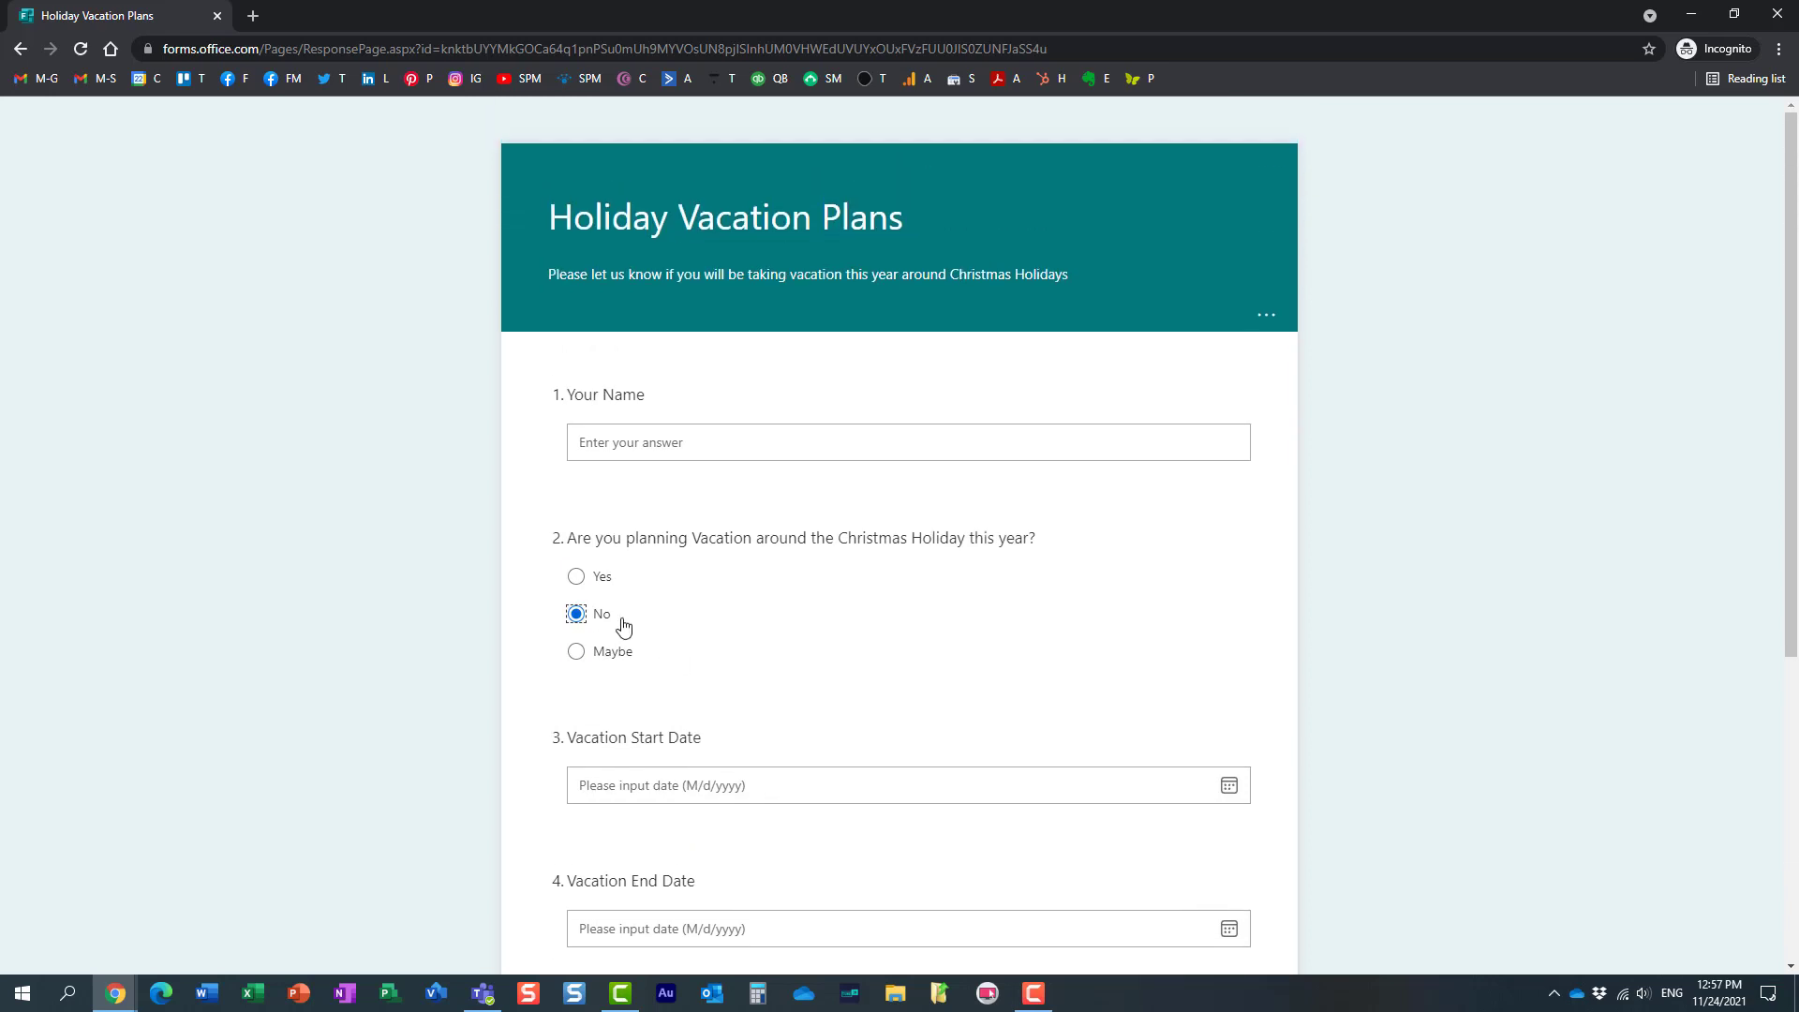
{"action": "mouse_move", "coordinate": [596, 620]}
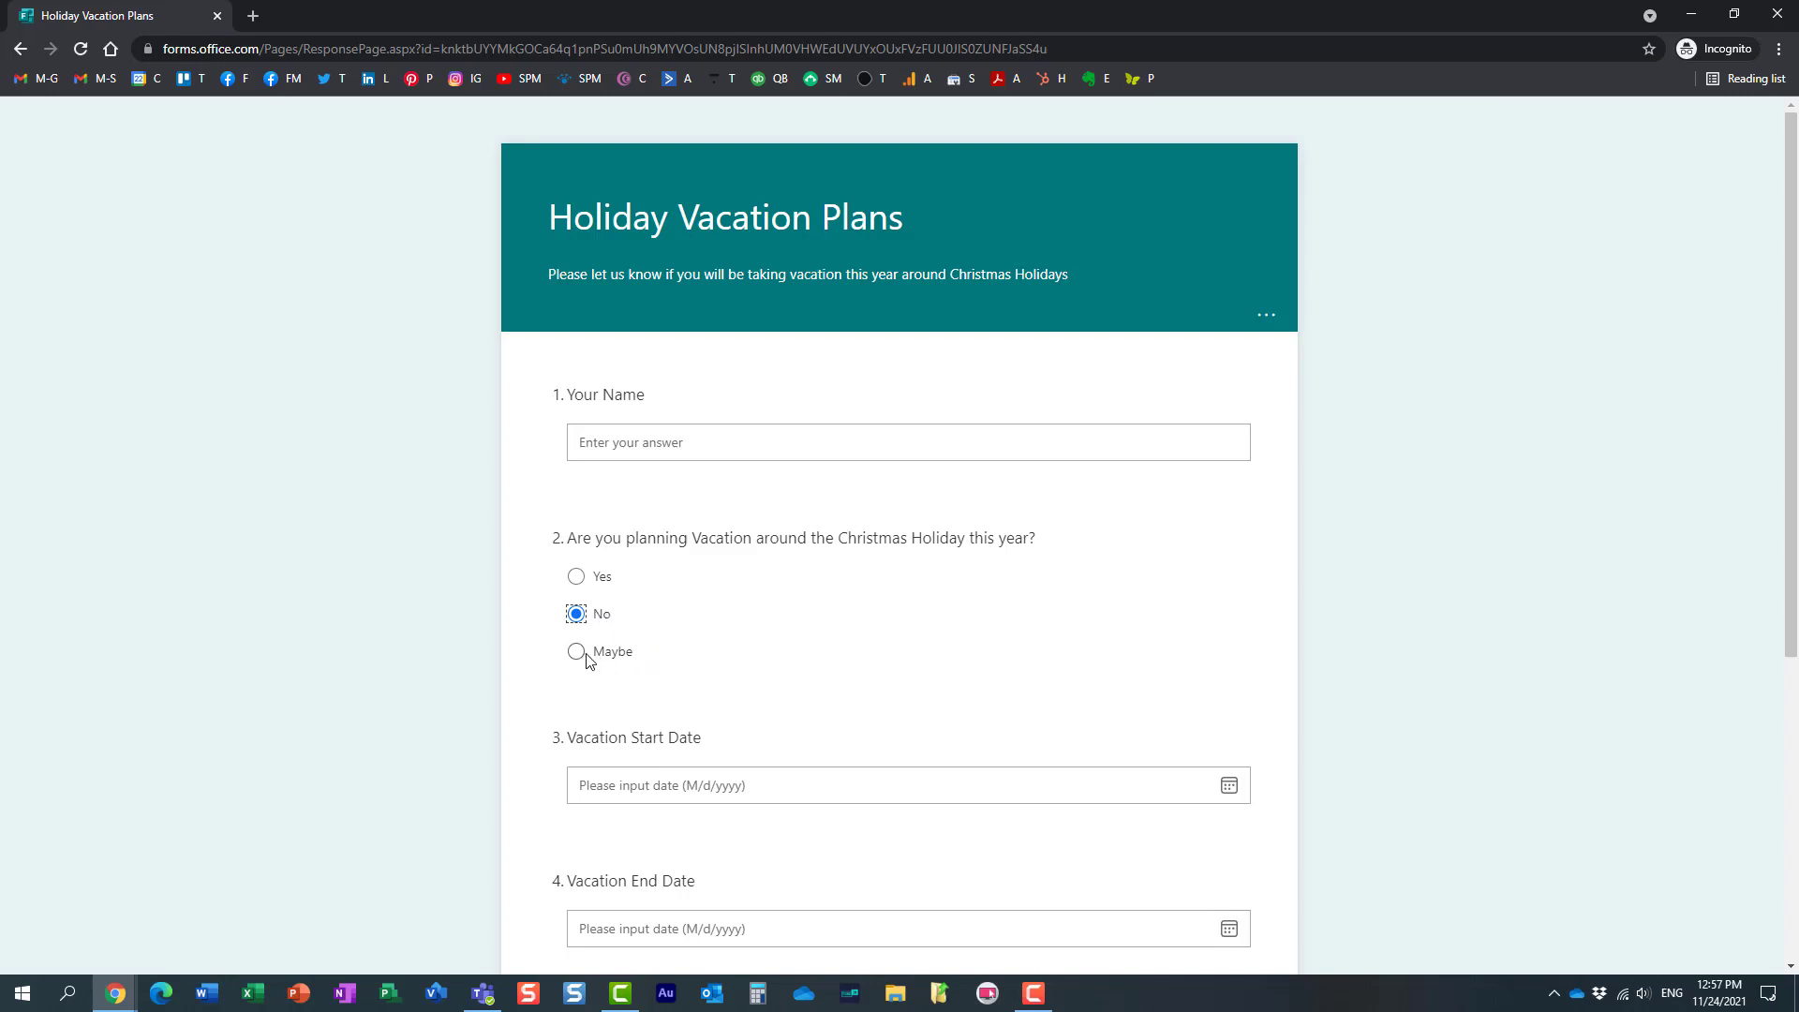
{"action": "scroll", "scroll_direction": "down", "scroll_amount": 3}
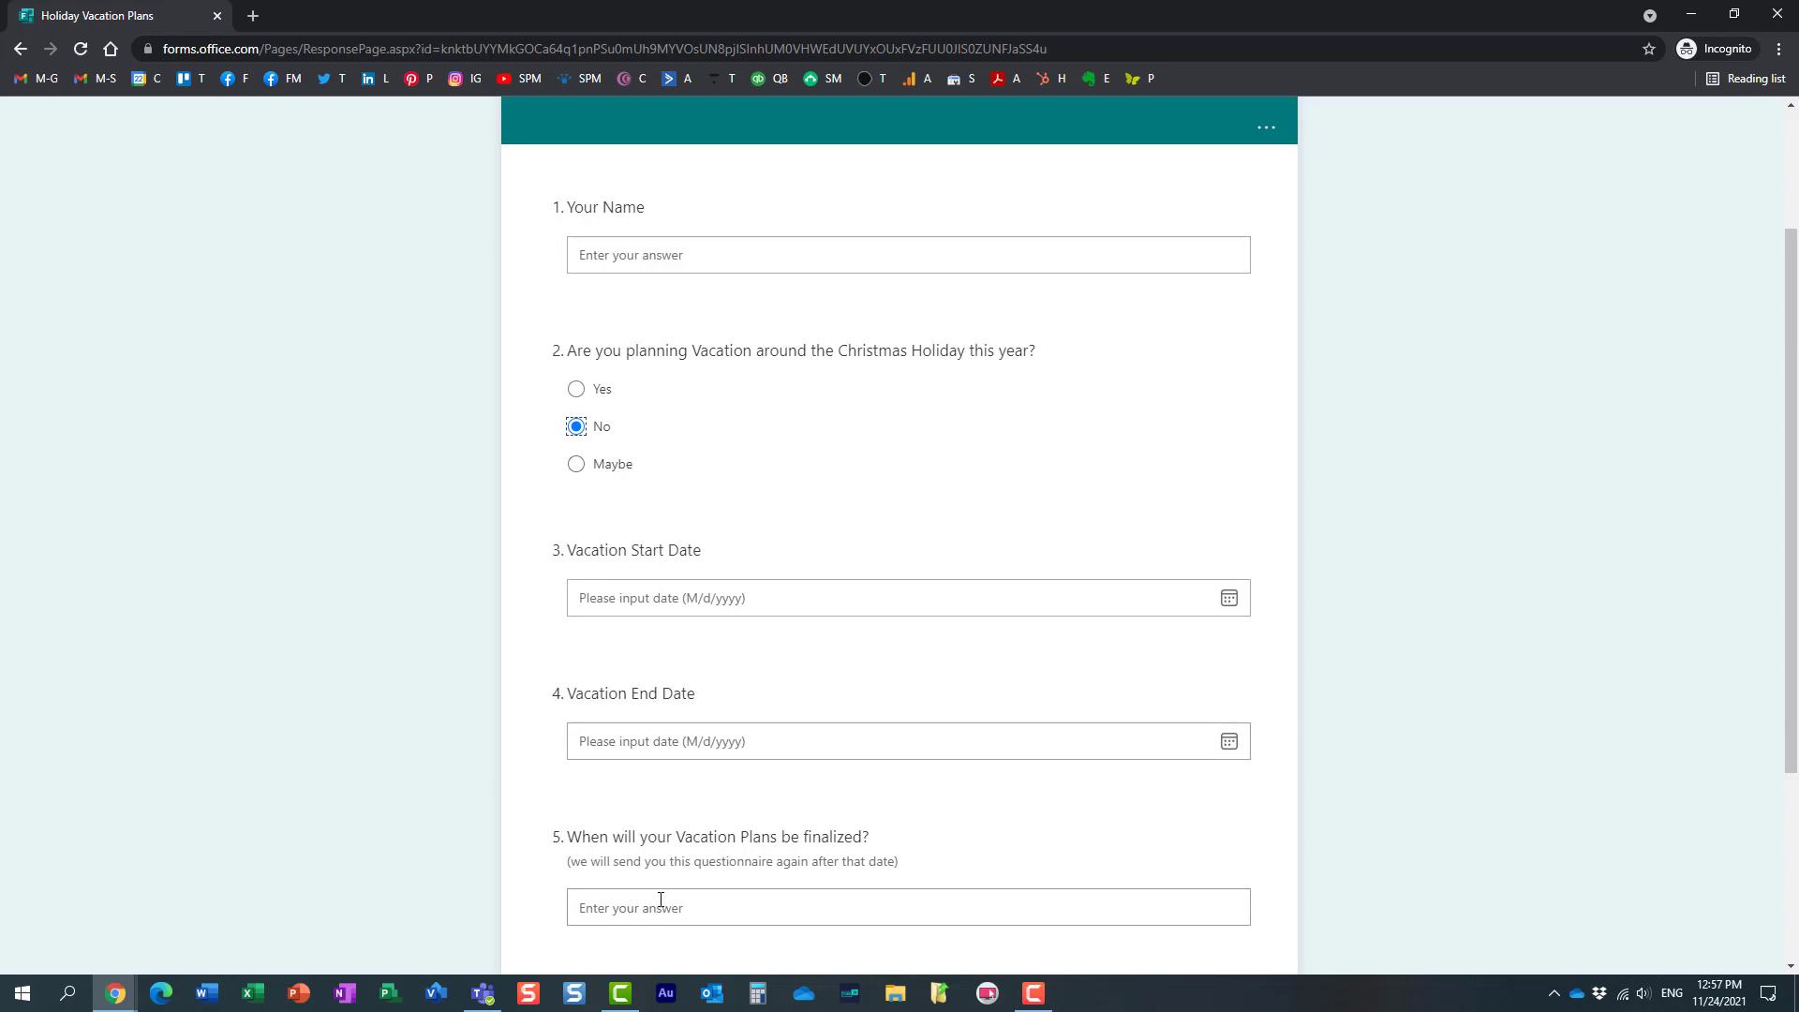
{"action": "left_click", "coordinate": [907, 907]}
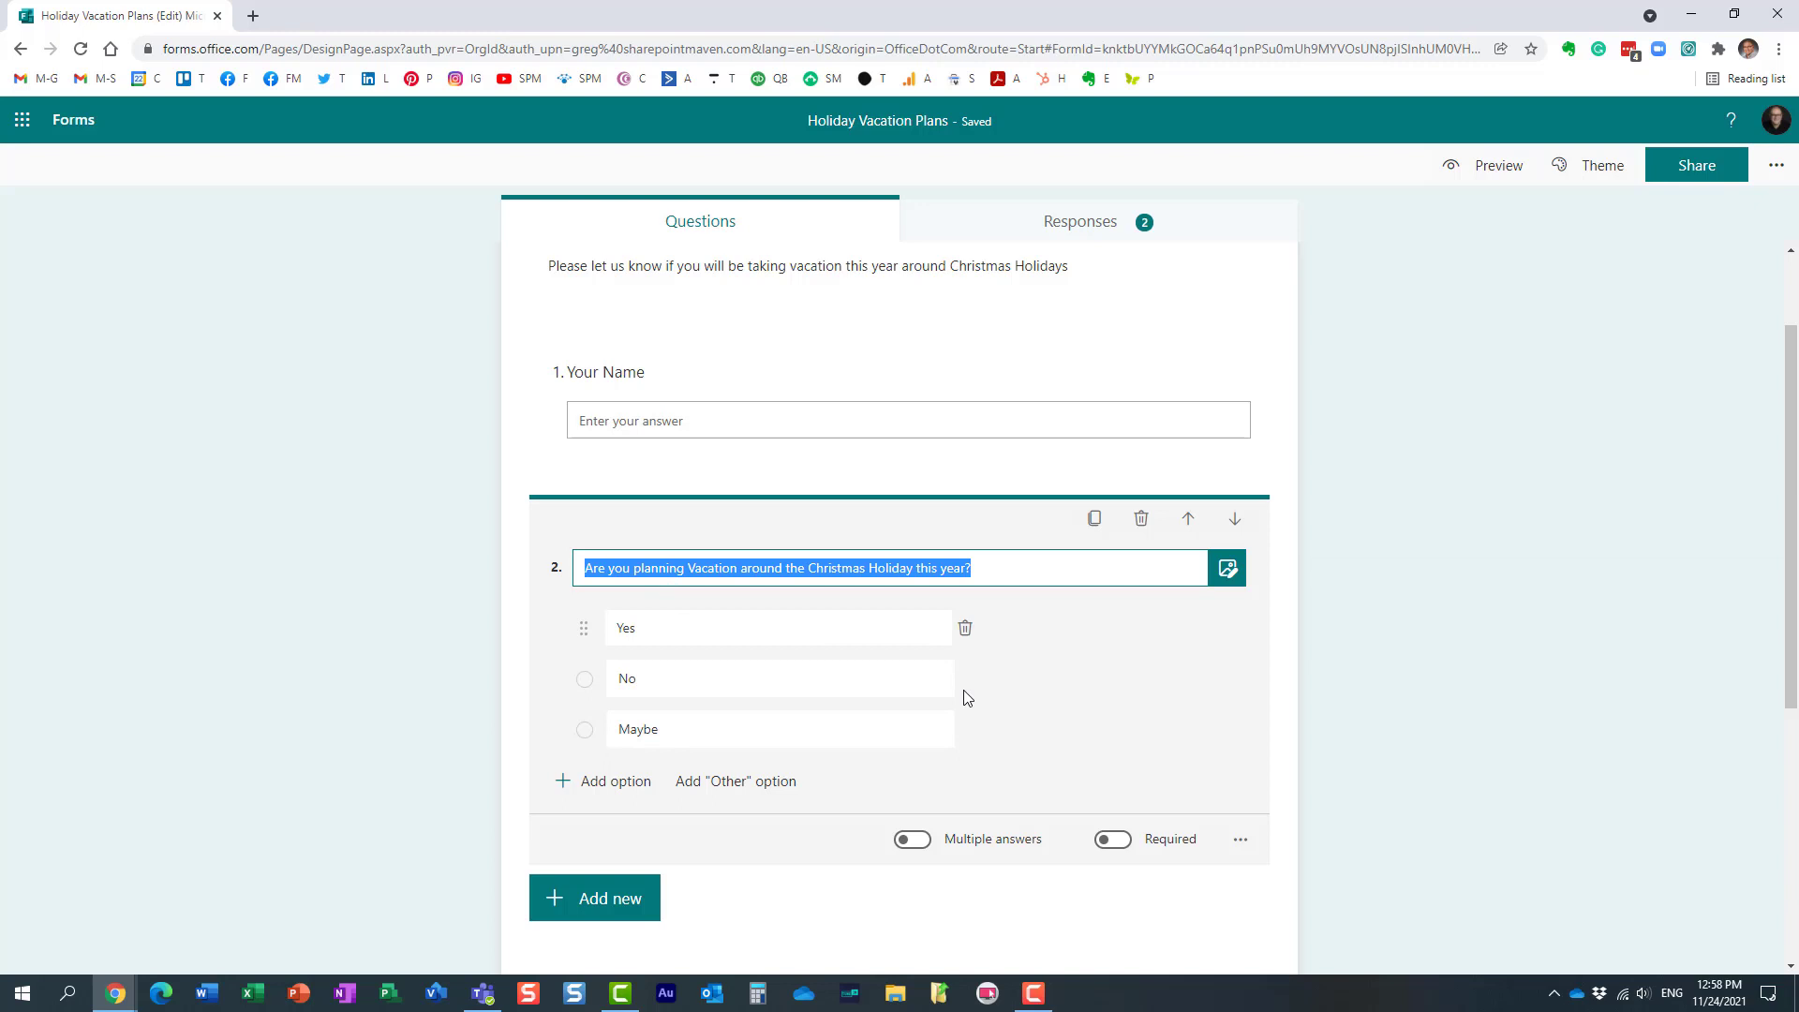
Choose Add branching from question 2's More settings menu.
{"action": "left_click", "coordinate": [1240, 839]}
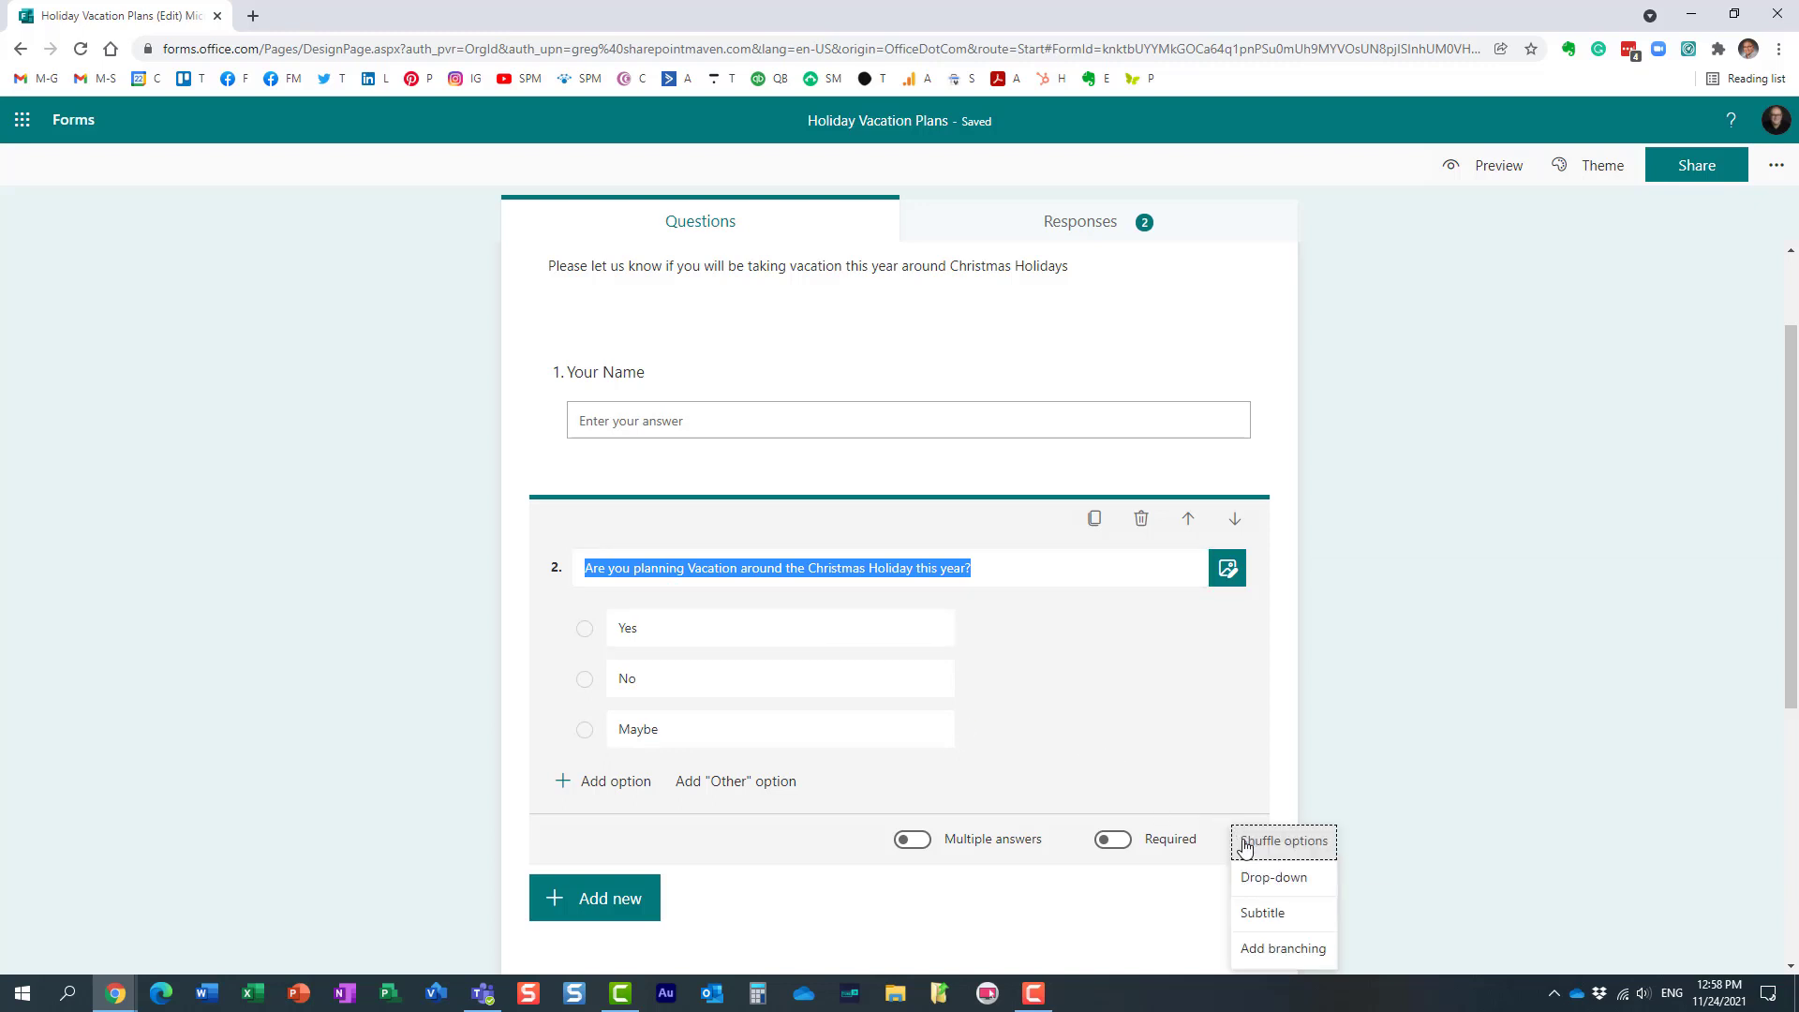
{"action": "left_click", "coordinate": [1282, 948]}
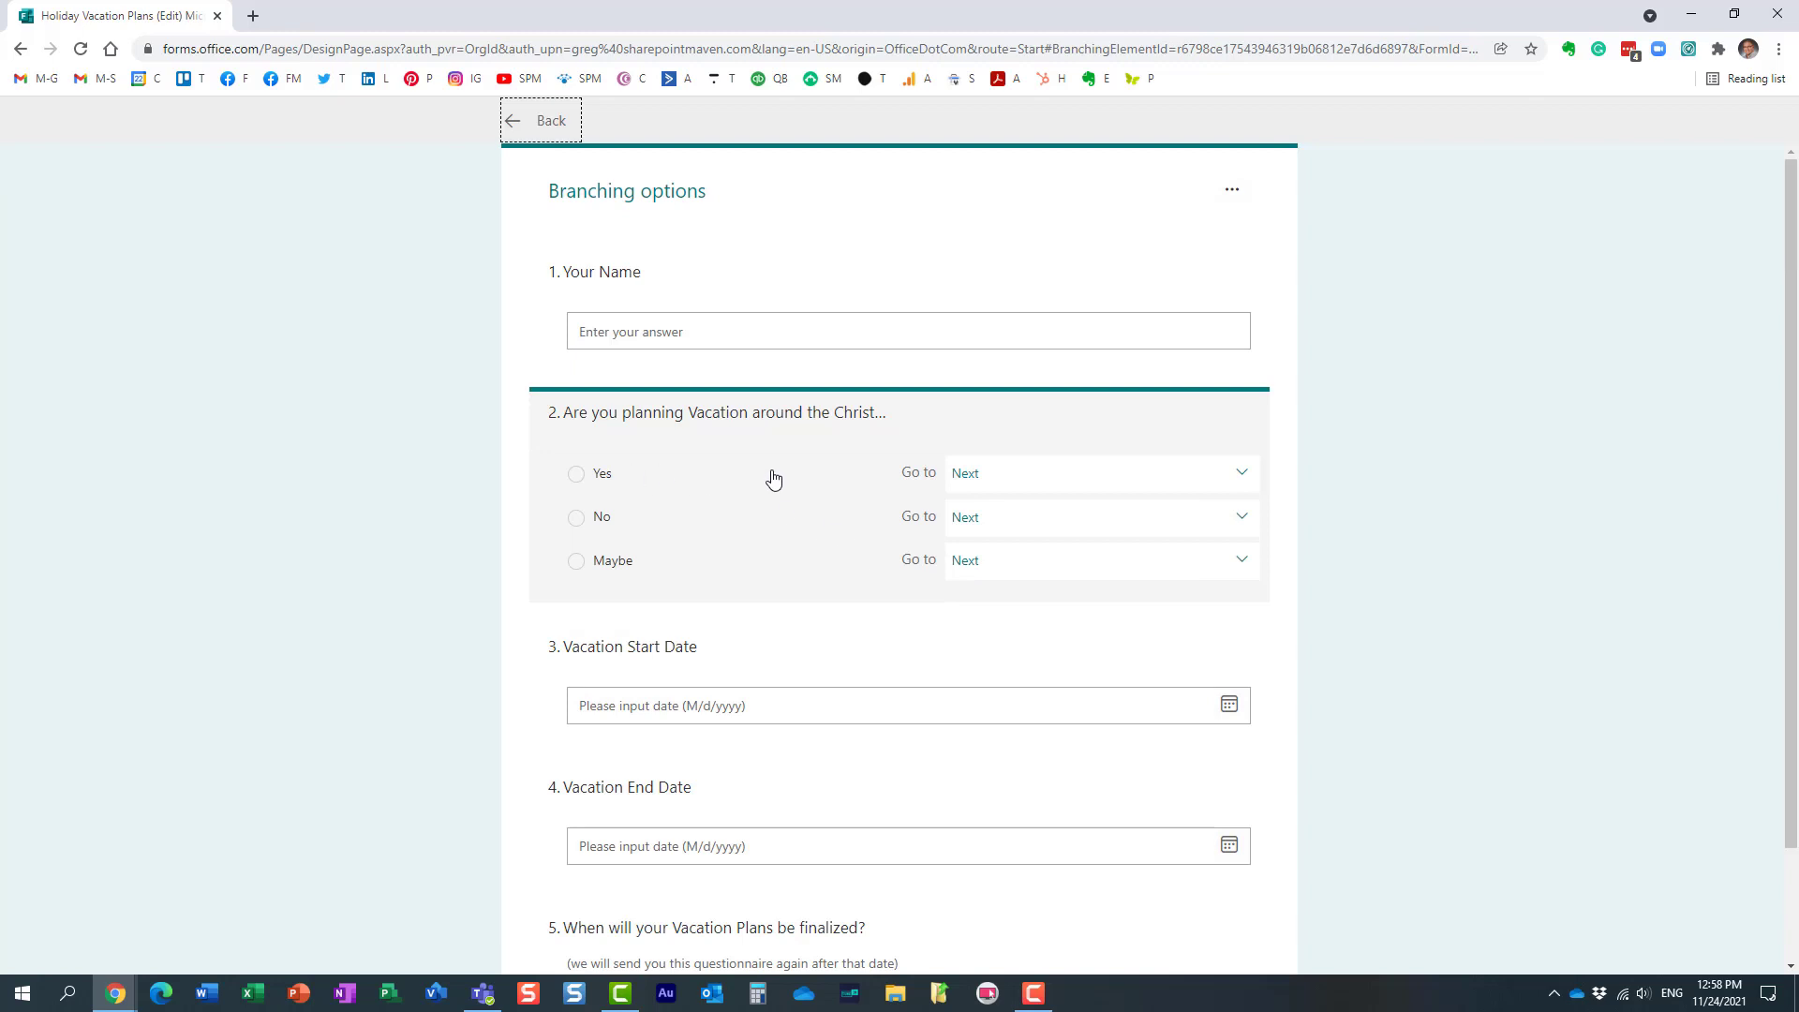
{"action": "mouse_move", "coordinate": [763, 487]}
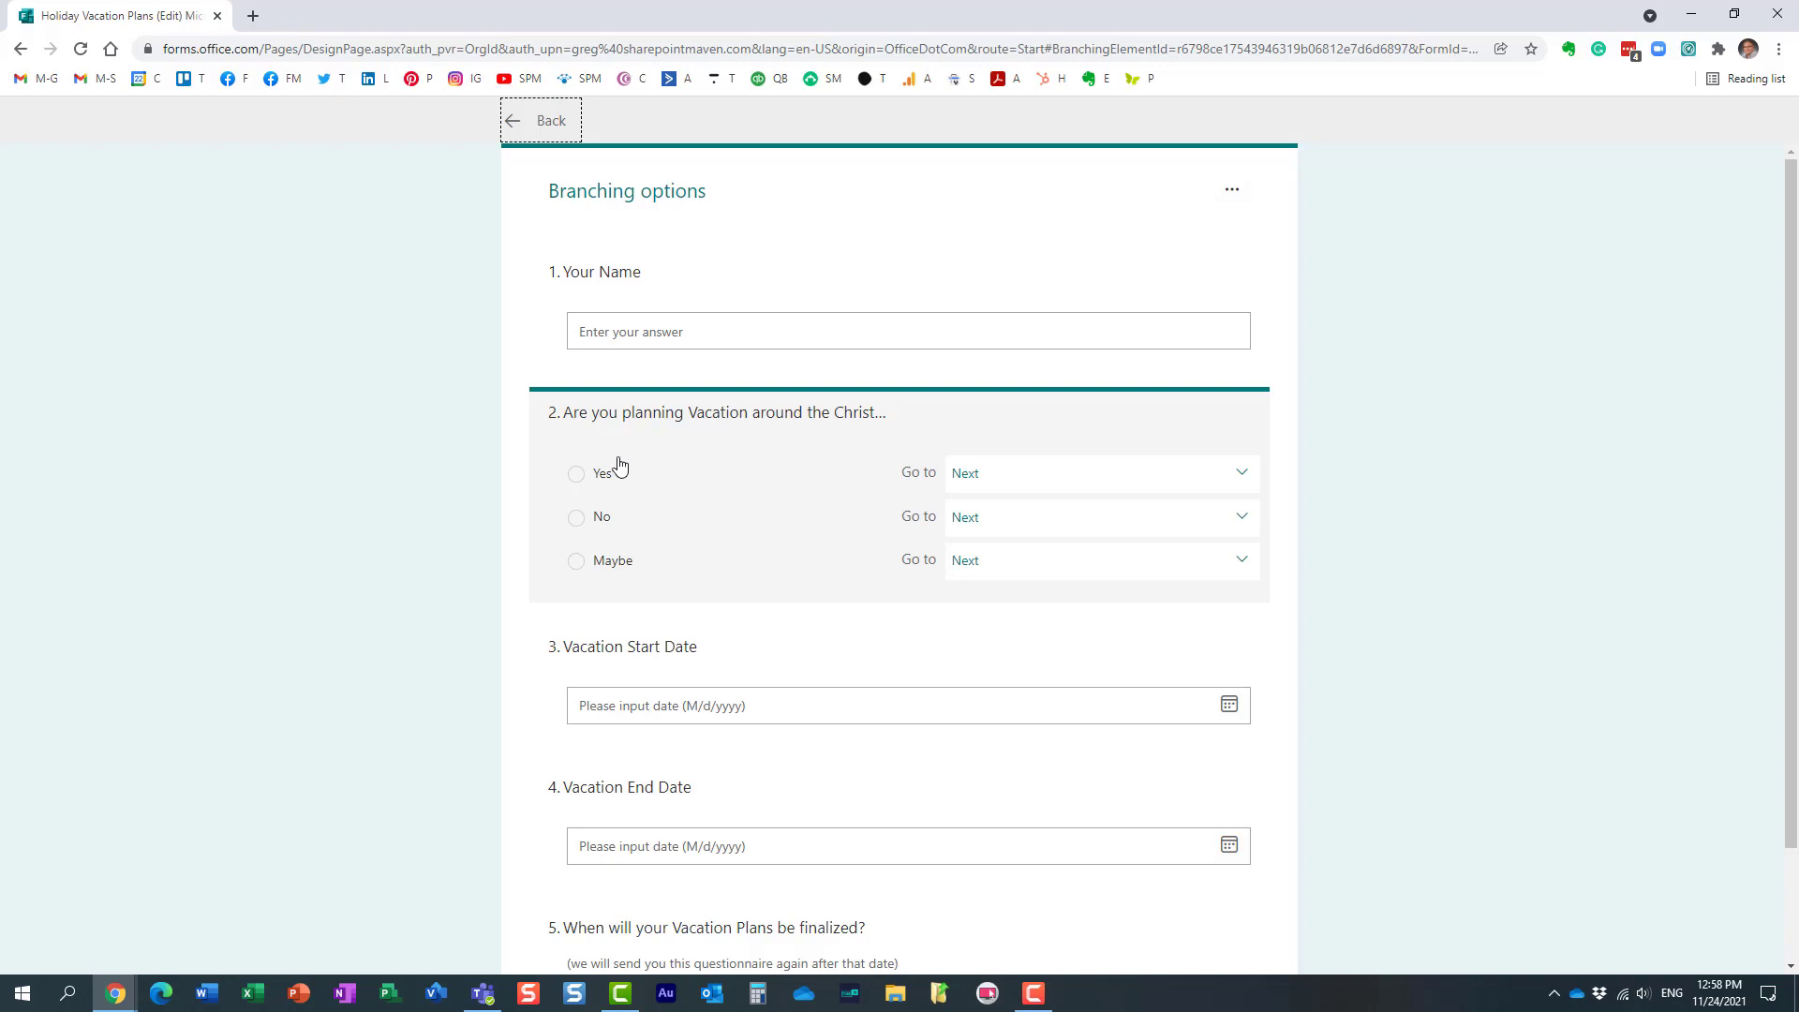
{"action": "mouse_move", "coordinate": [748, 476]}
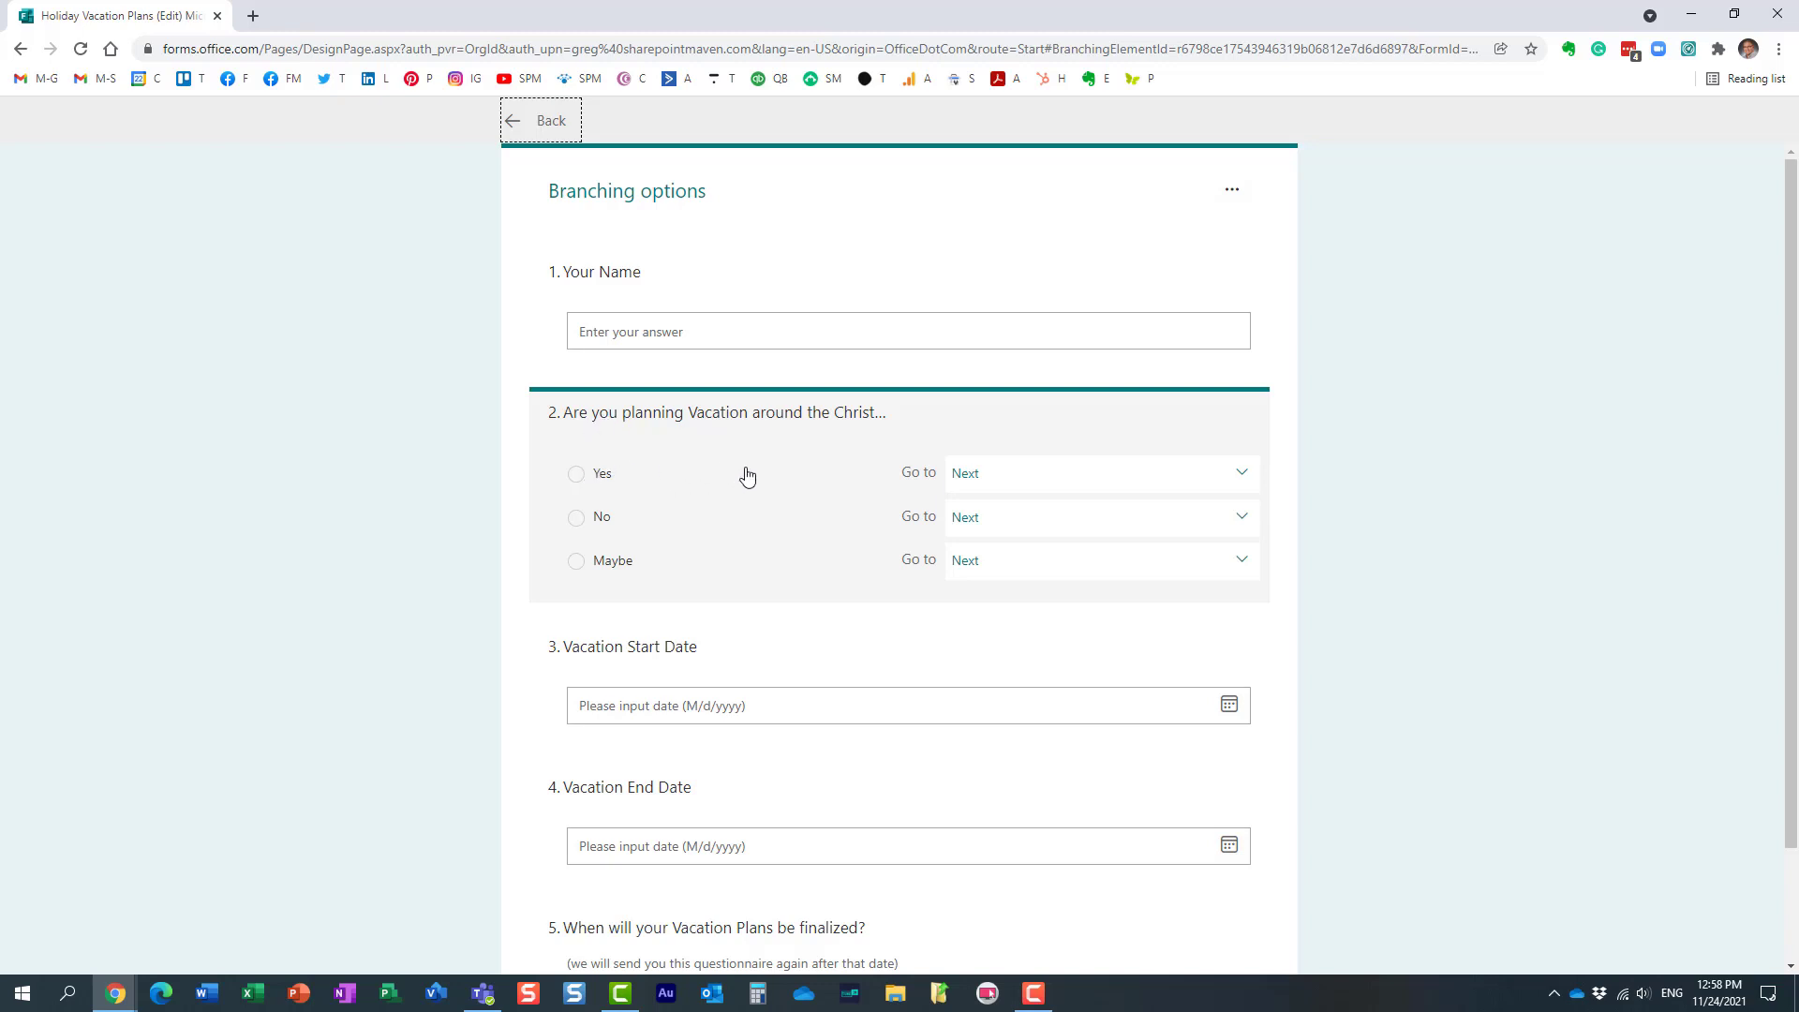
{"action": "mouse_move", "coordinate": [896, 611]}
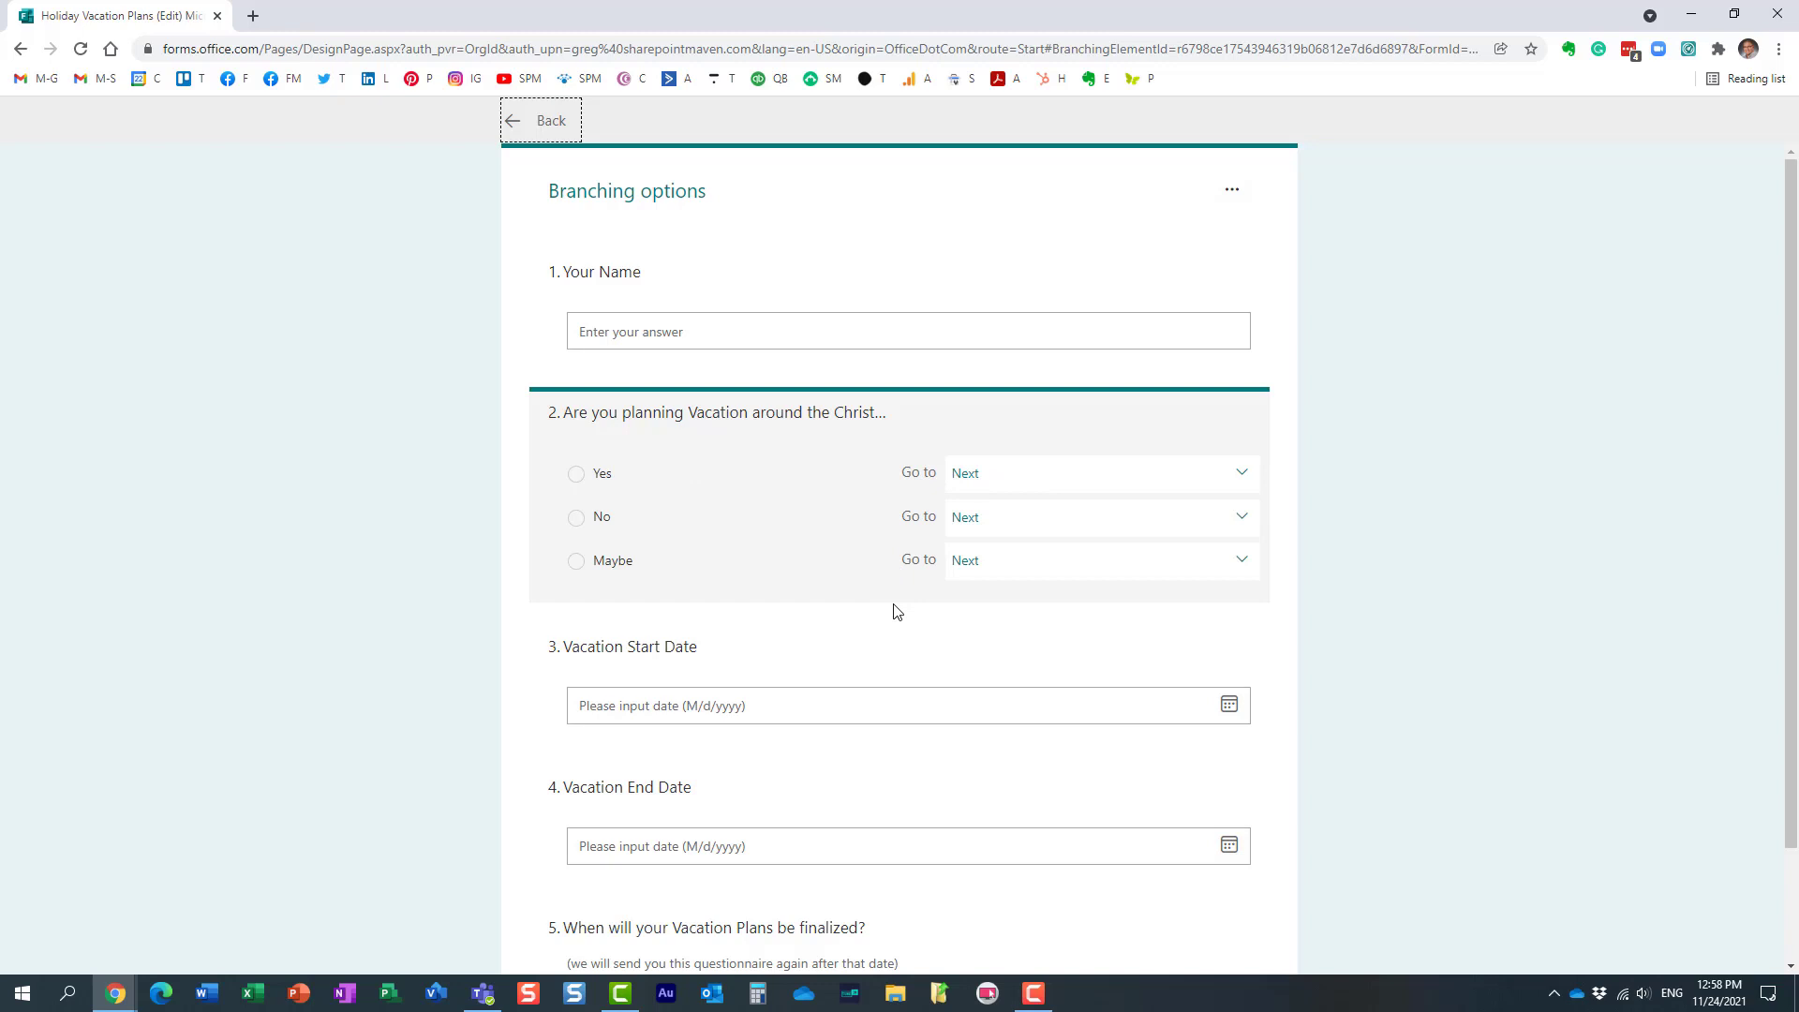
Send a No answer on question 2 to End of the form.
{"action": "left_click", "coordinate": [1096, 472]}
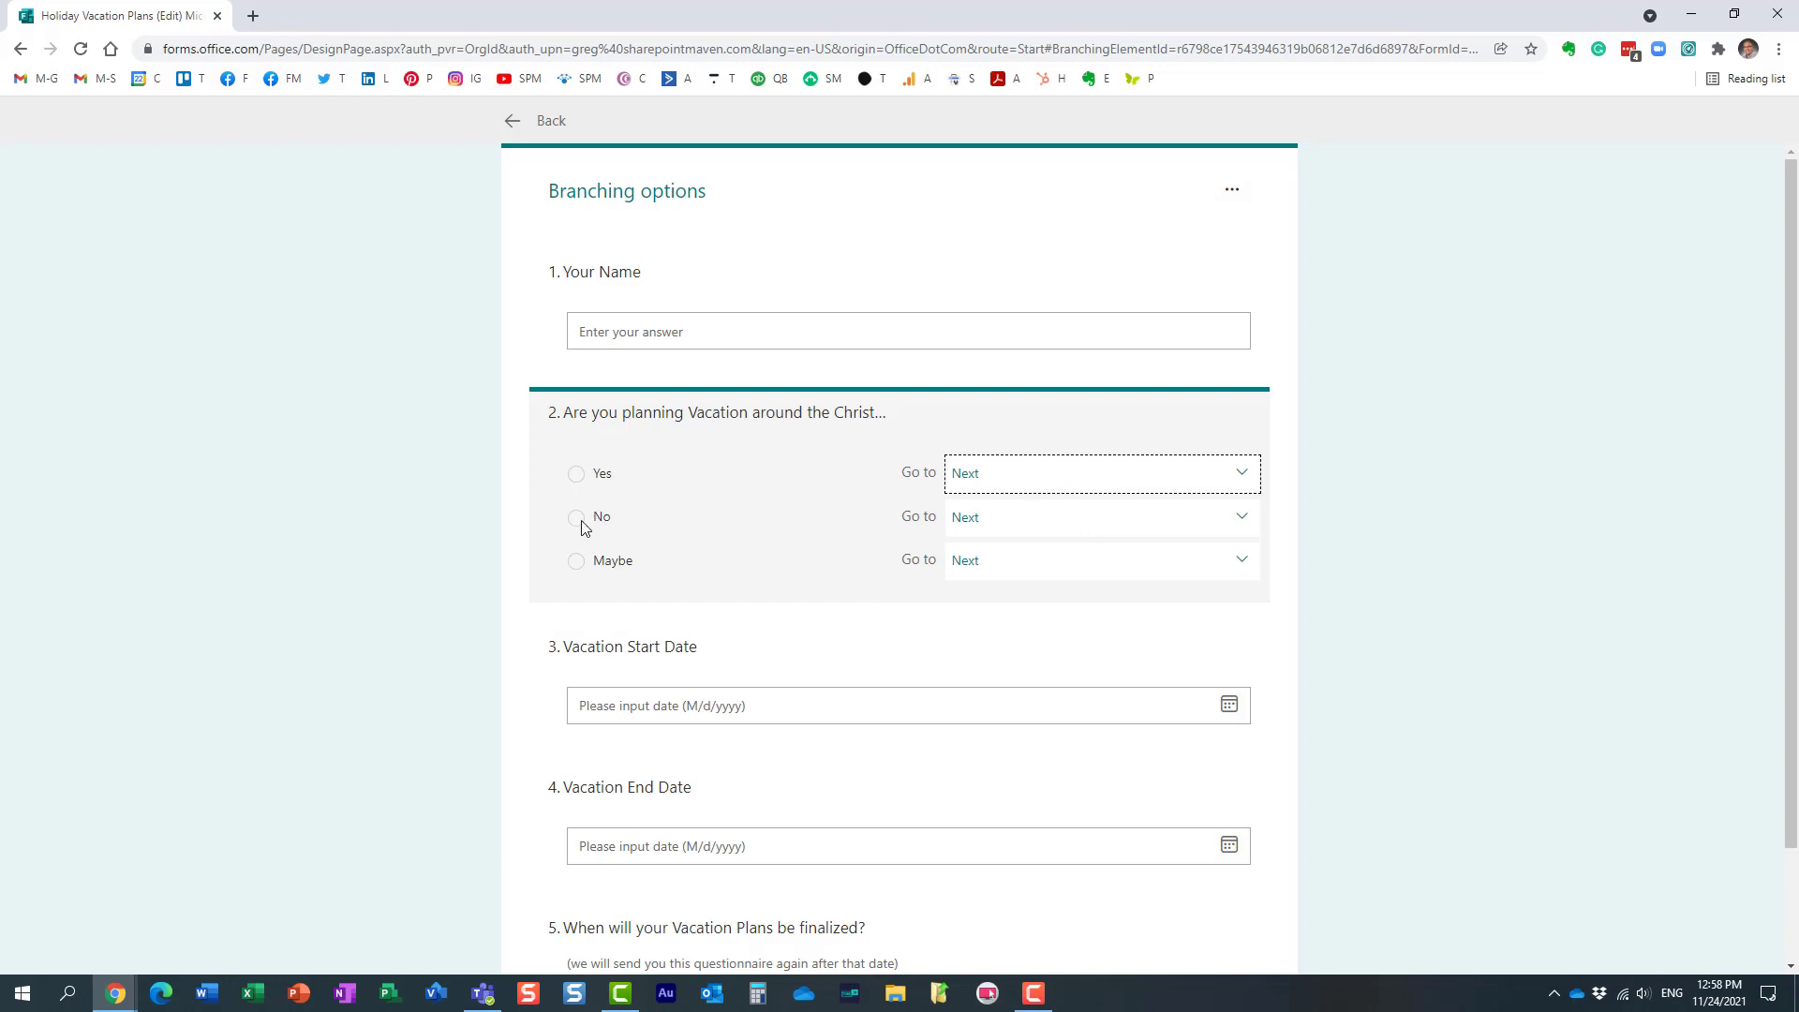
{"action": "left_click", "coordinate": [1096, 517]}
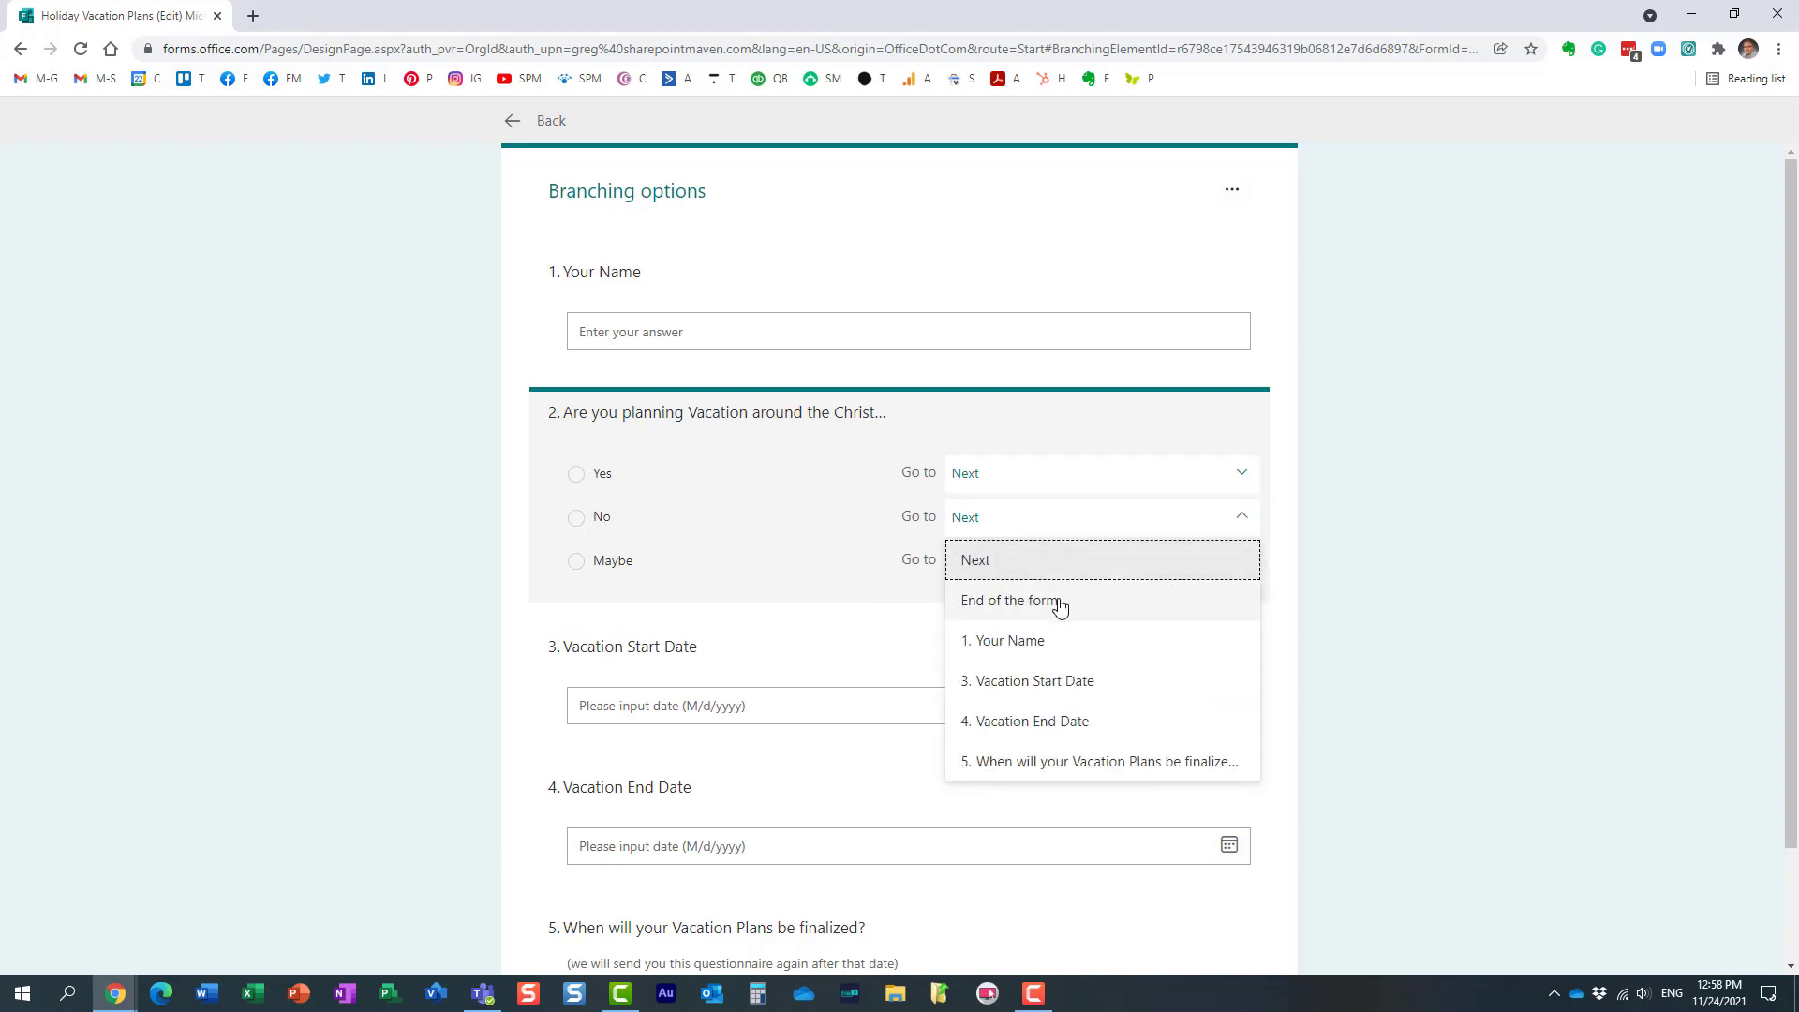
{"action": "left_click", "coordinate": [1012, 600]}
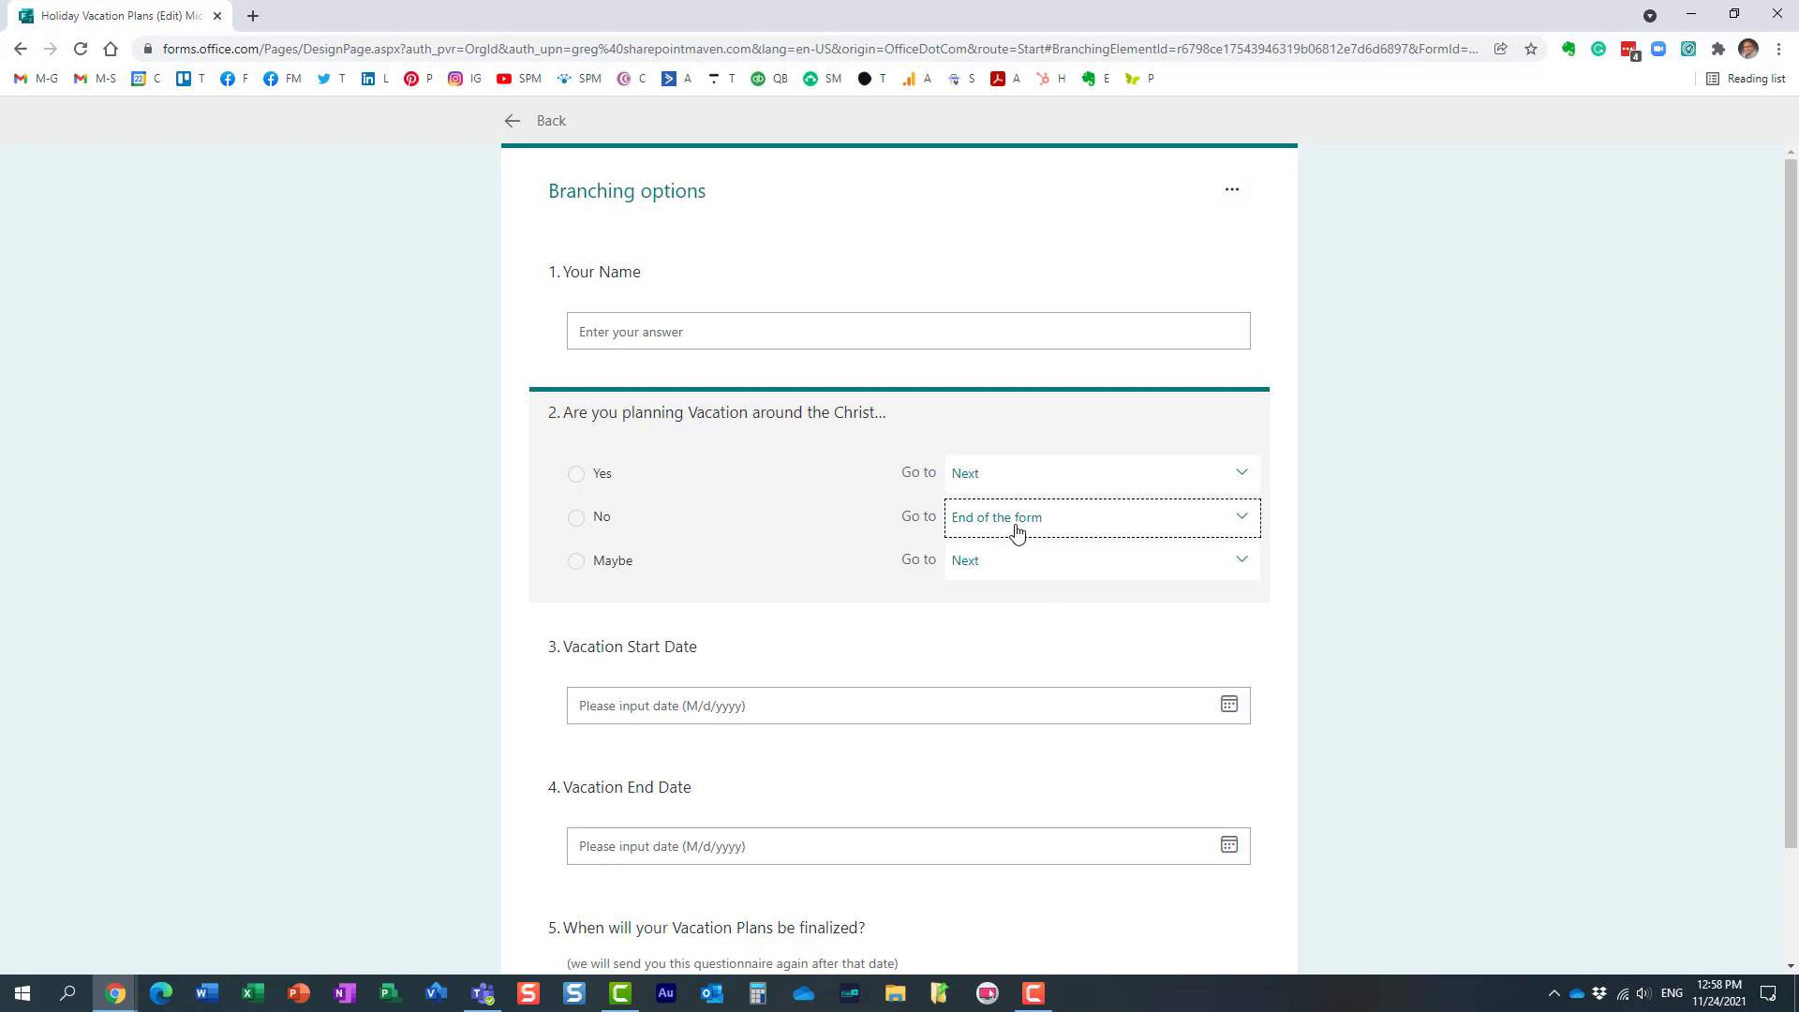
{"action": "mouse_move", "coordinate": [907, 581]}
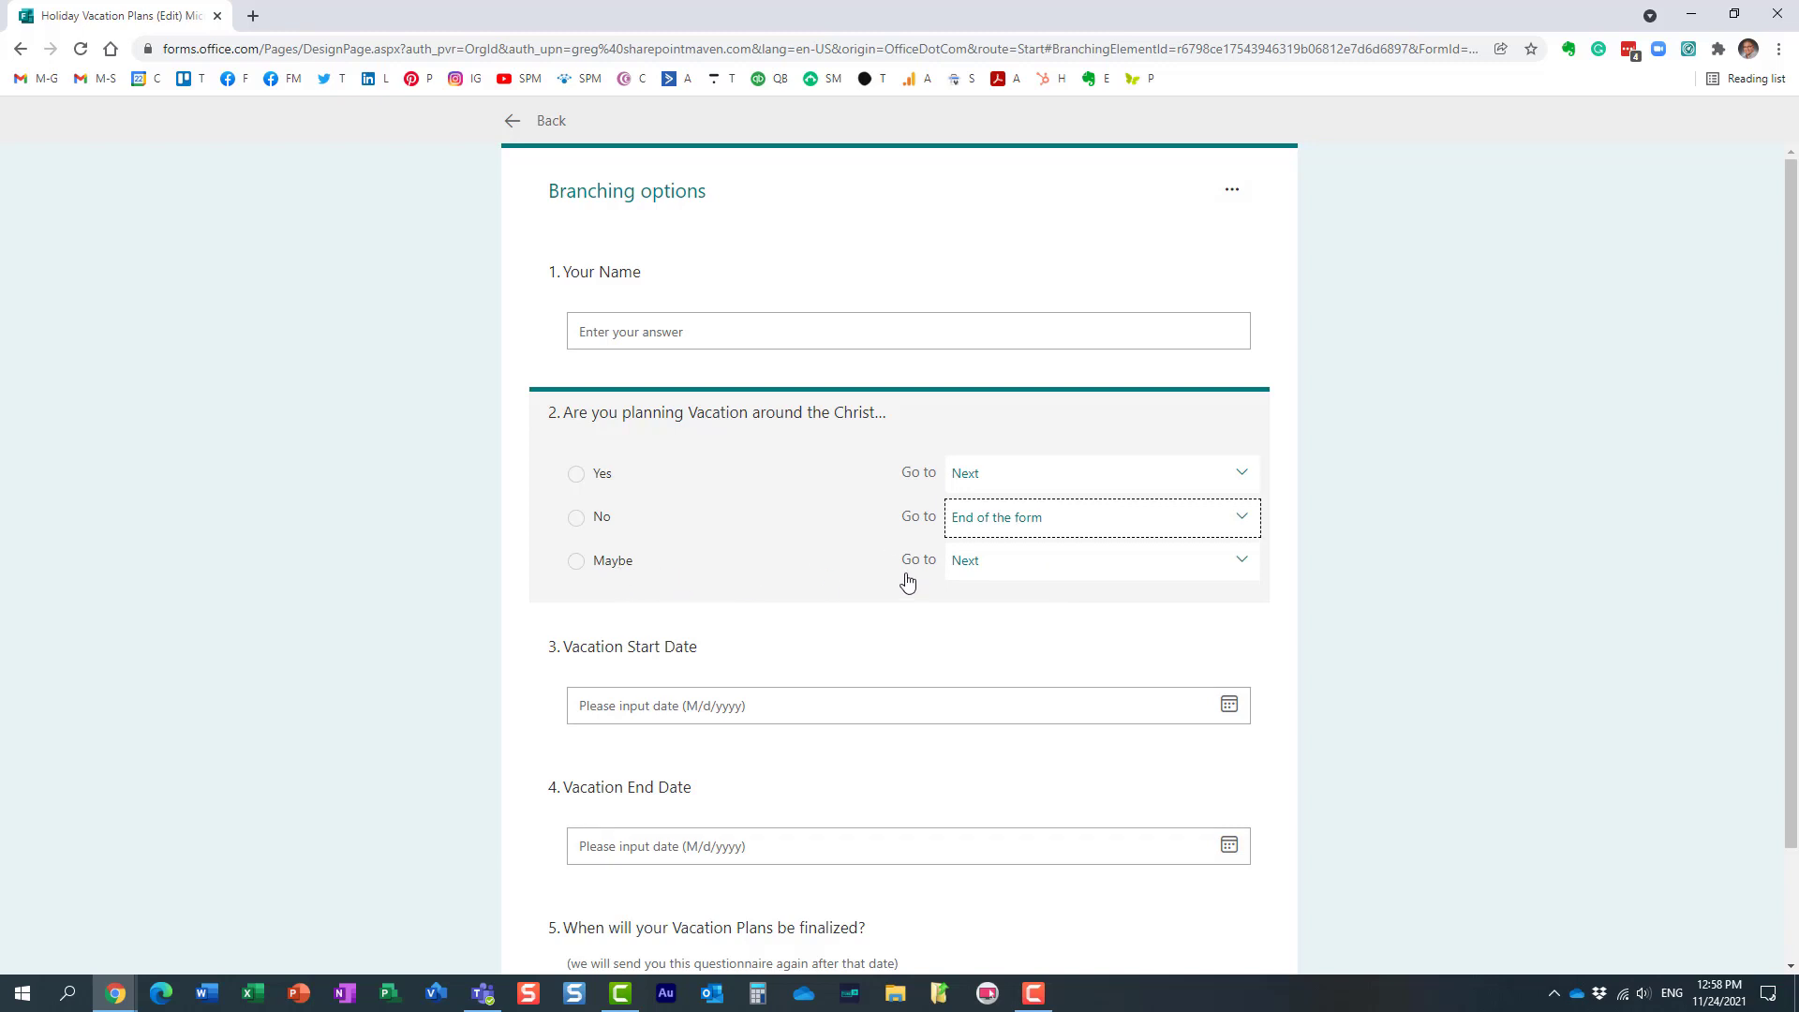
Send a Maybe answer to '5. When will your Vacation Plans be finalized?'.
{"action": "left_click", "coordinate": [1098, 561]}
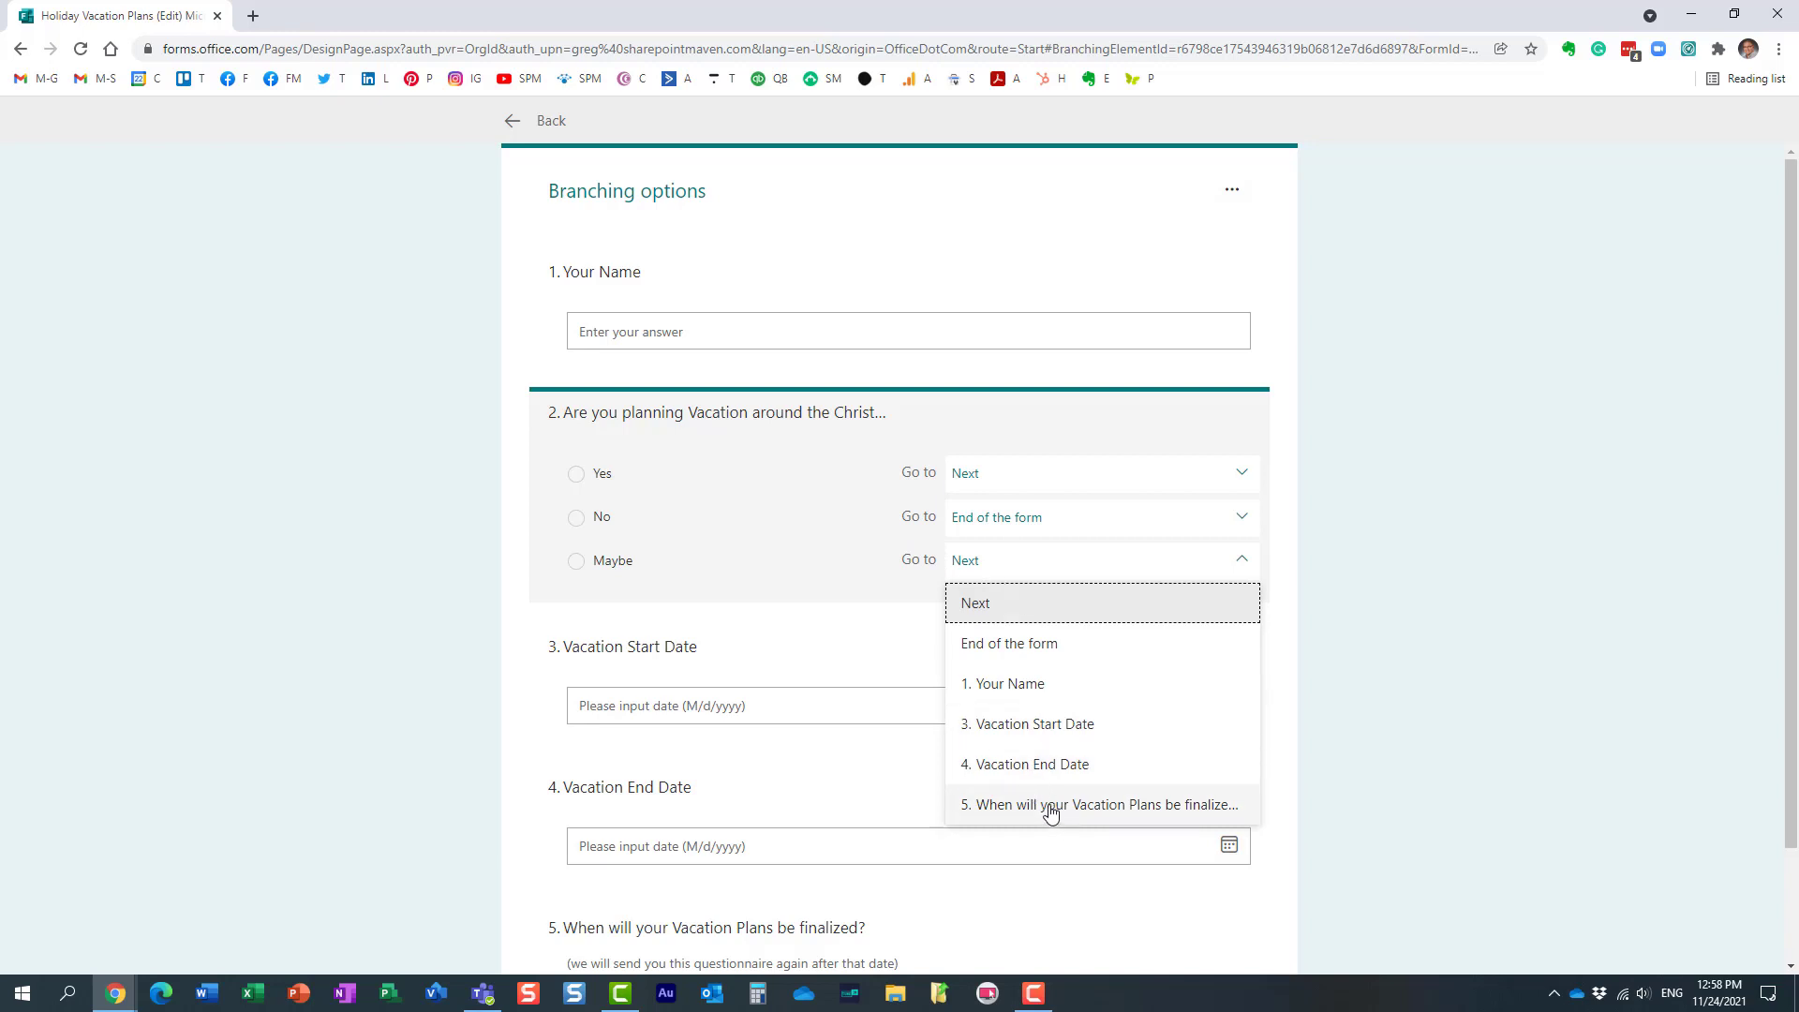
{"action": "left_click", "coordinate": [1098, 804]}
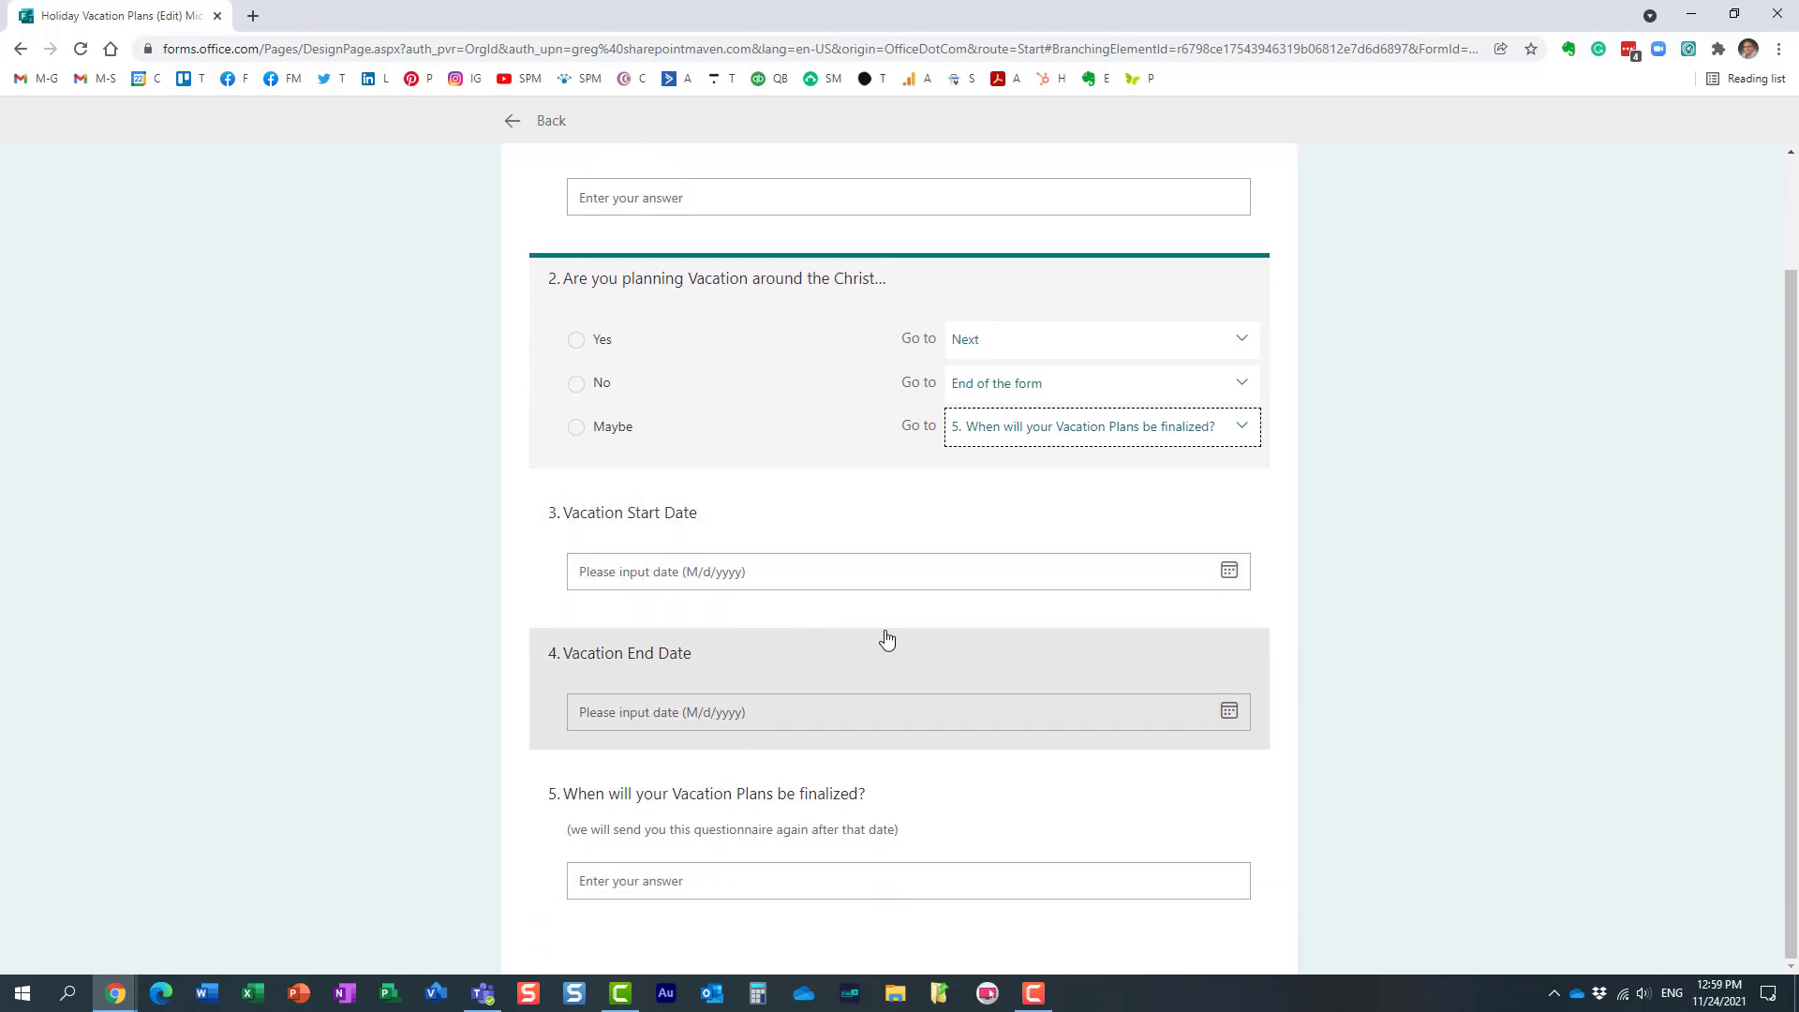
{"action": "mouse_move", "coordinate": [939, 662]}
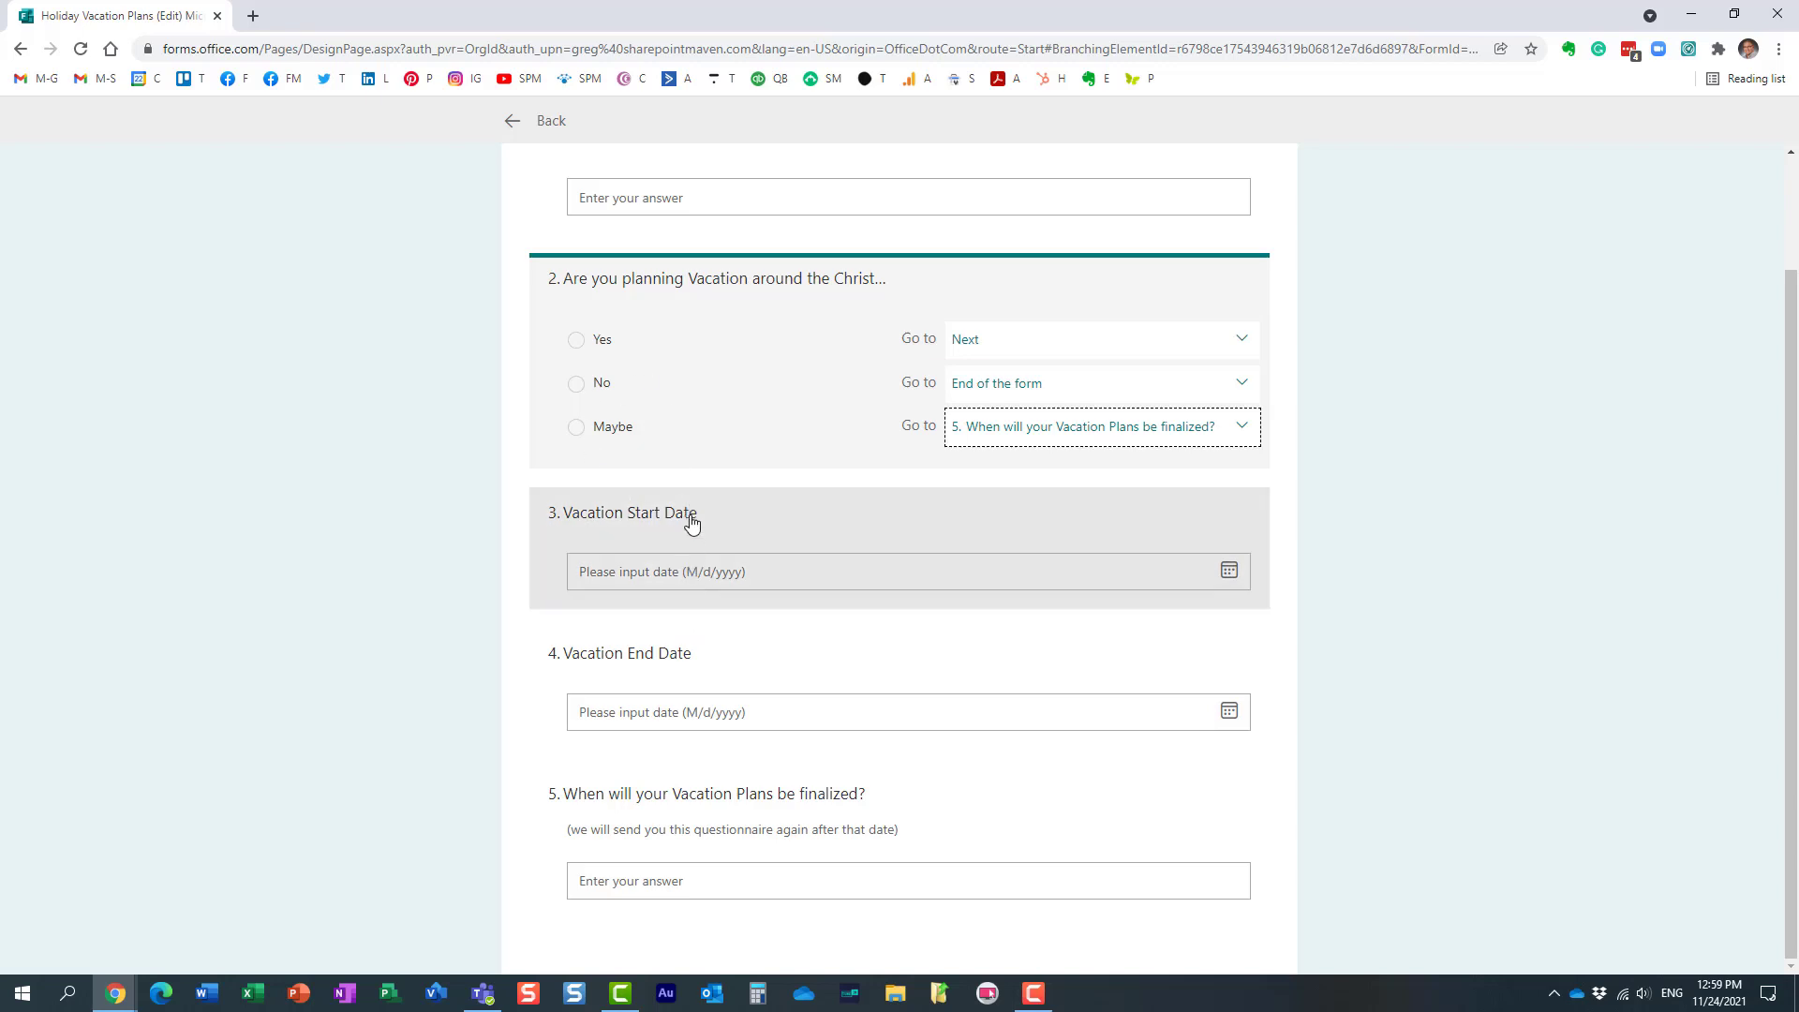
{"action": "mouse_move", "coordinate": [712, 626]}
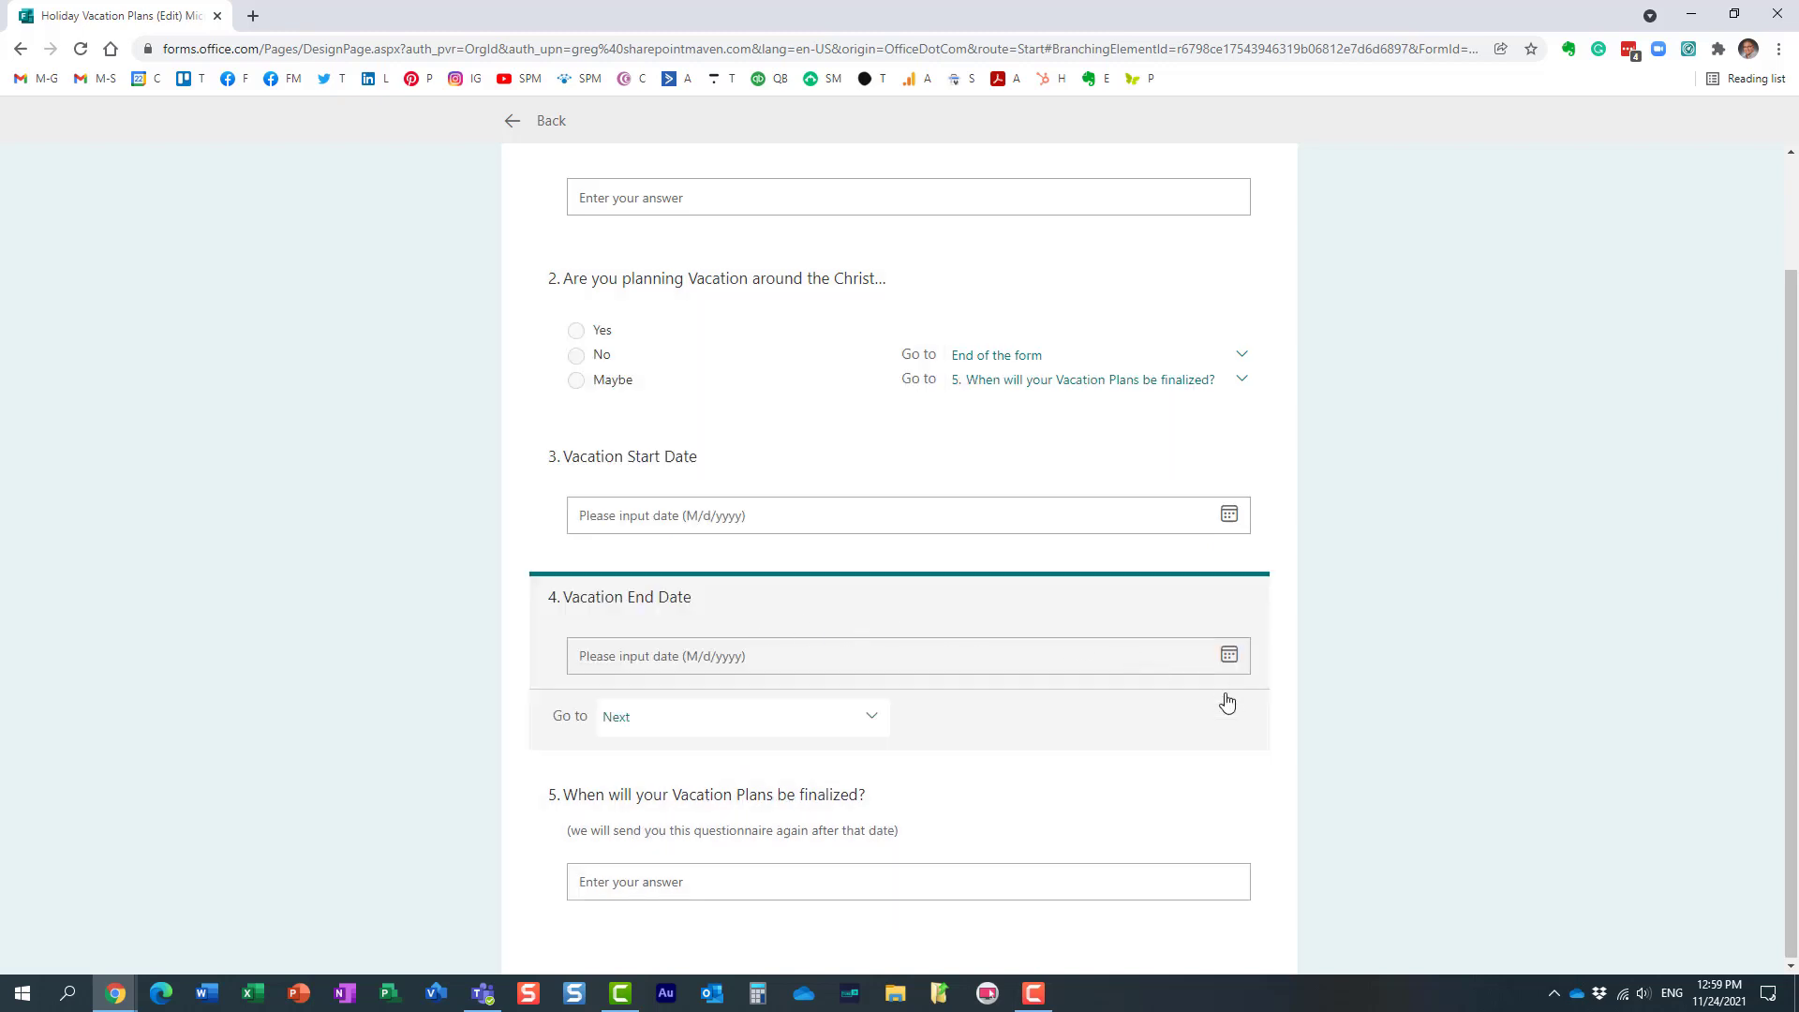
Set question 4, Vacation End Date, to go to End of the form.
{"action": "left_click", "coordinate": [742, 716]}
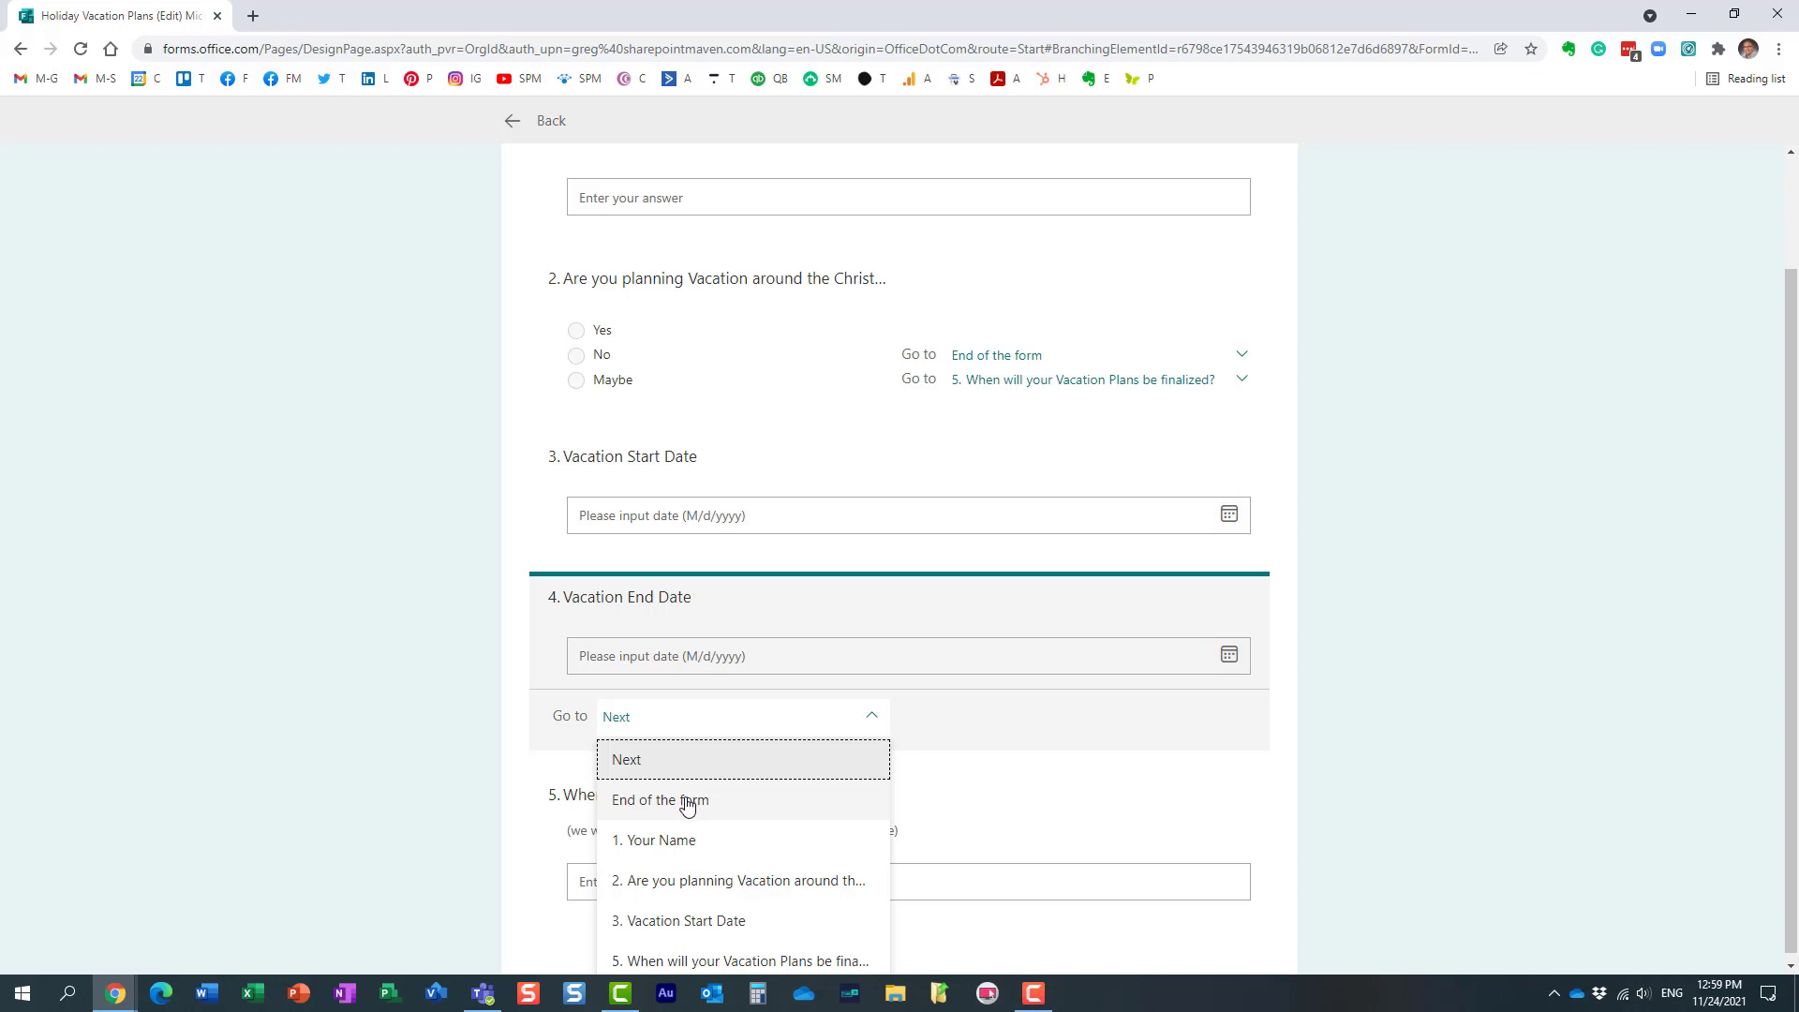
{"action": "mouse_move", "coordinate": [658, 800]}
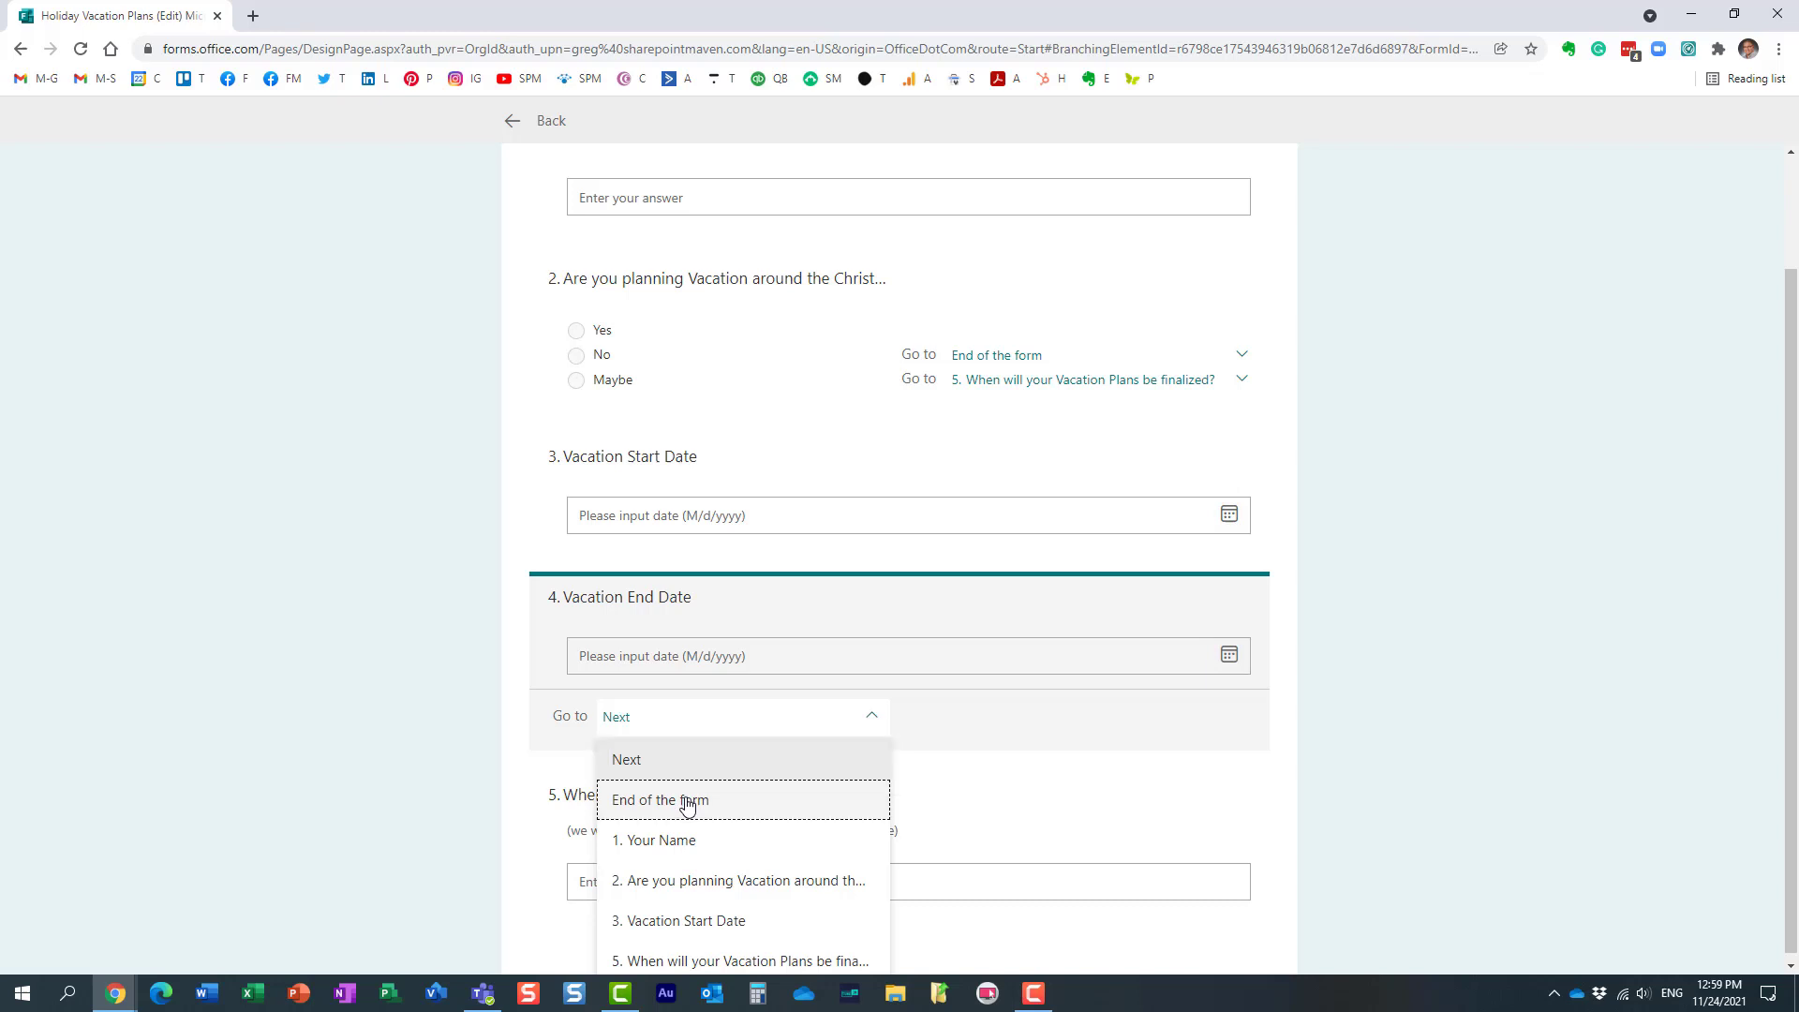
{"action": "left_click", "coordinate": [660, 800]}
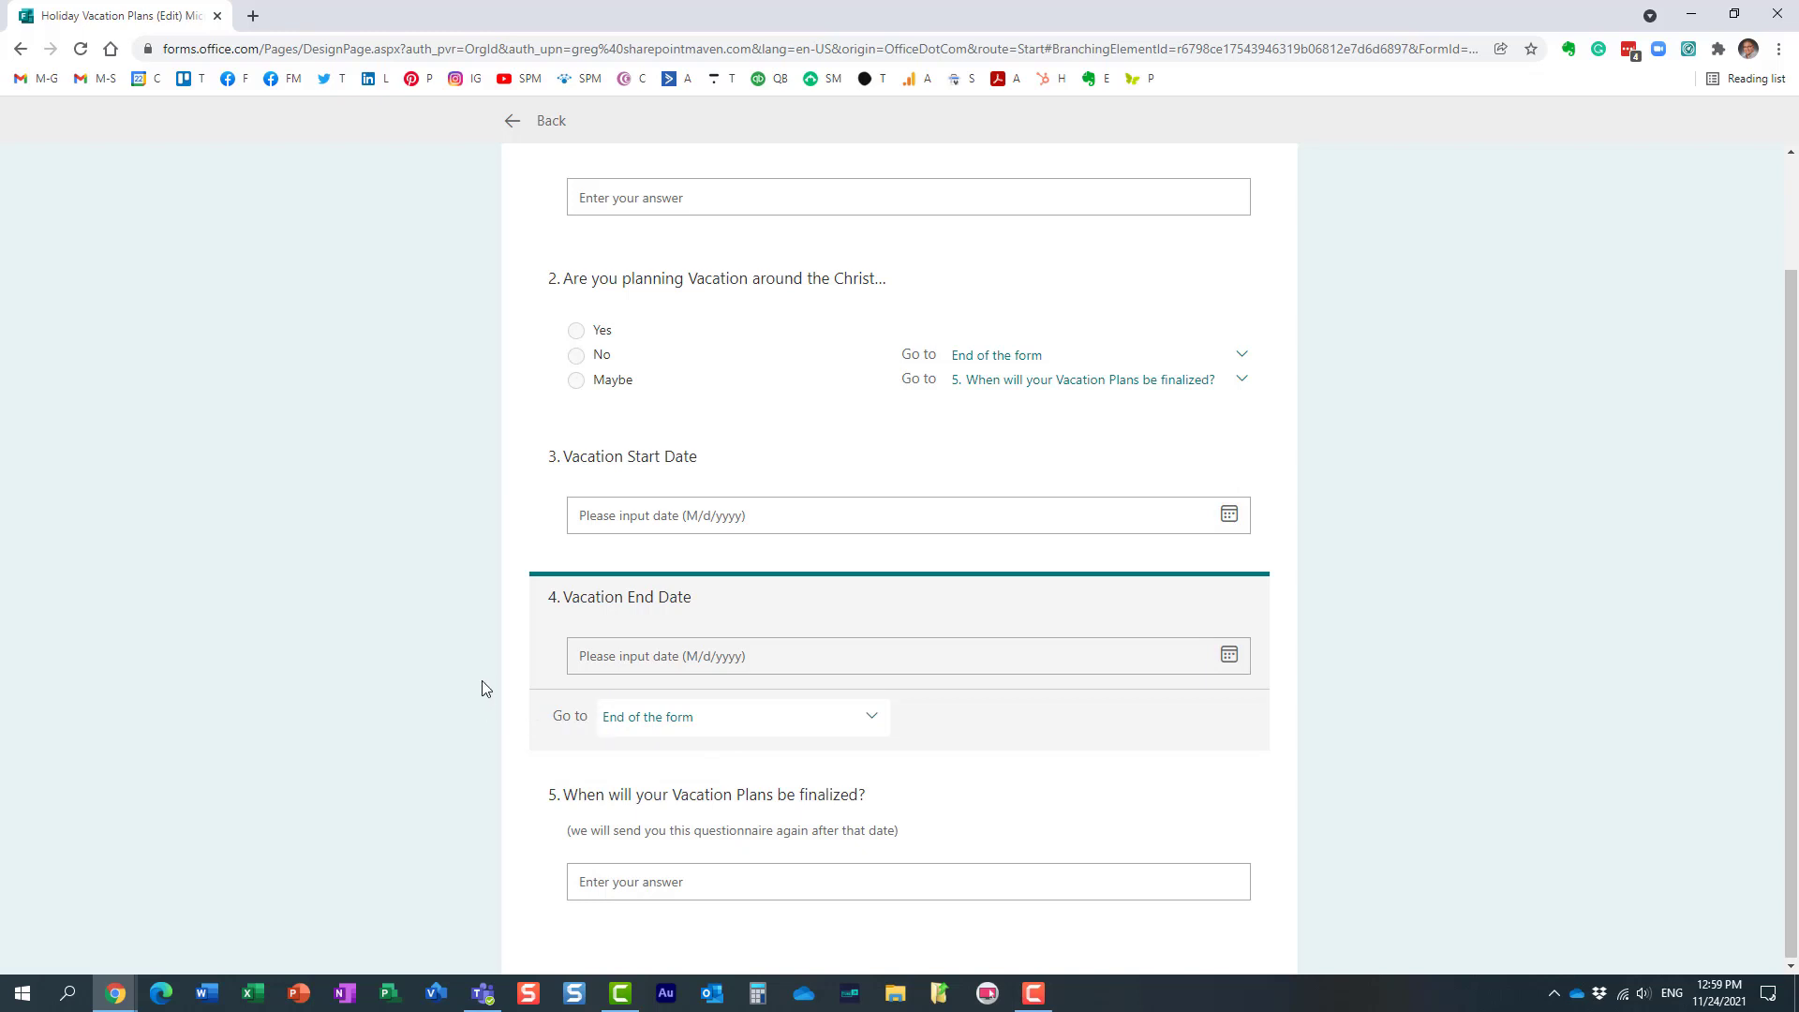
{"action": "scroll", "scroll_direction": "up", "scroll_amount": 3}
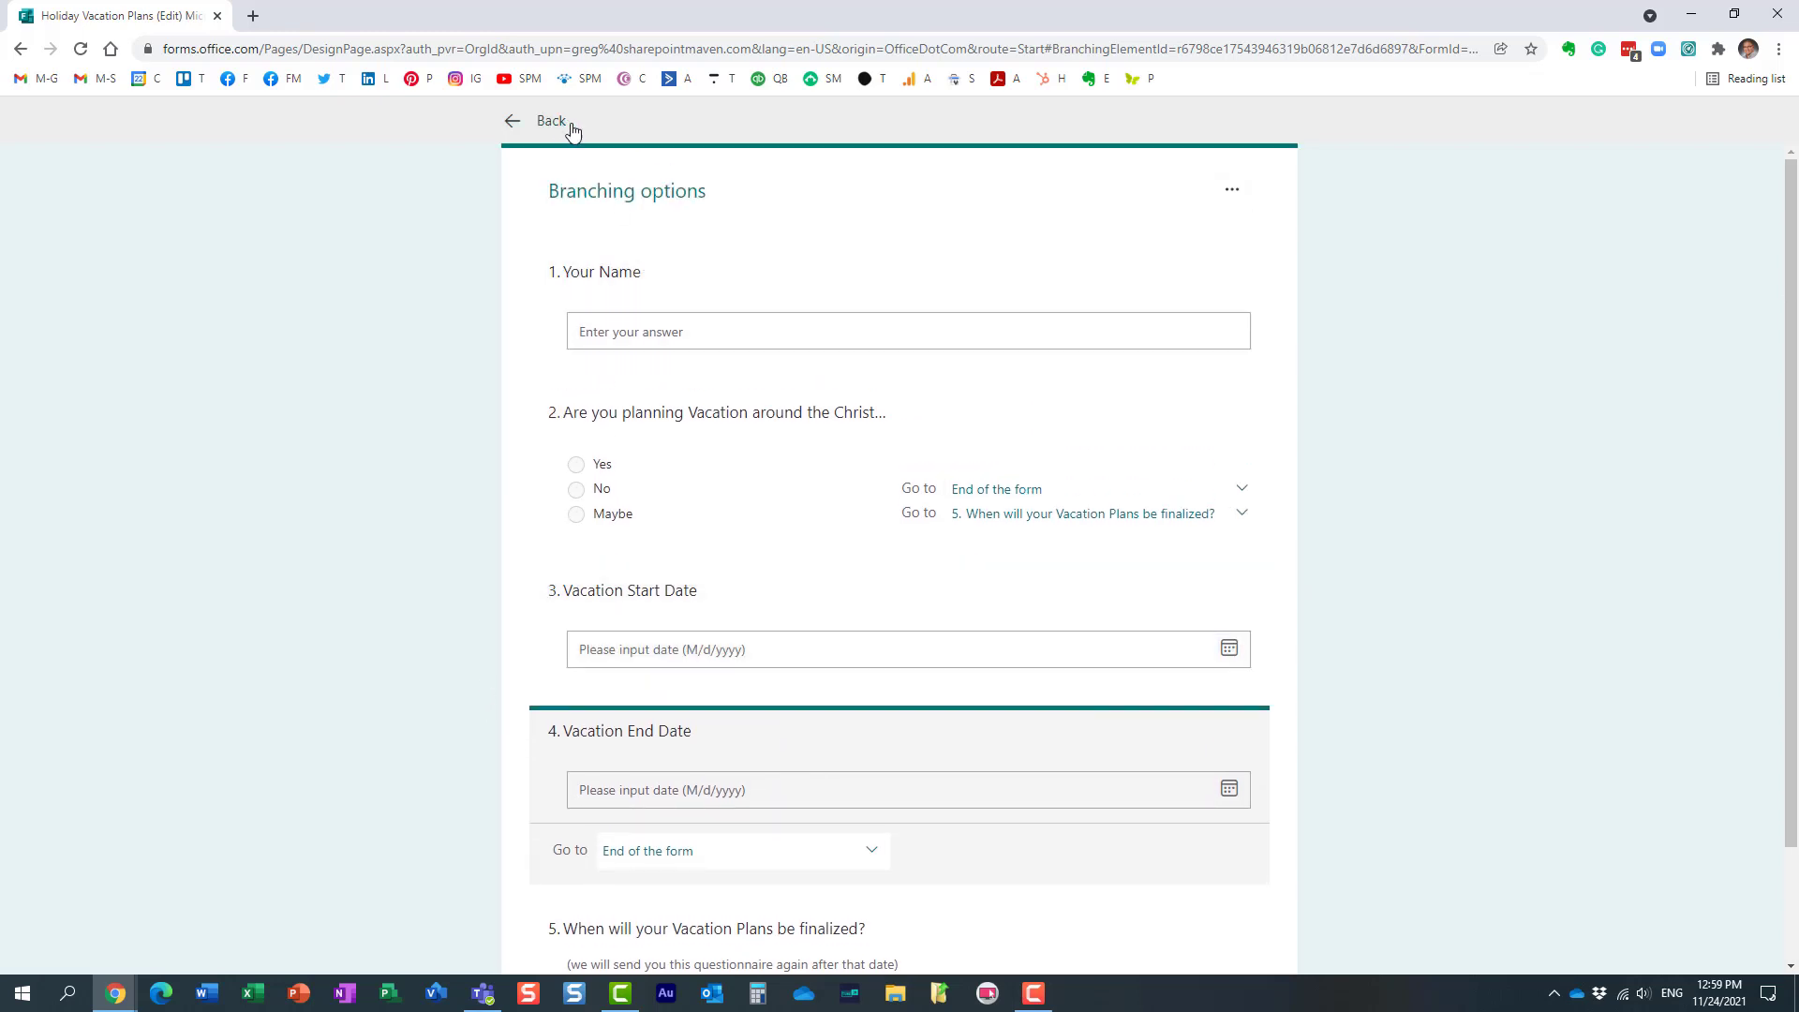
Leave Branching options and copy the survey's response link from Share.
{"action": "left_click", "coordinate": [551, 120]}
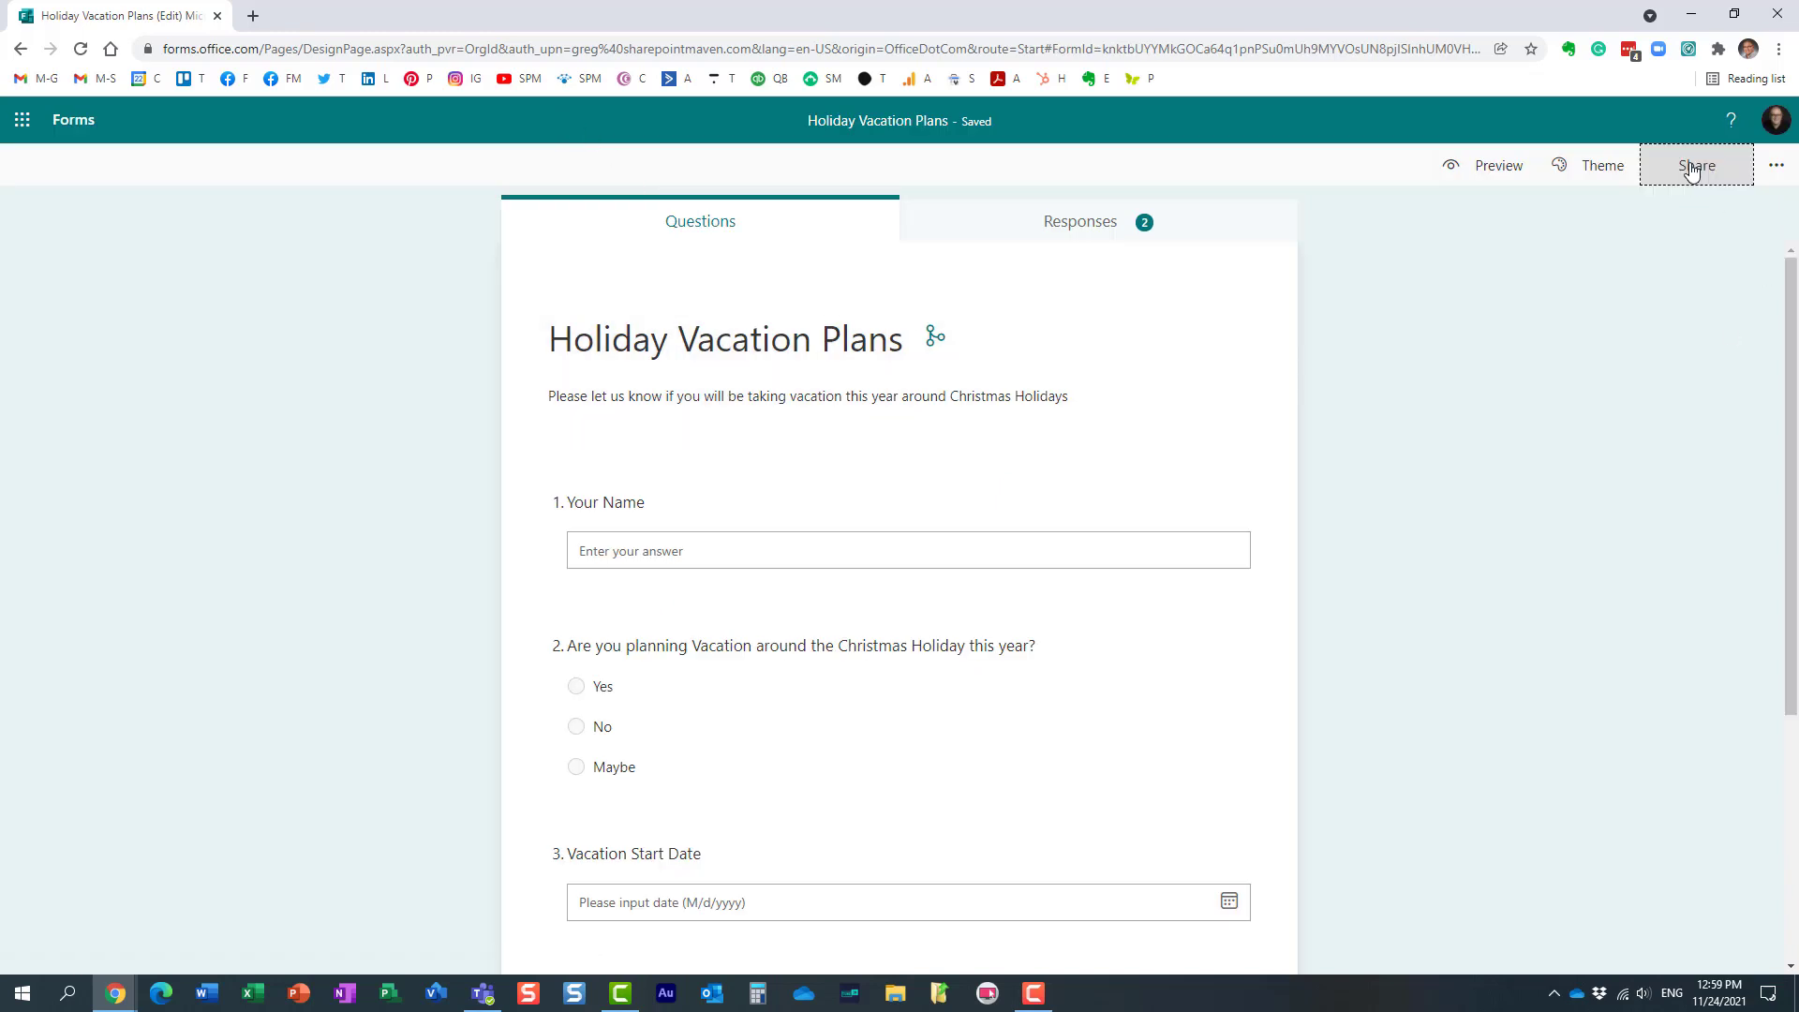
{"action": "left_click", "coordinate": [1696, 165]}
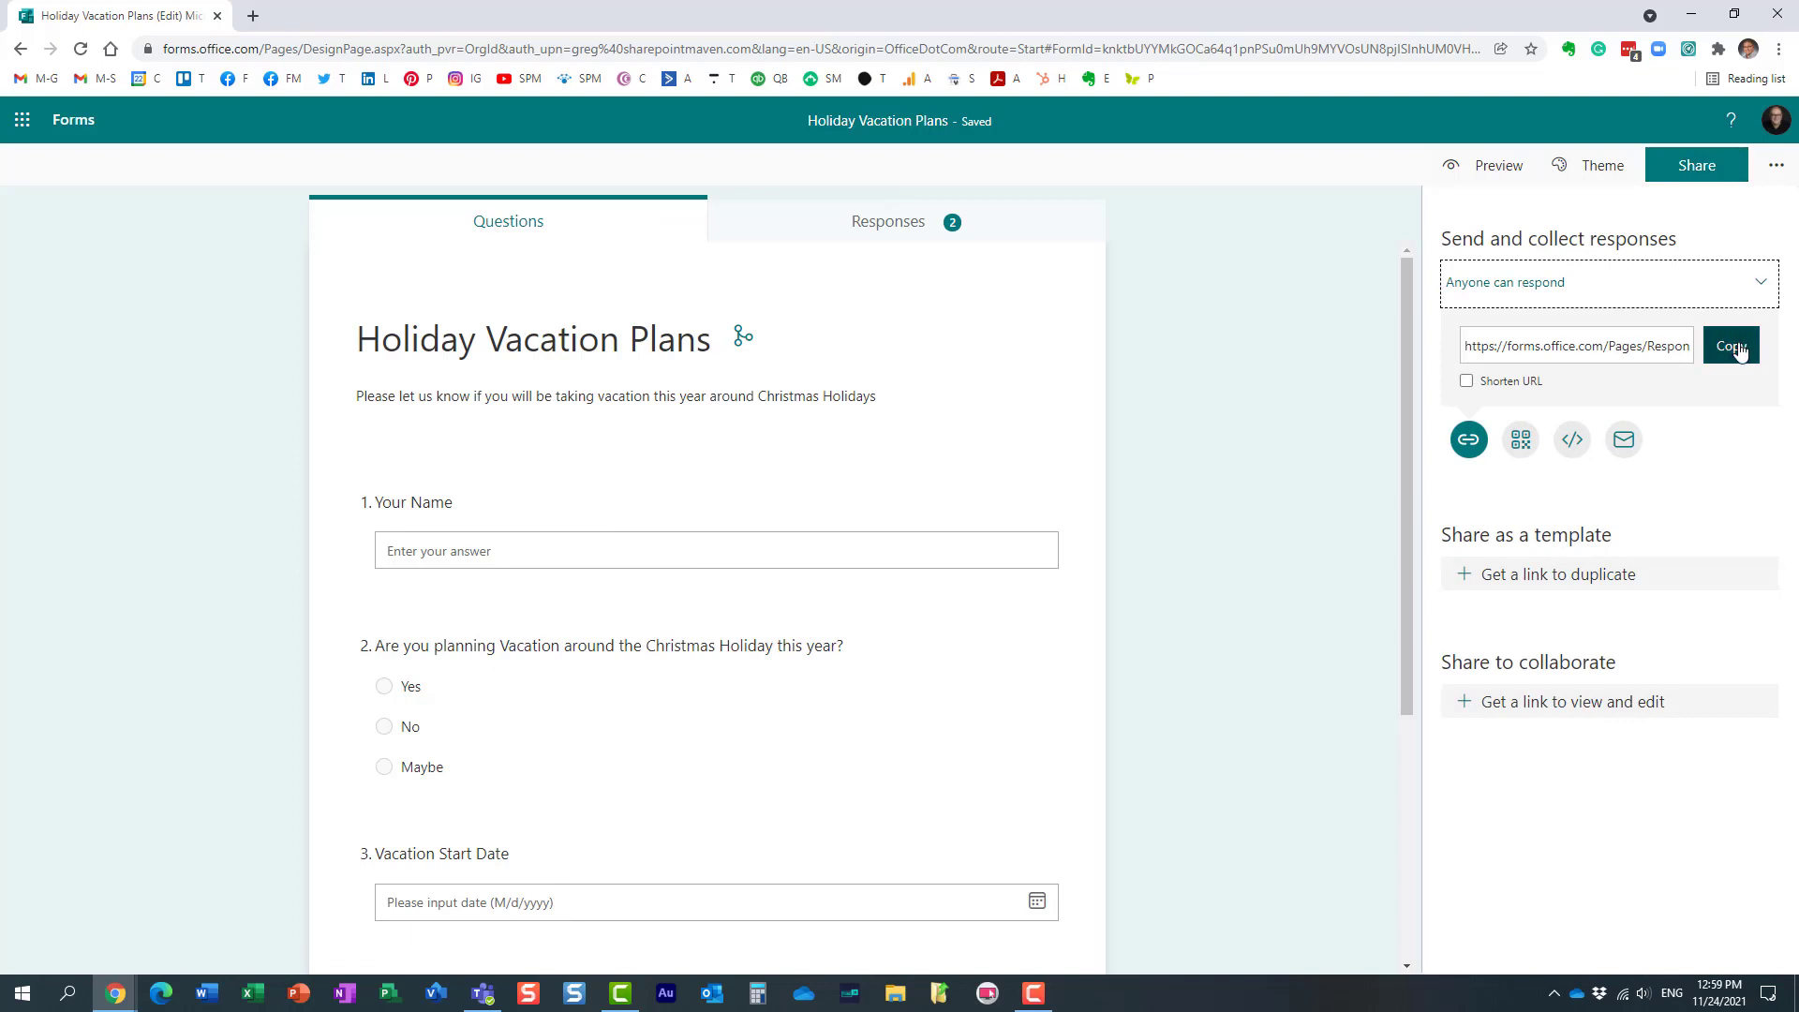
{"action": "left_click", "coordinate": [1732, 345]}
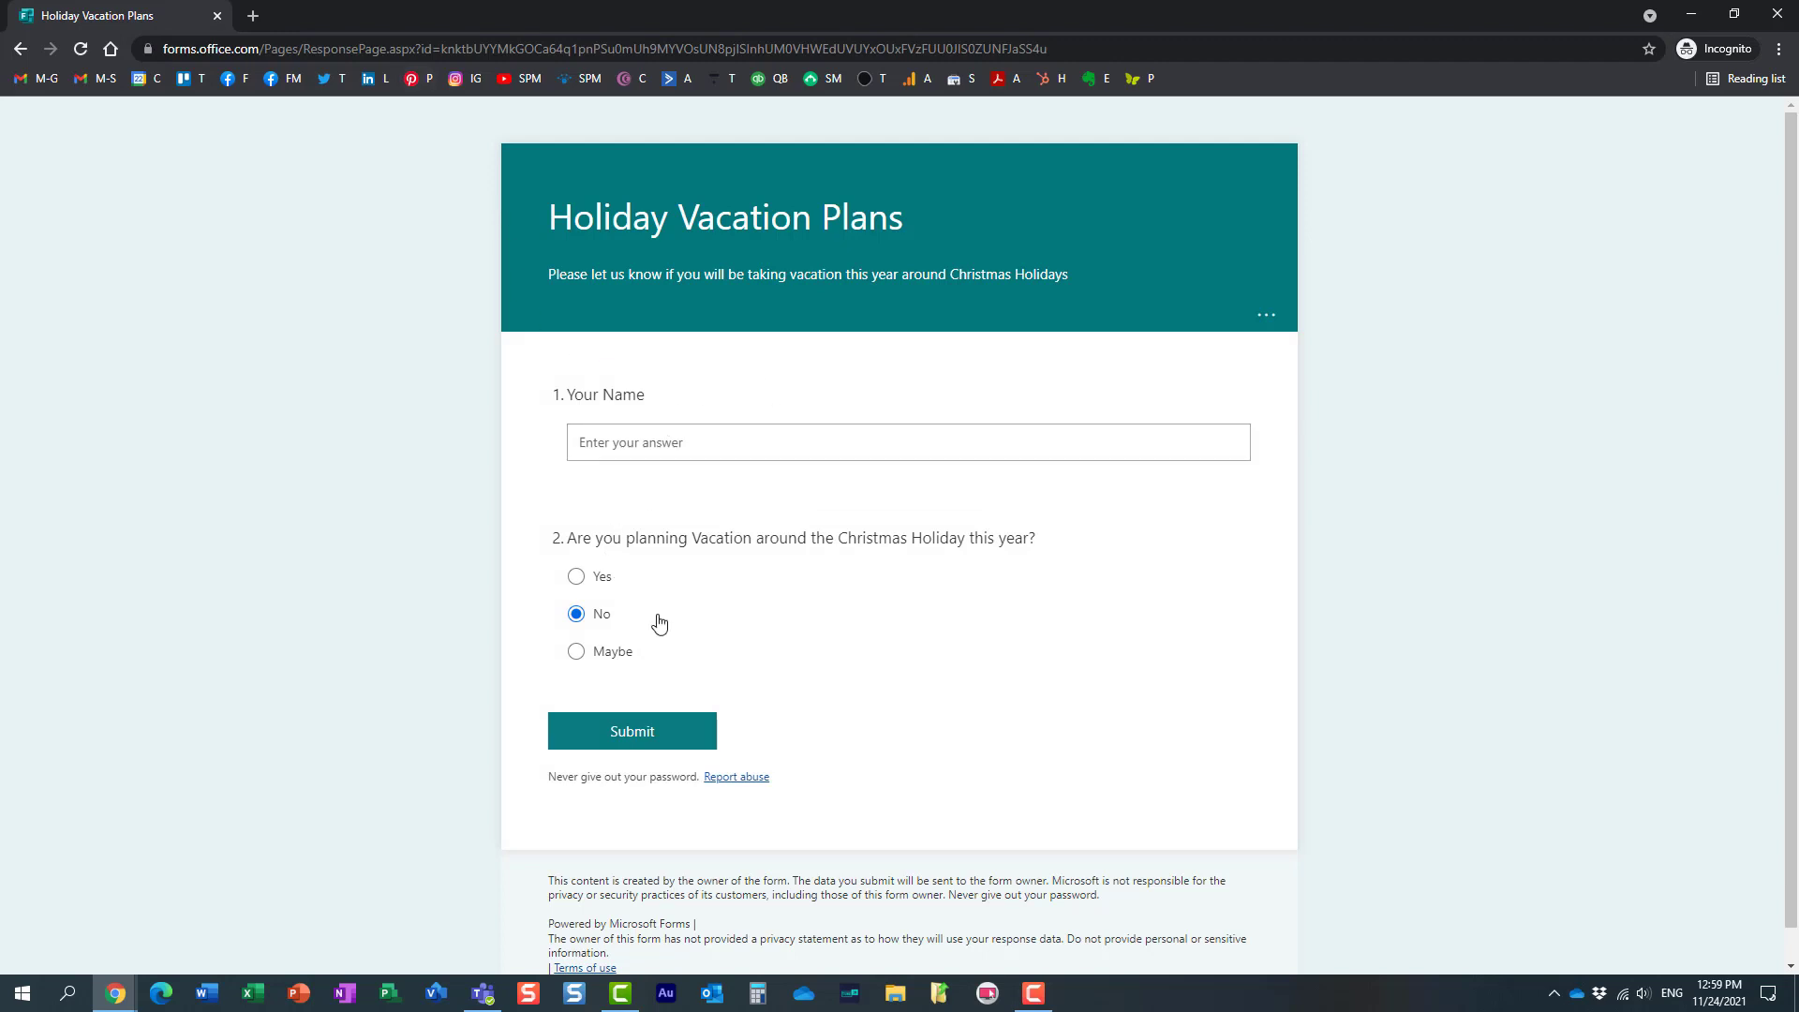
{"action": "mouse_move", "coordinate": [734, 598]}
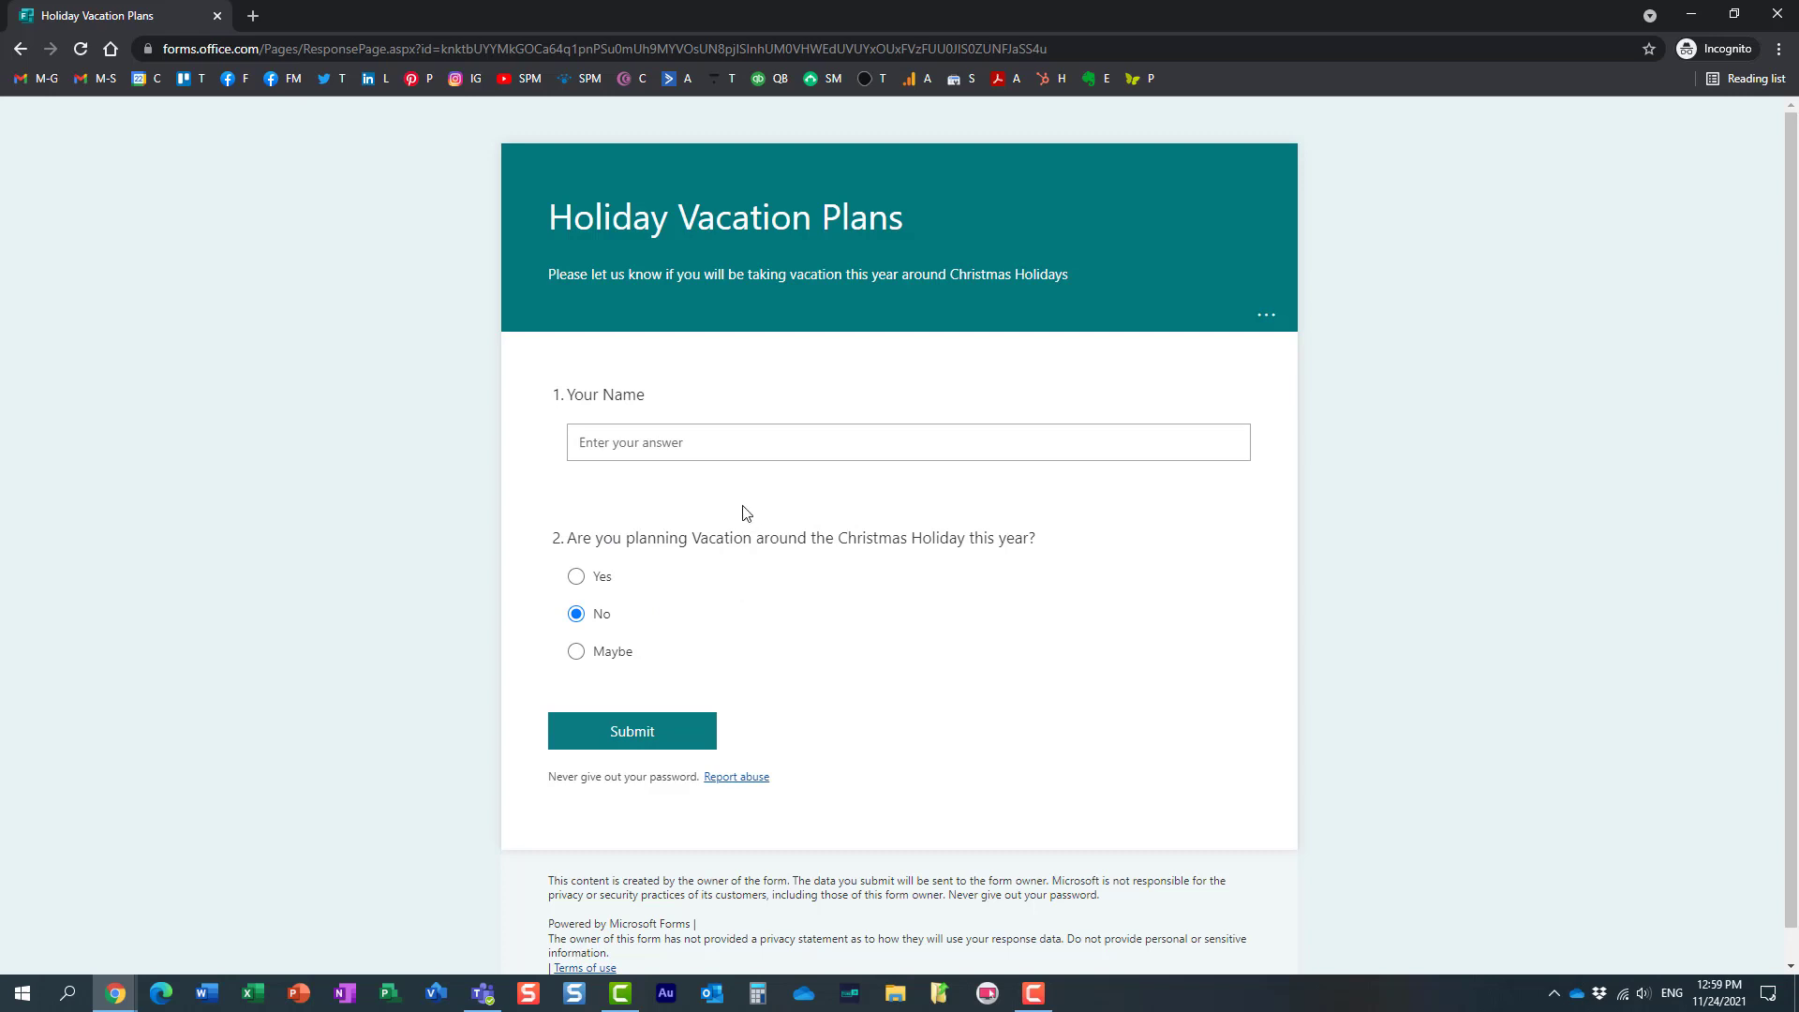
{"action": "mouse_move", "coordinate": [599, 540]}
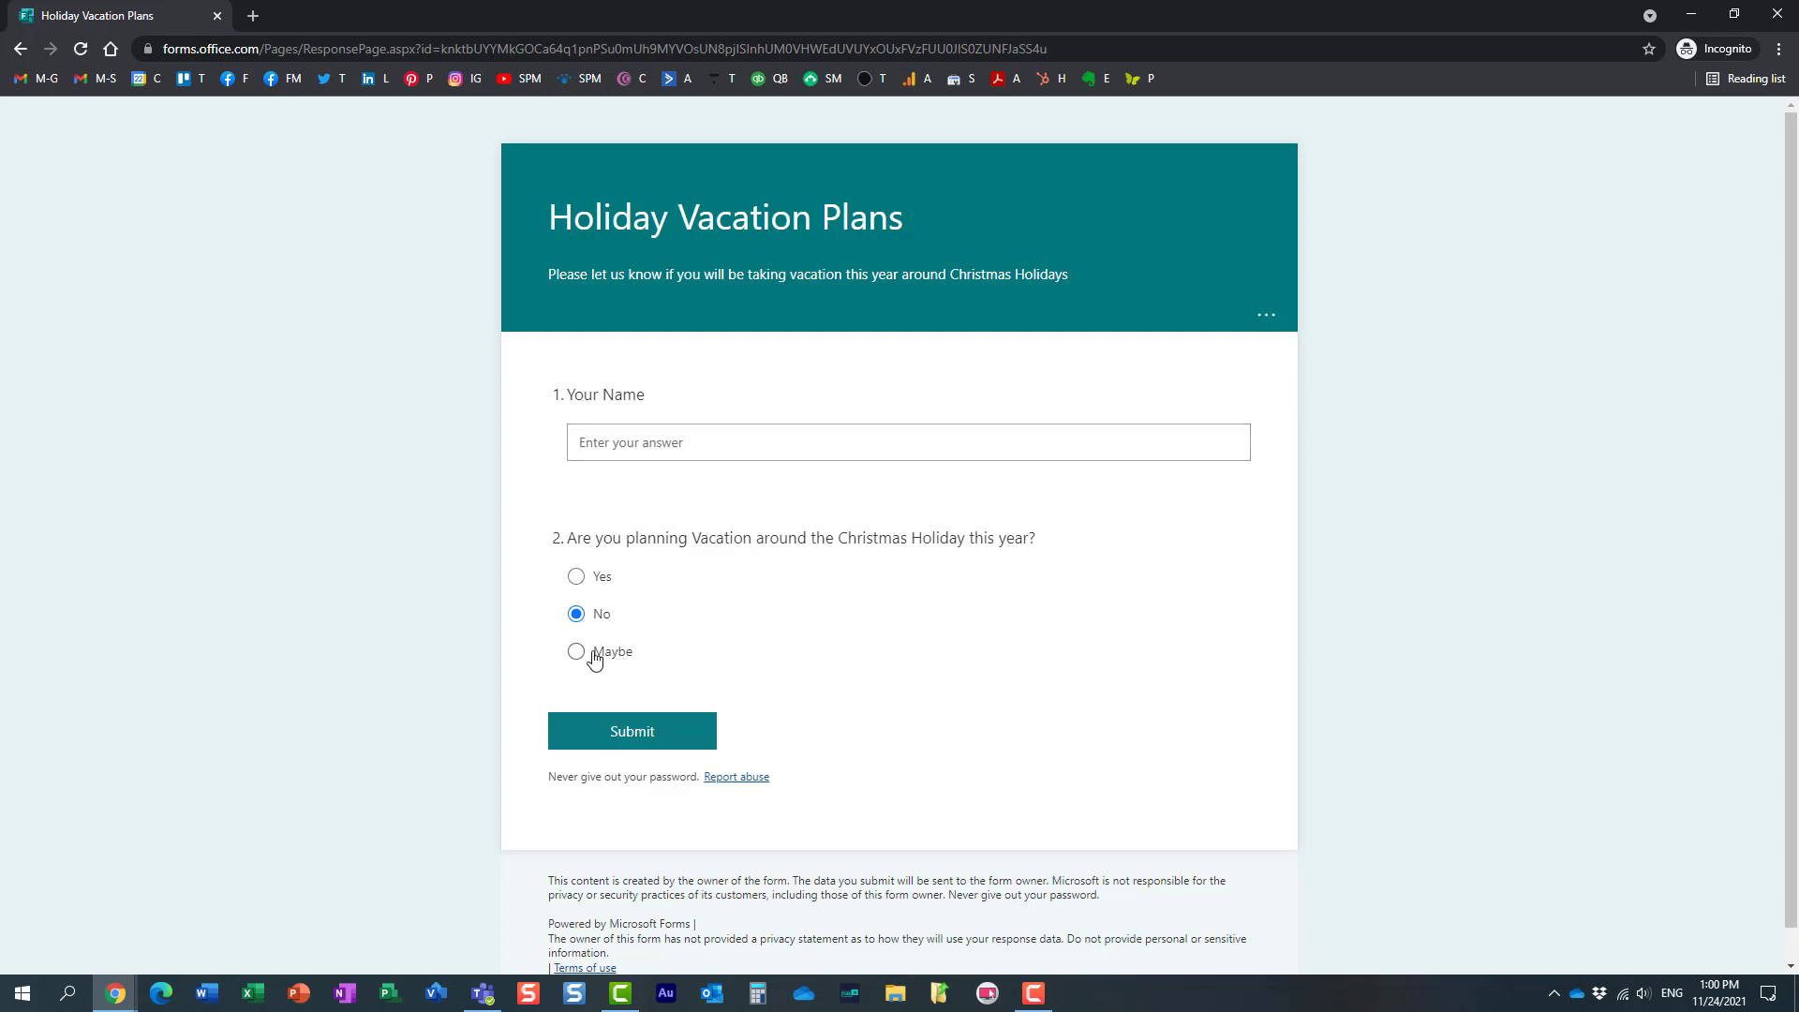
Answer Yes to see the date questions, then Maybe to see the finalize-date question.
{"action": "left_click", "coordinate": [577, 576]}
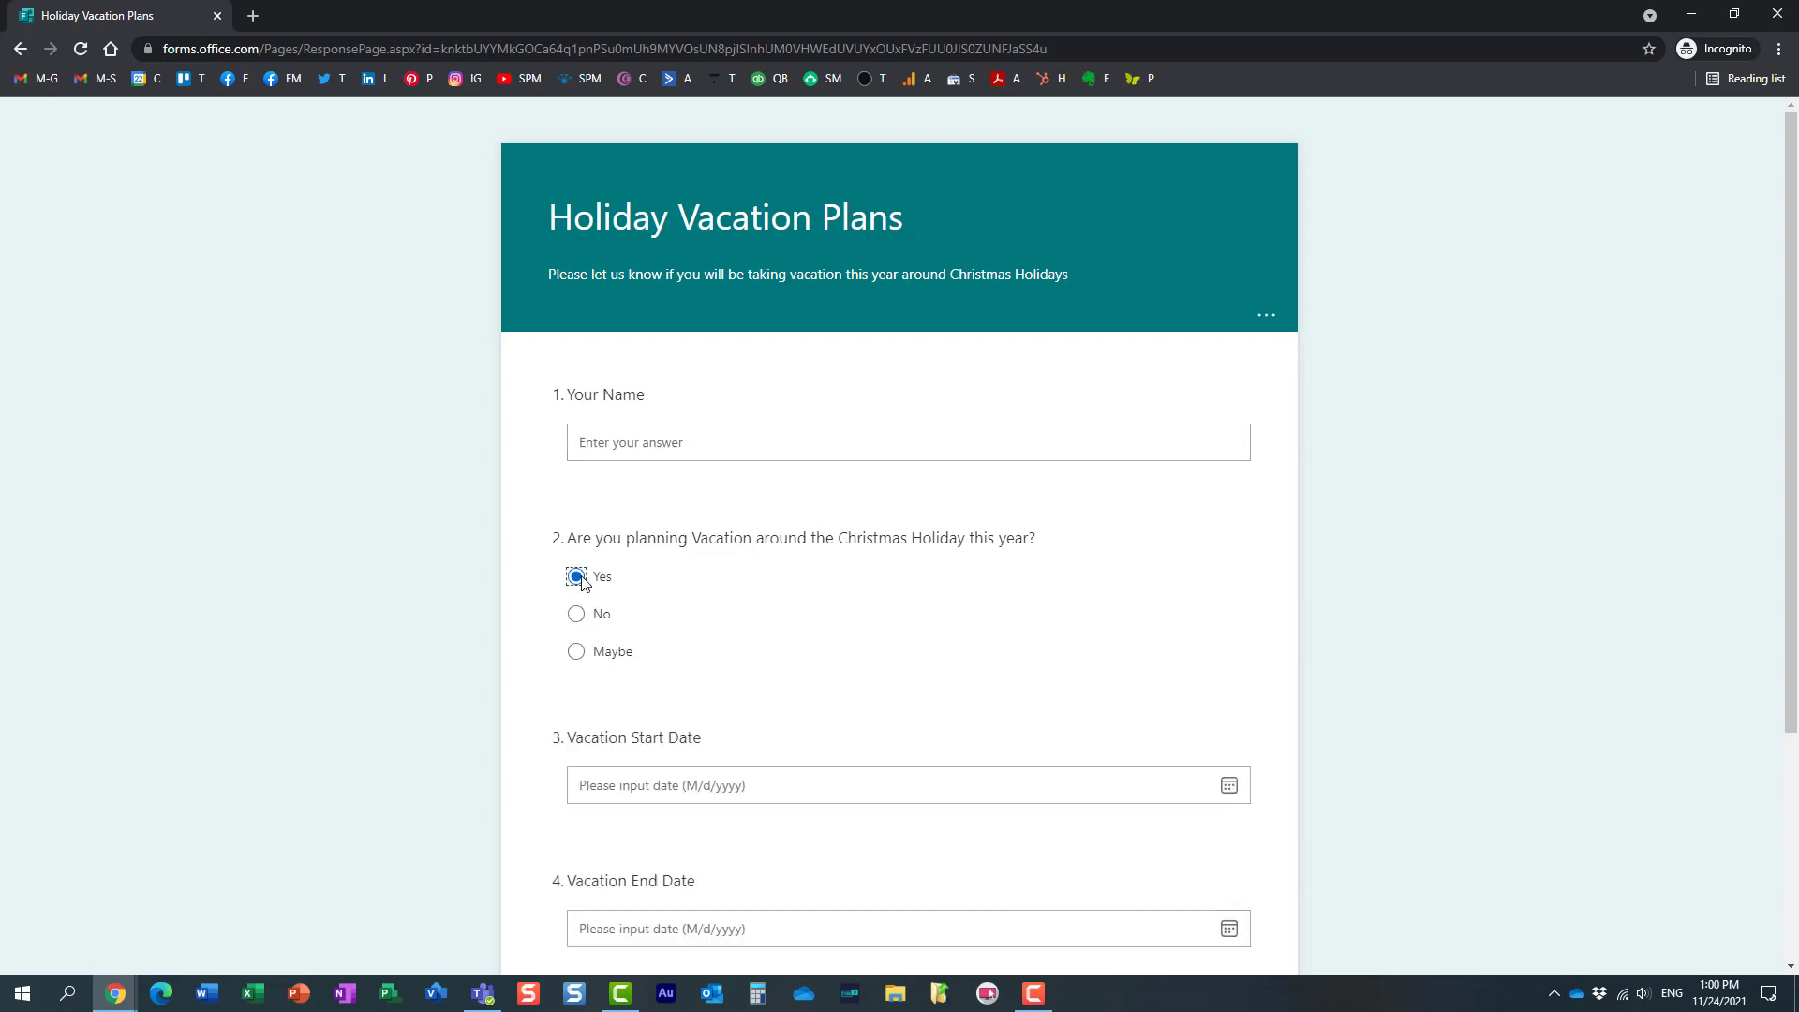
{"action": "scroll", "scroll_direction": "down", "scroll_amount": 3}
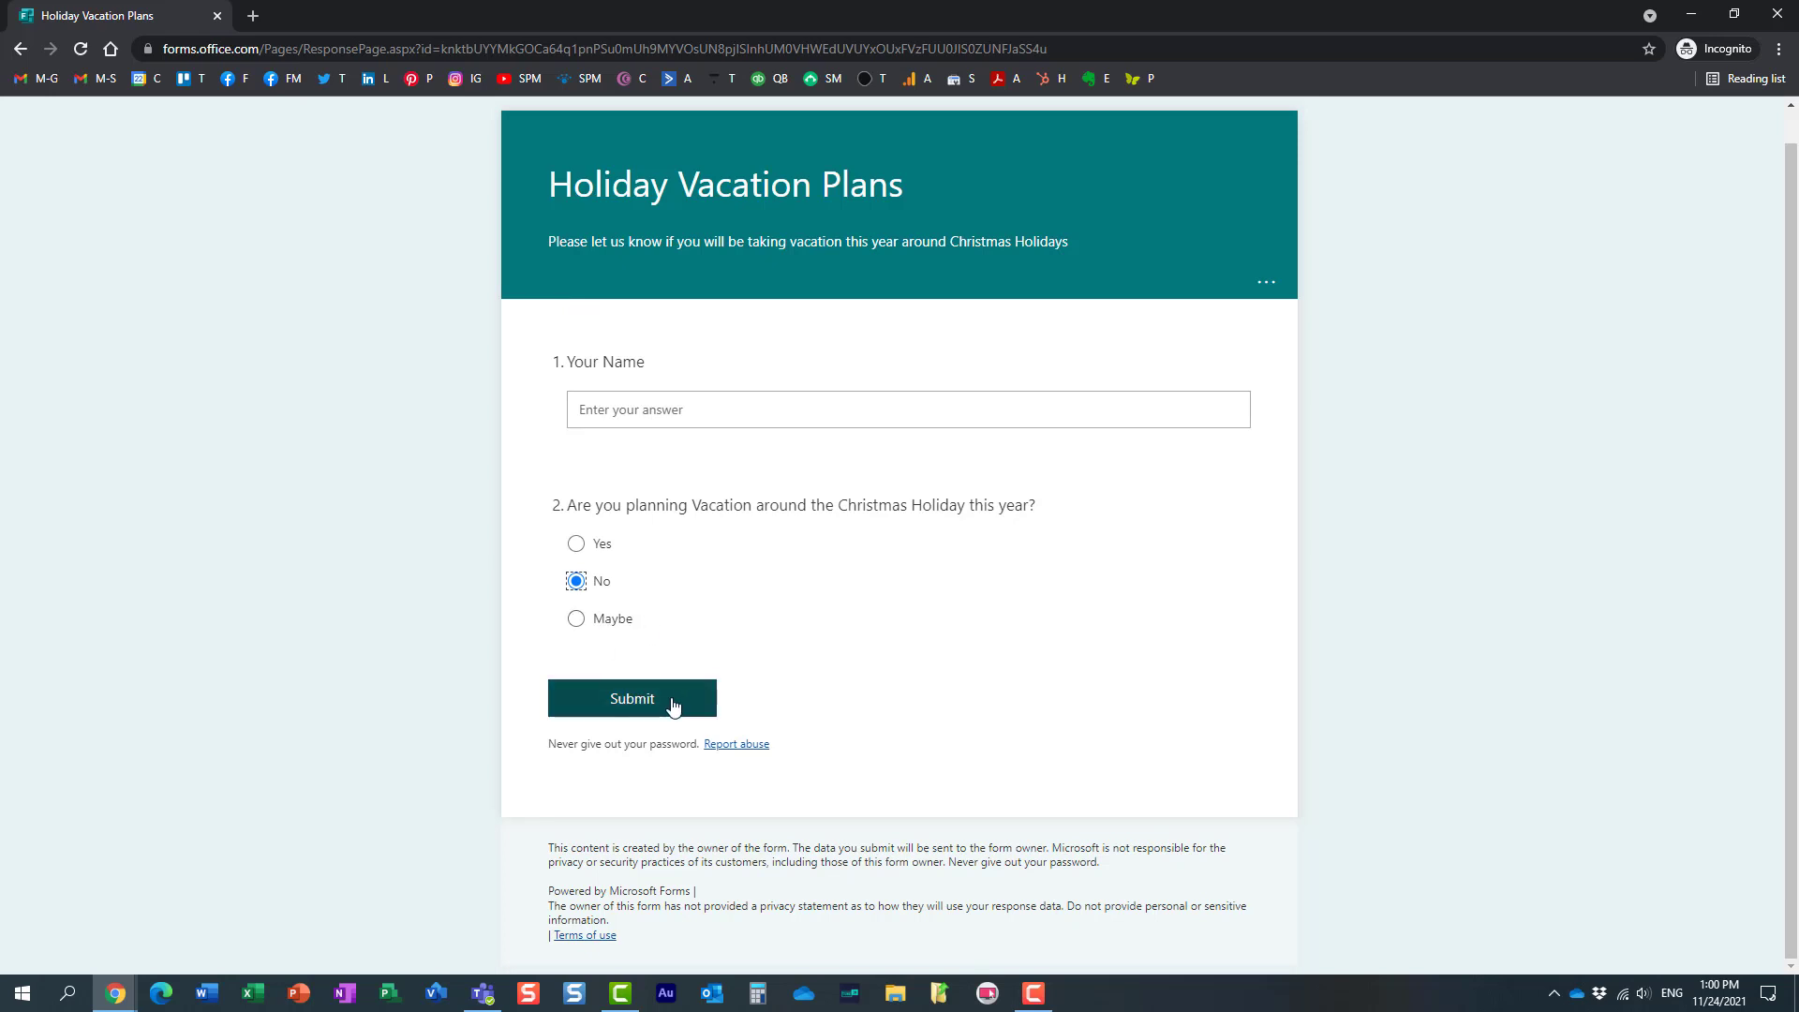
{"action": "left_click", "coordinate": [575, 618]}
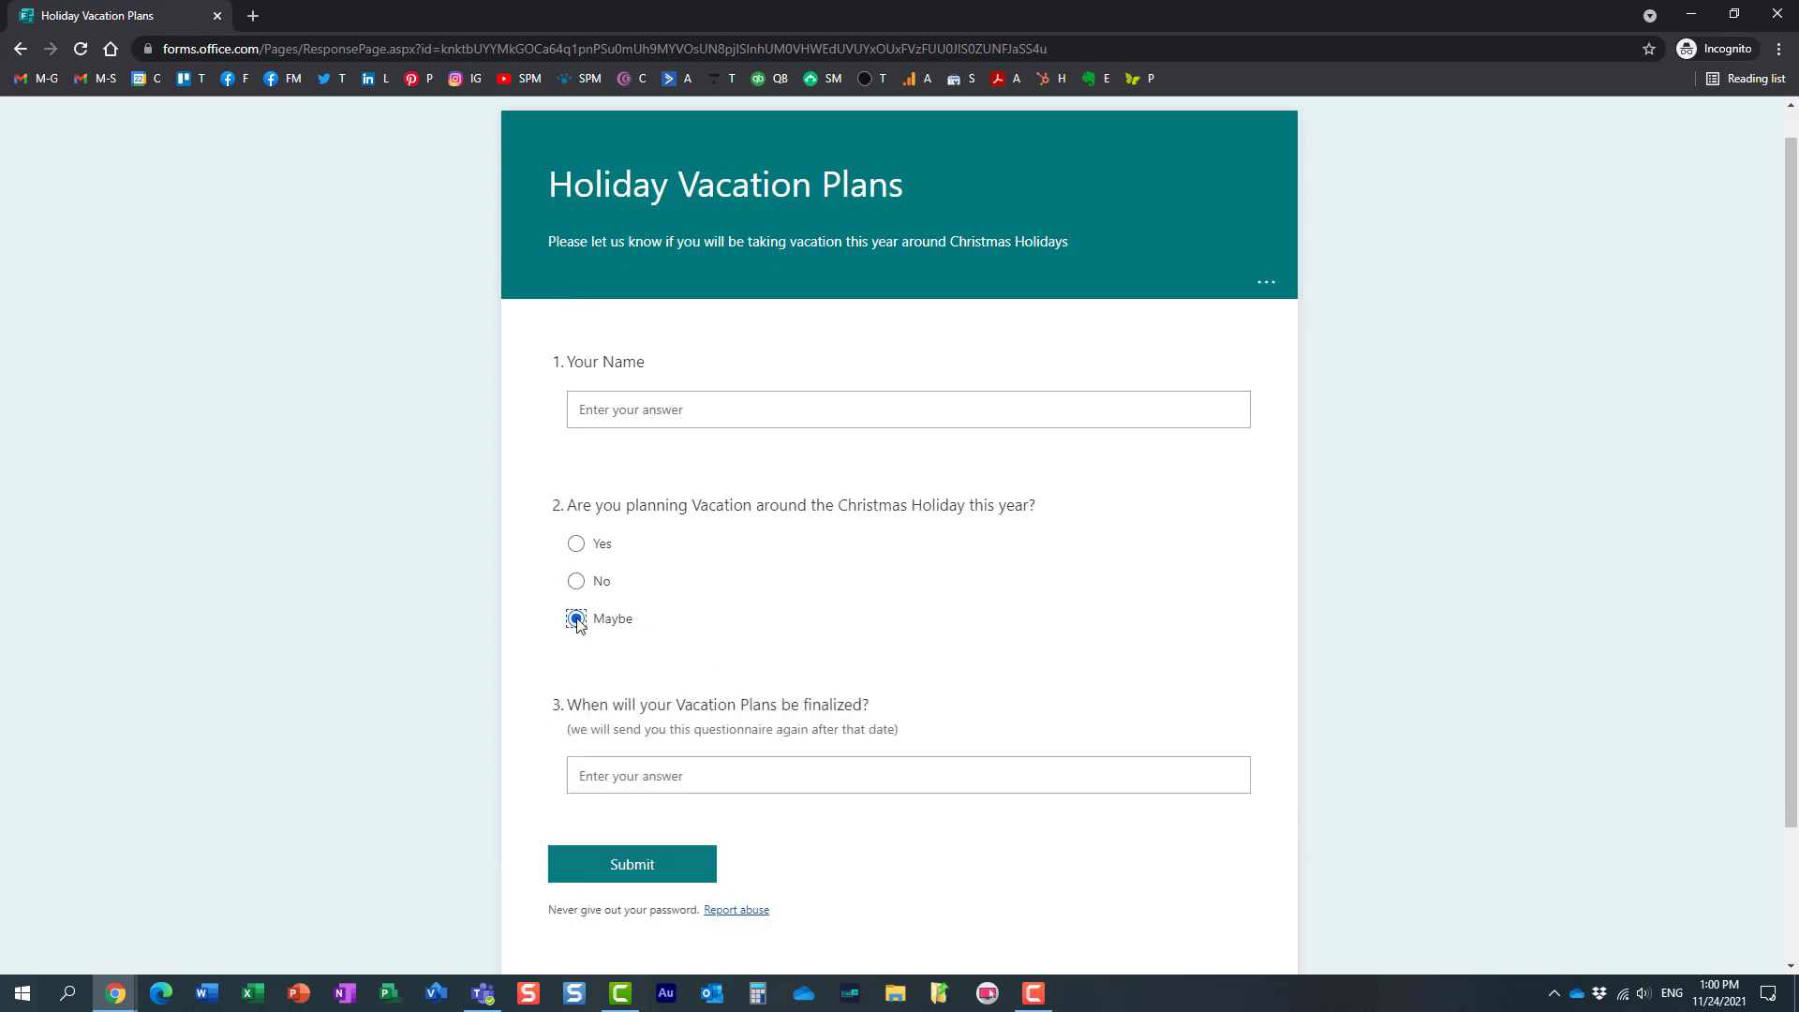
{"action": "left_click", "coordinate": [575, 618]}
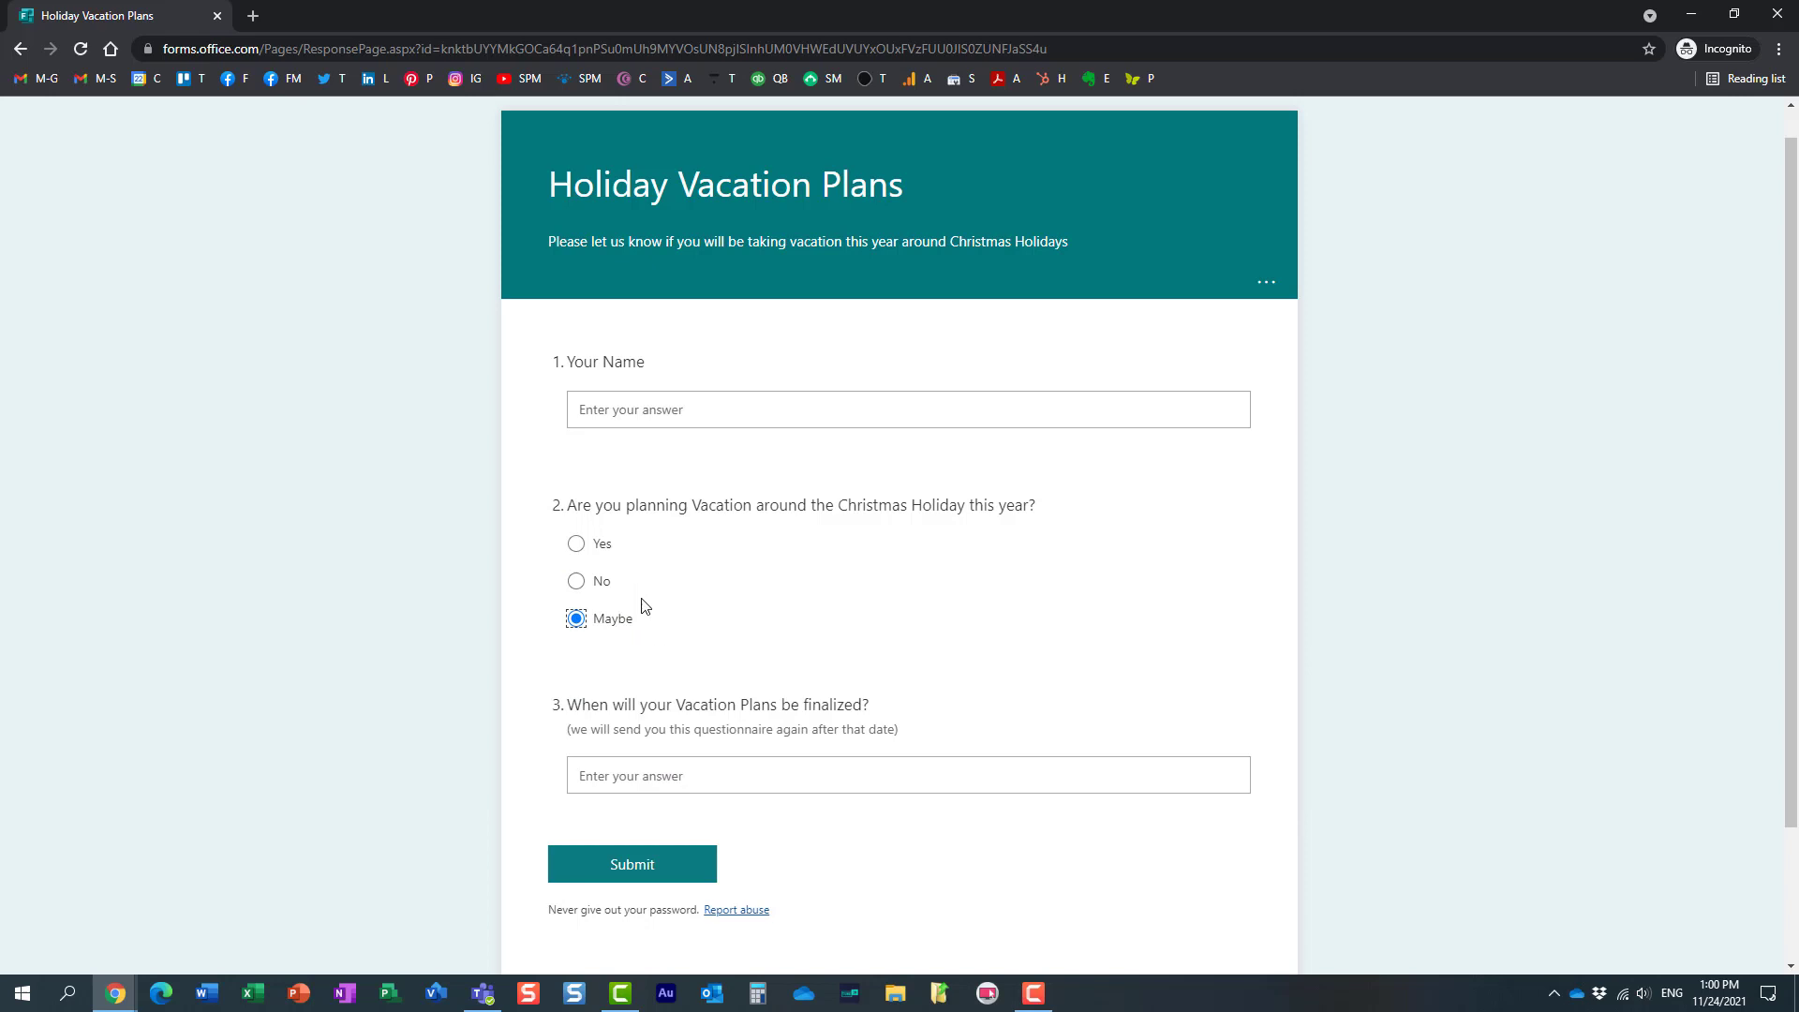
{"action": "left_click", "coordinate": [907, 774]}
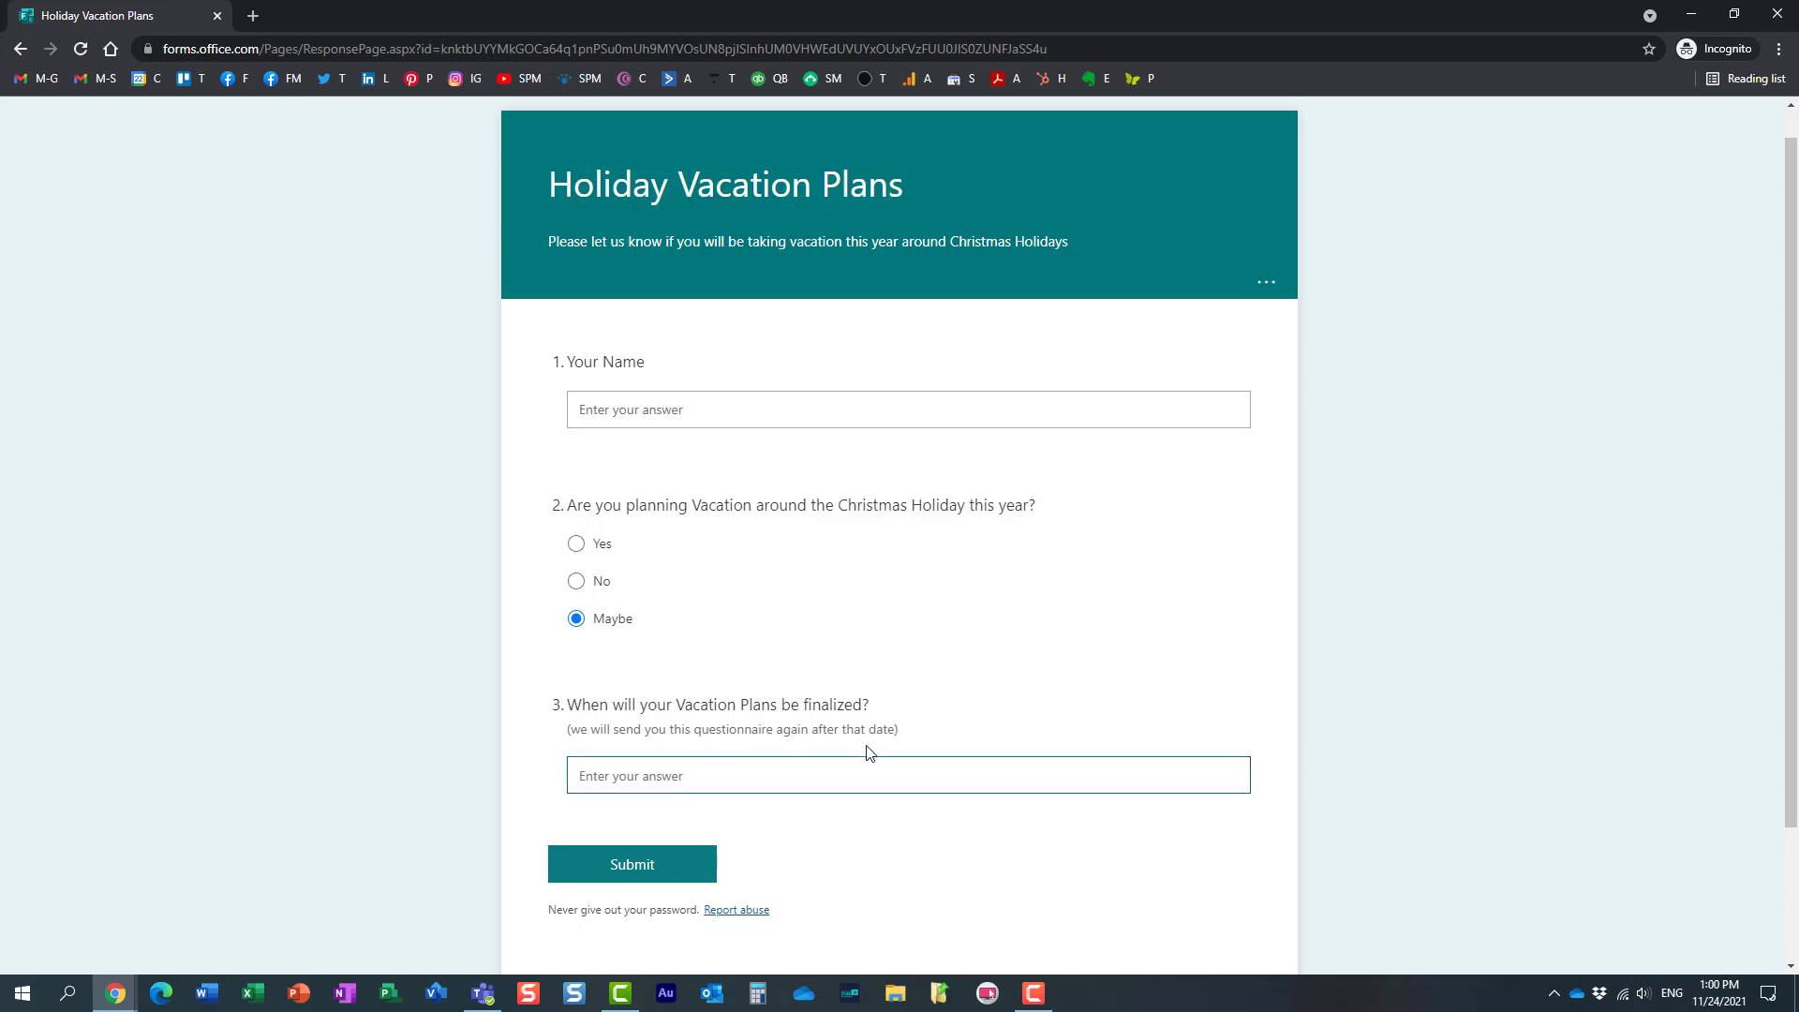
{"action": "left_click", "coordinate": [907, 774]}
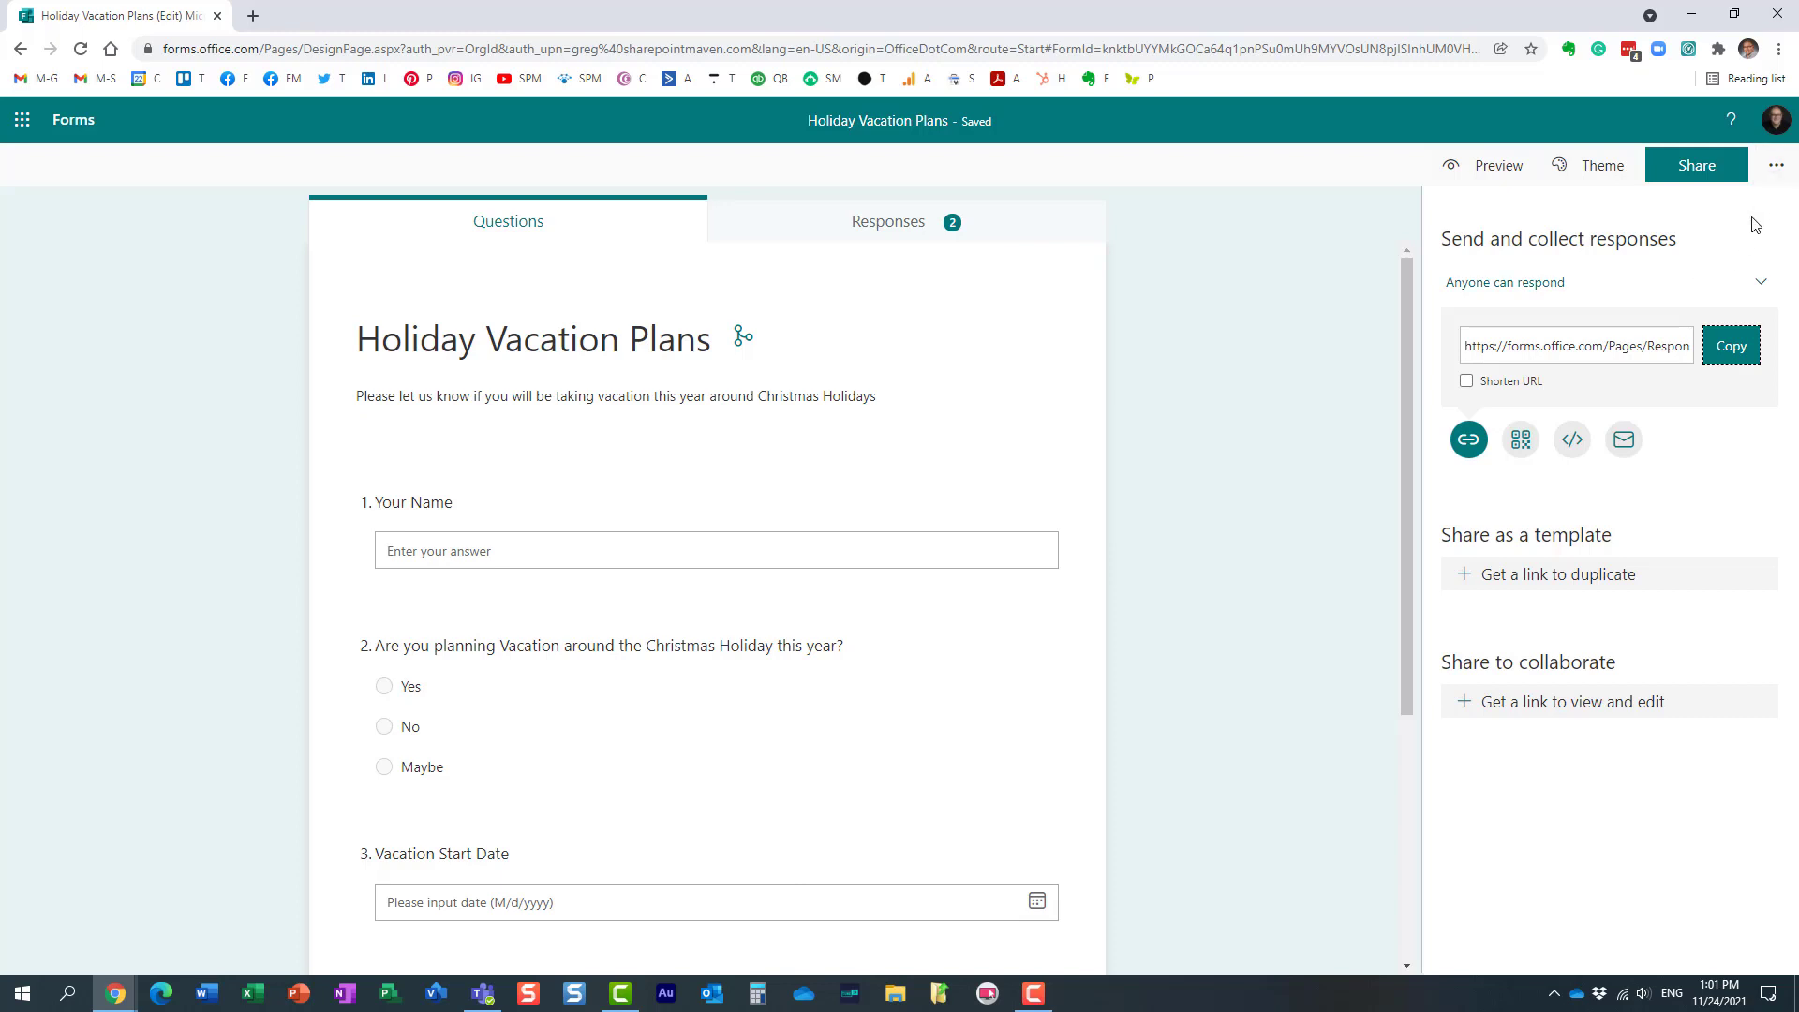
{"action": "mouse_move", "coordinate": [452, 819]}
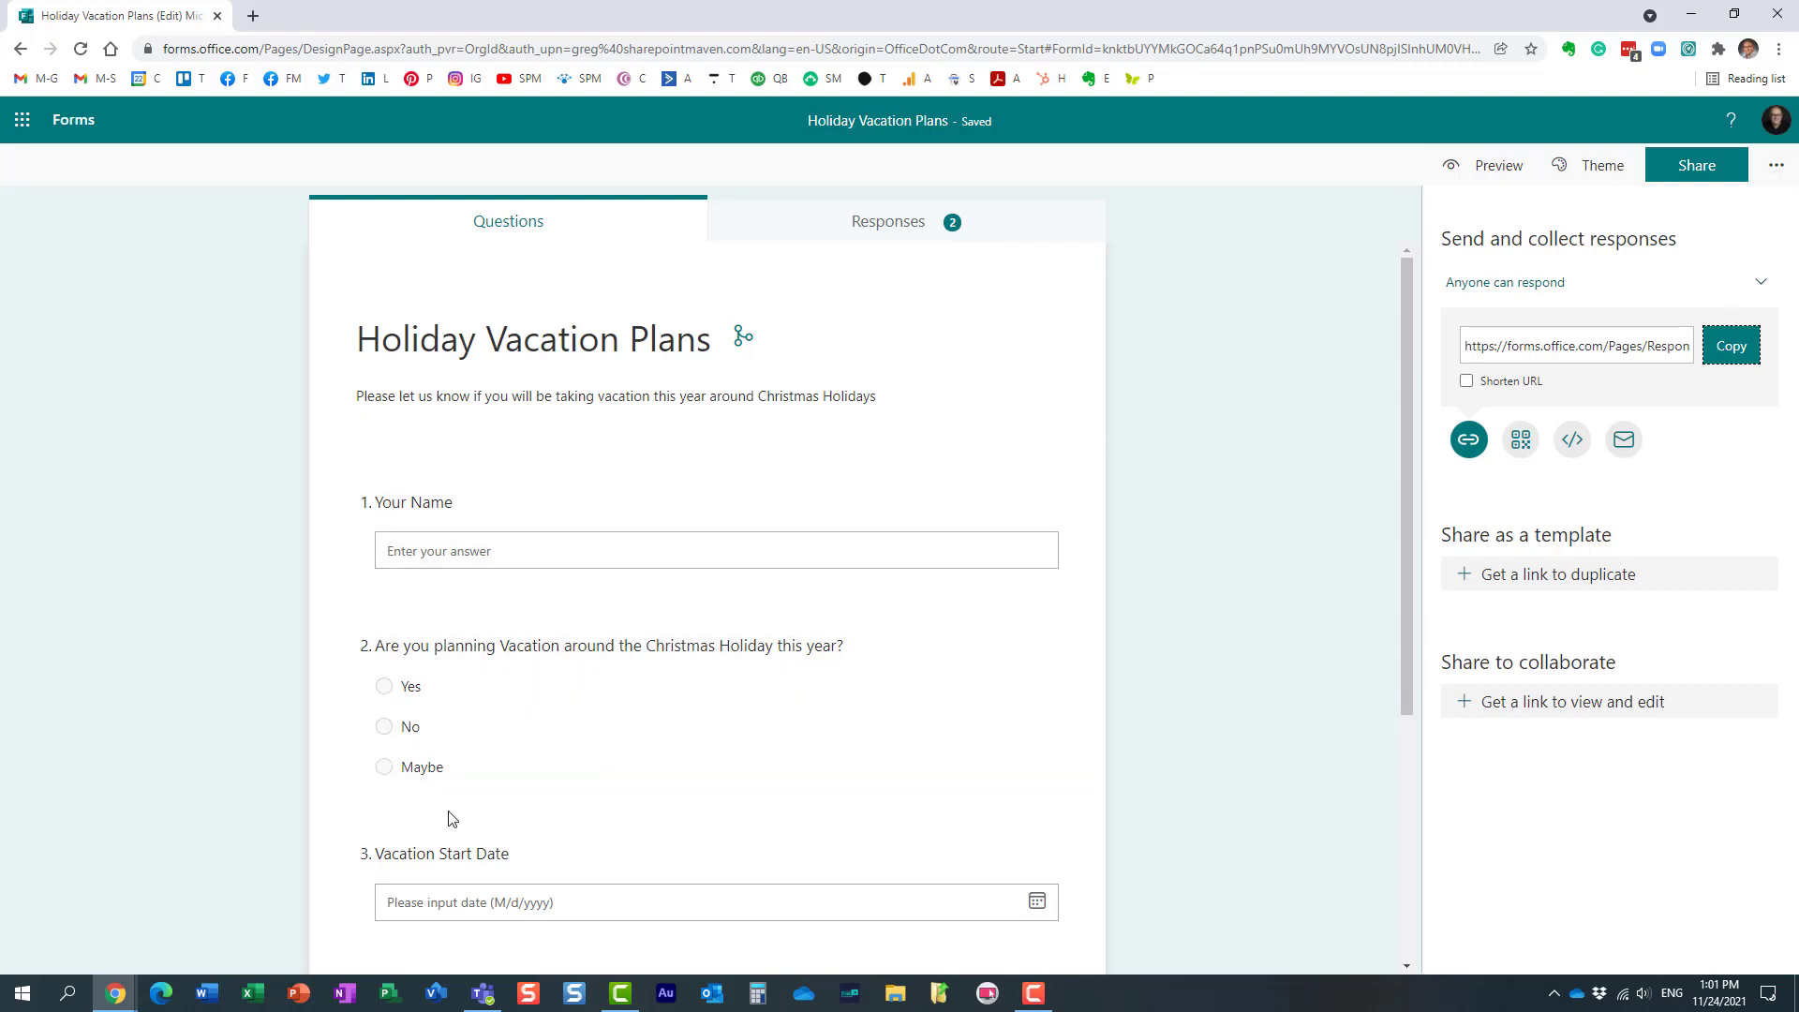
{"action": "mouse_move", "coordinate": [438, 744]}
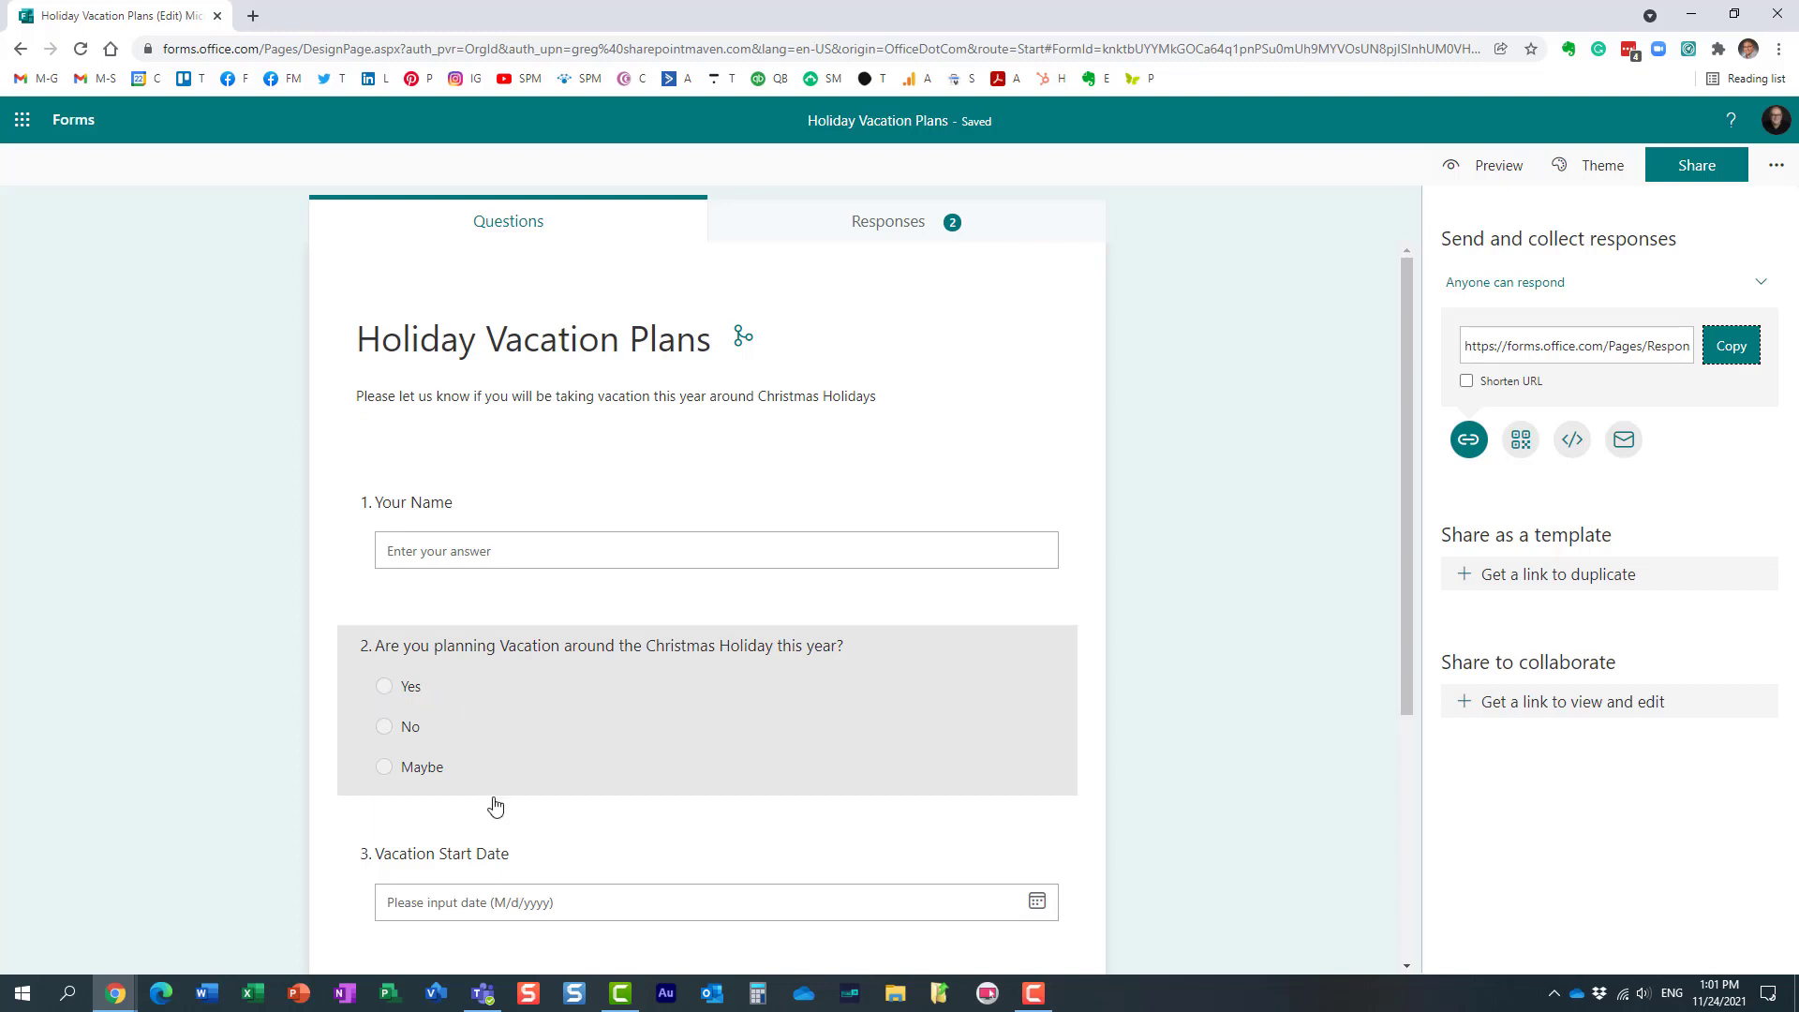
Reopen question 2, show its extra settings, then dismiss them to the question list.
{"action": "scroll", "scroll_direction": "down", "scroll_amount": 3}
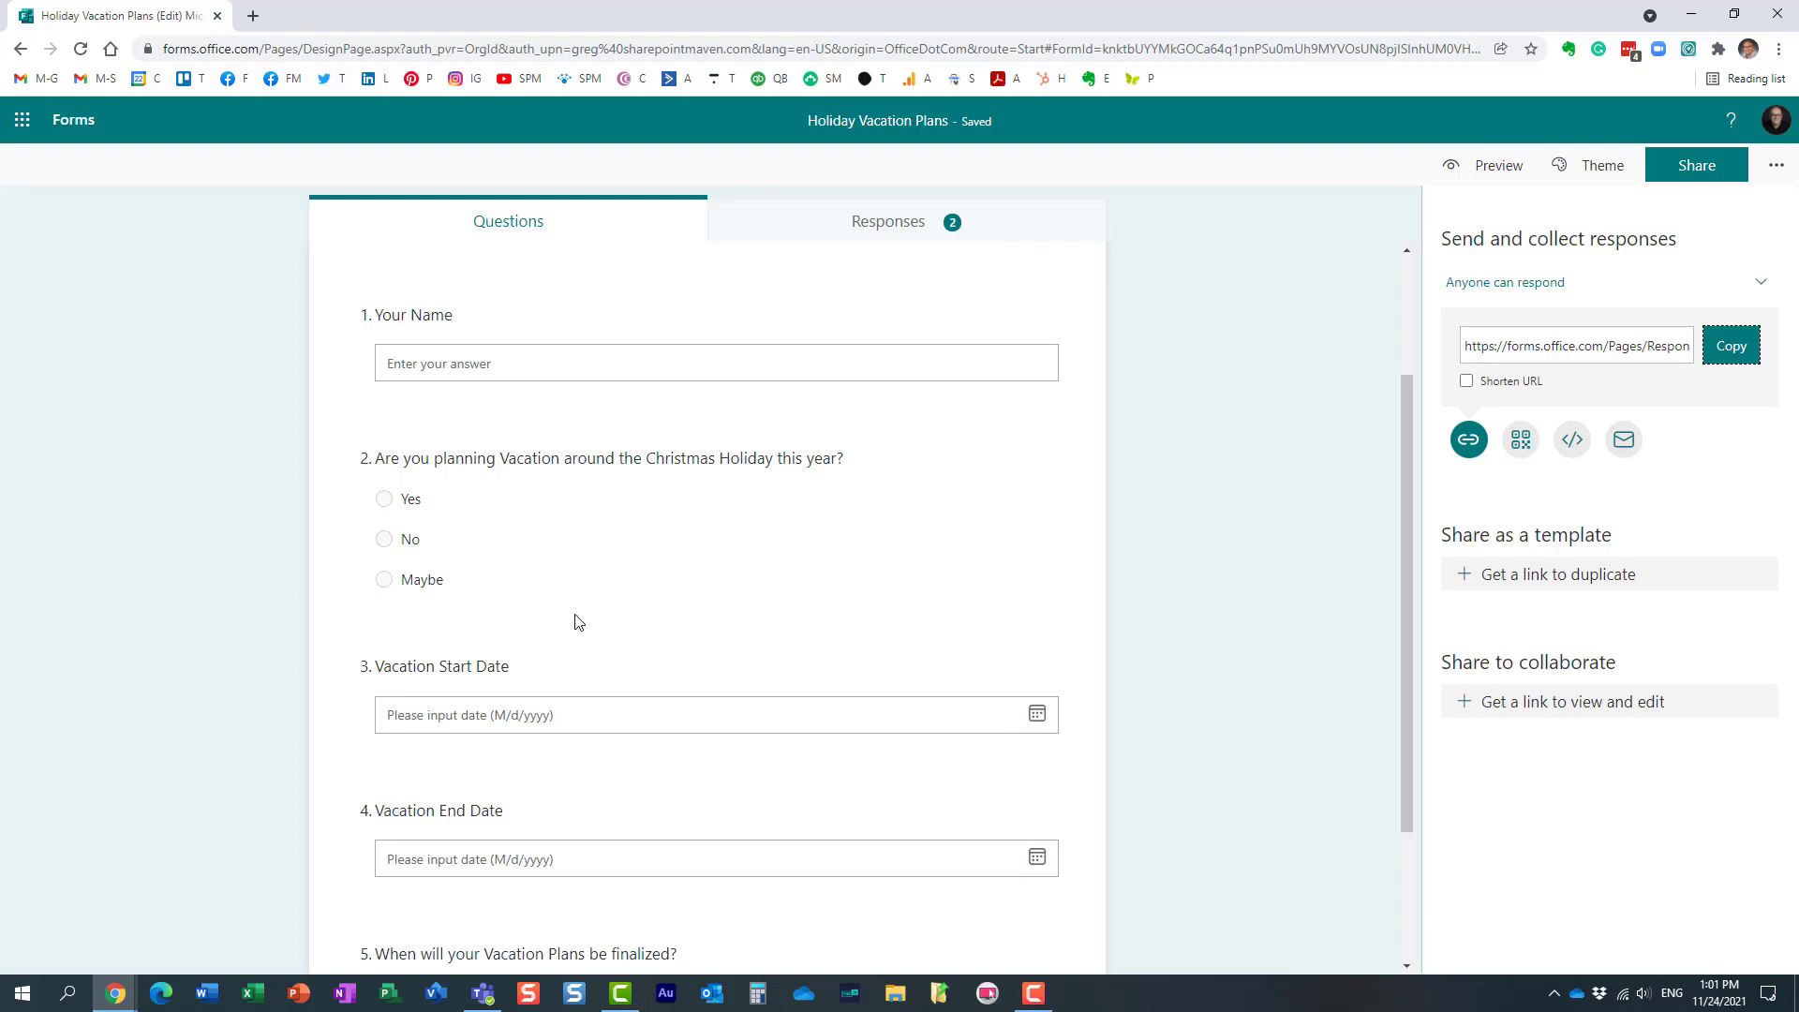
{"action": "left_click", "coordinate": [600, 457]}
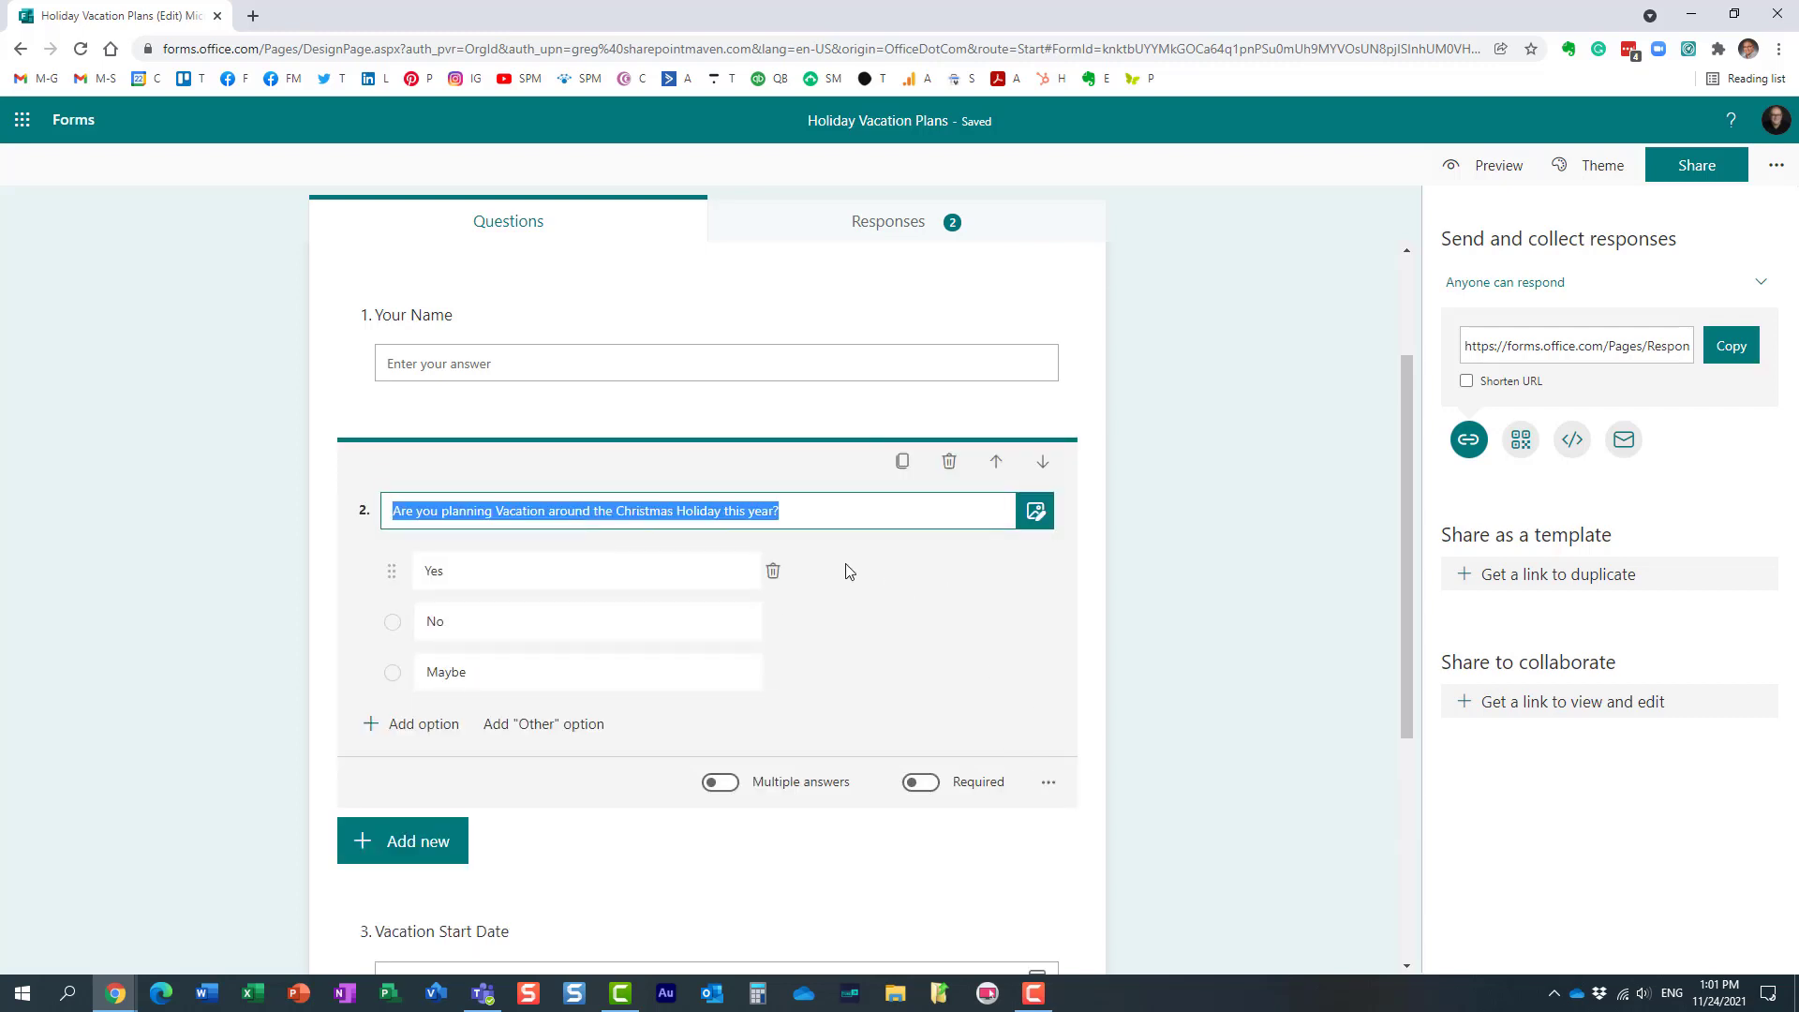
{"action": "left_click", "coordinate": [1046, 782]}
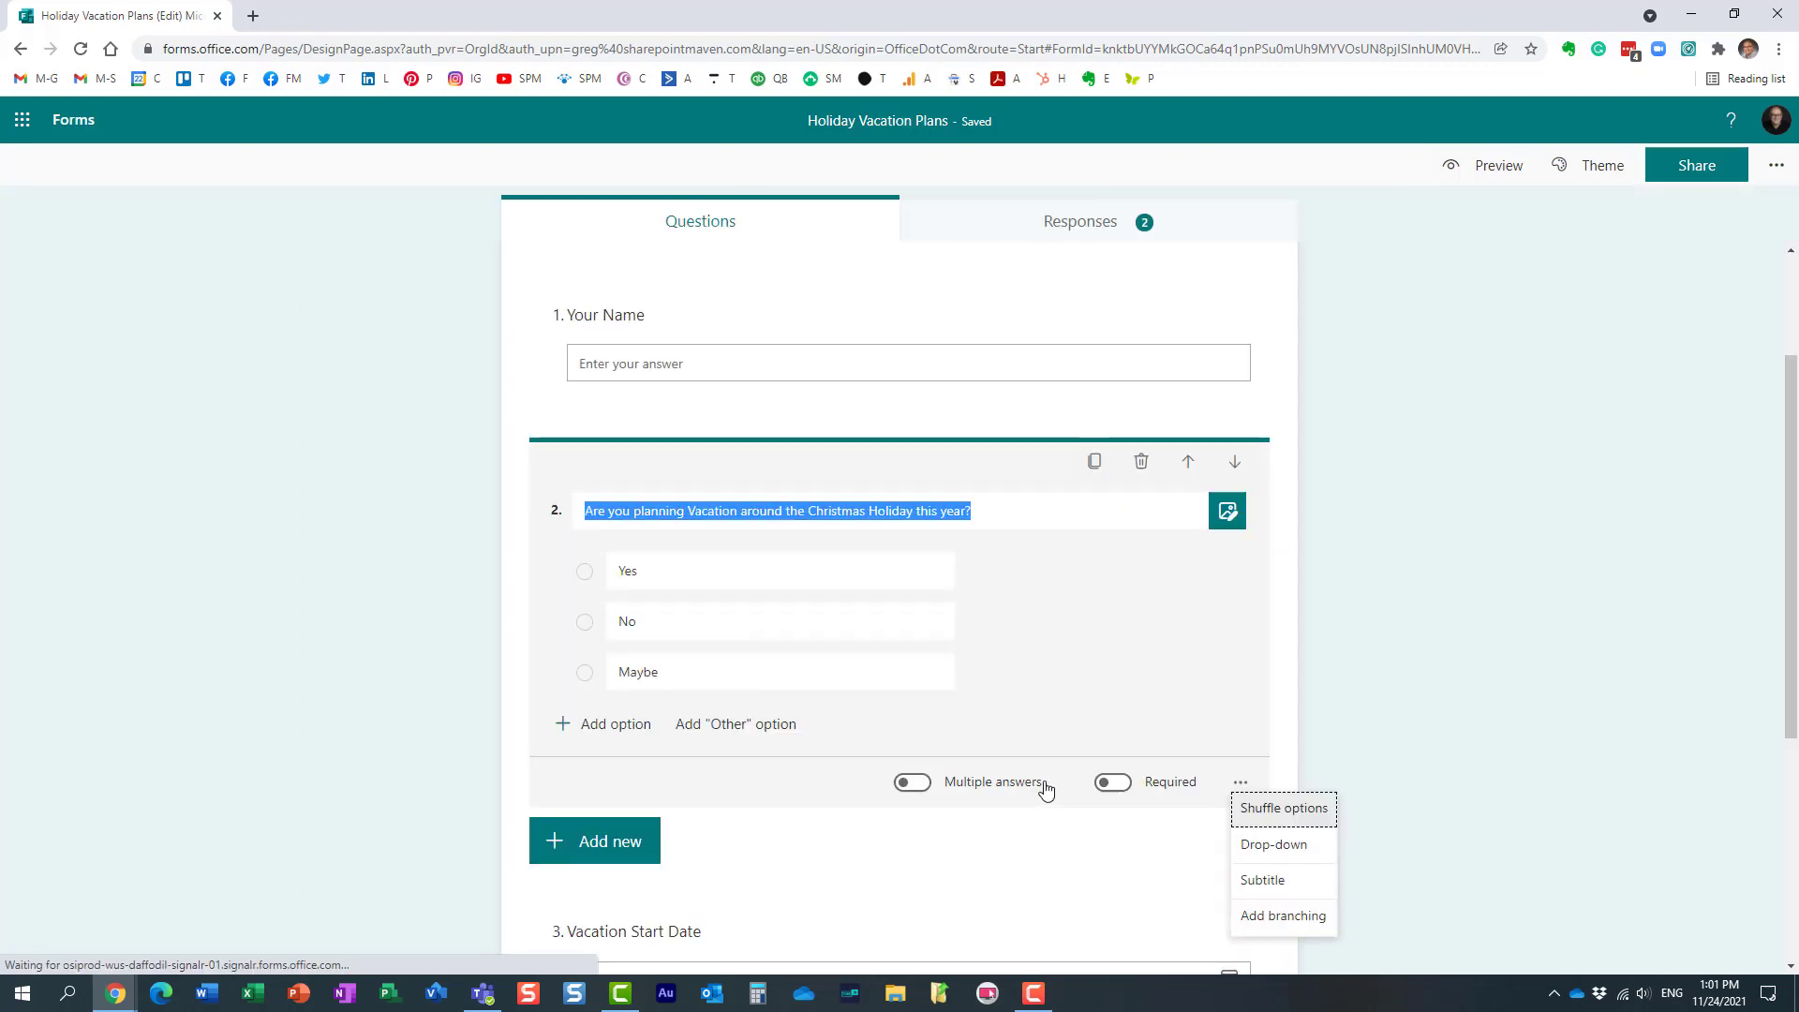
{"action": "left_click", "coordinate": [247, 584]}
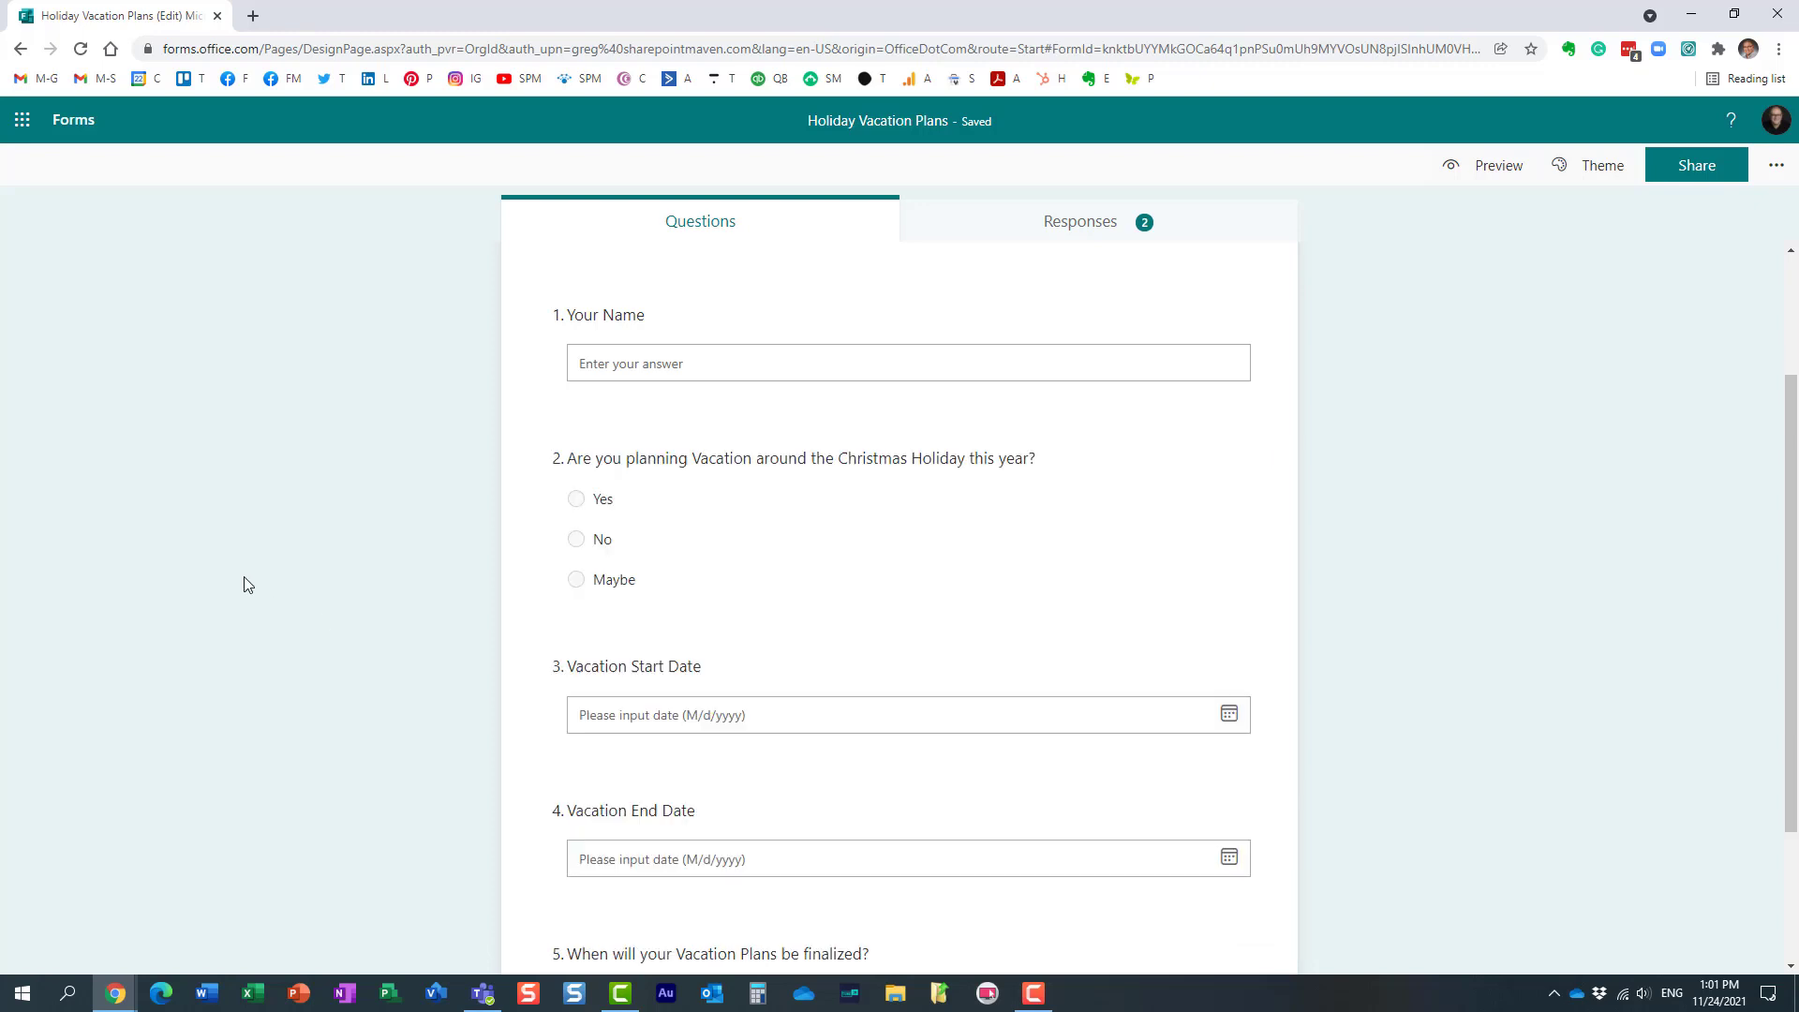
{"action": "mouse_move", "coordinate": [264, 581]}
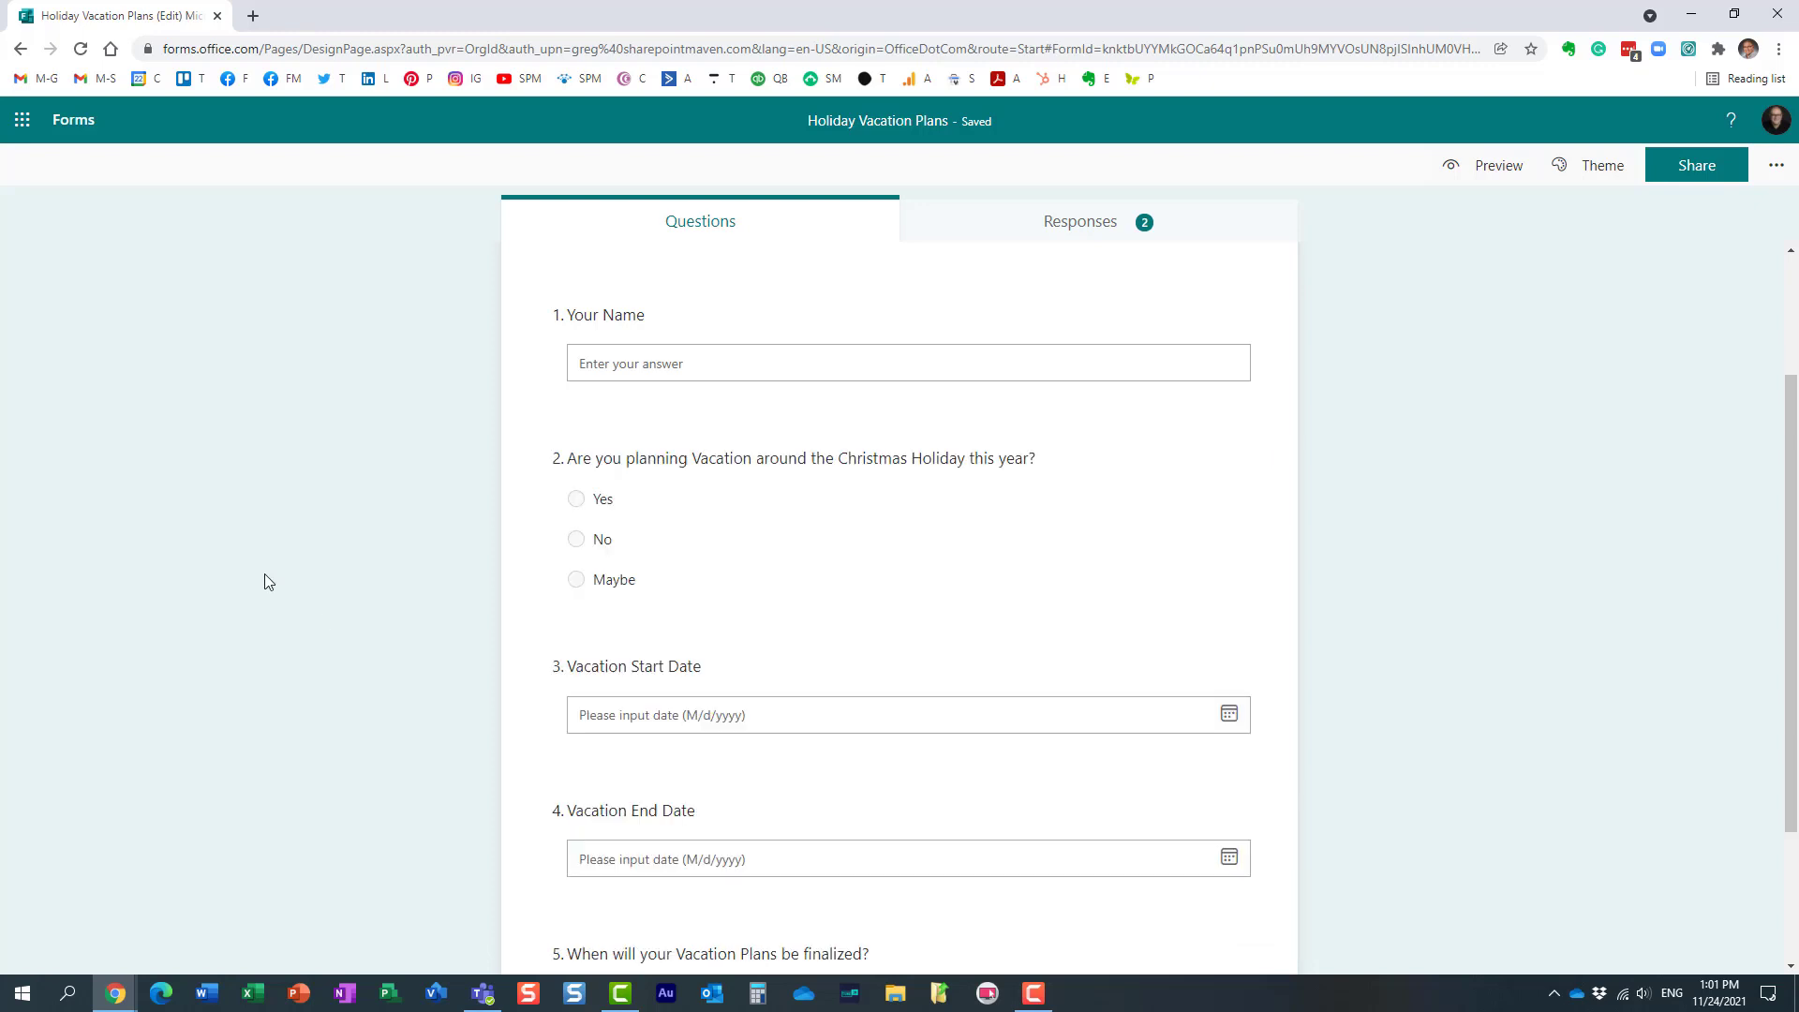